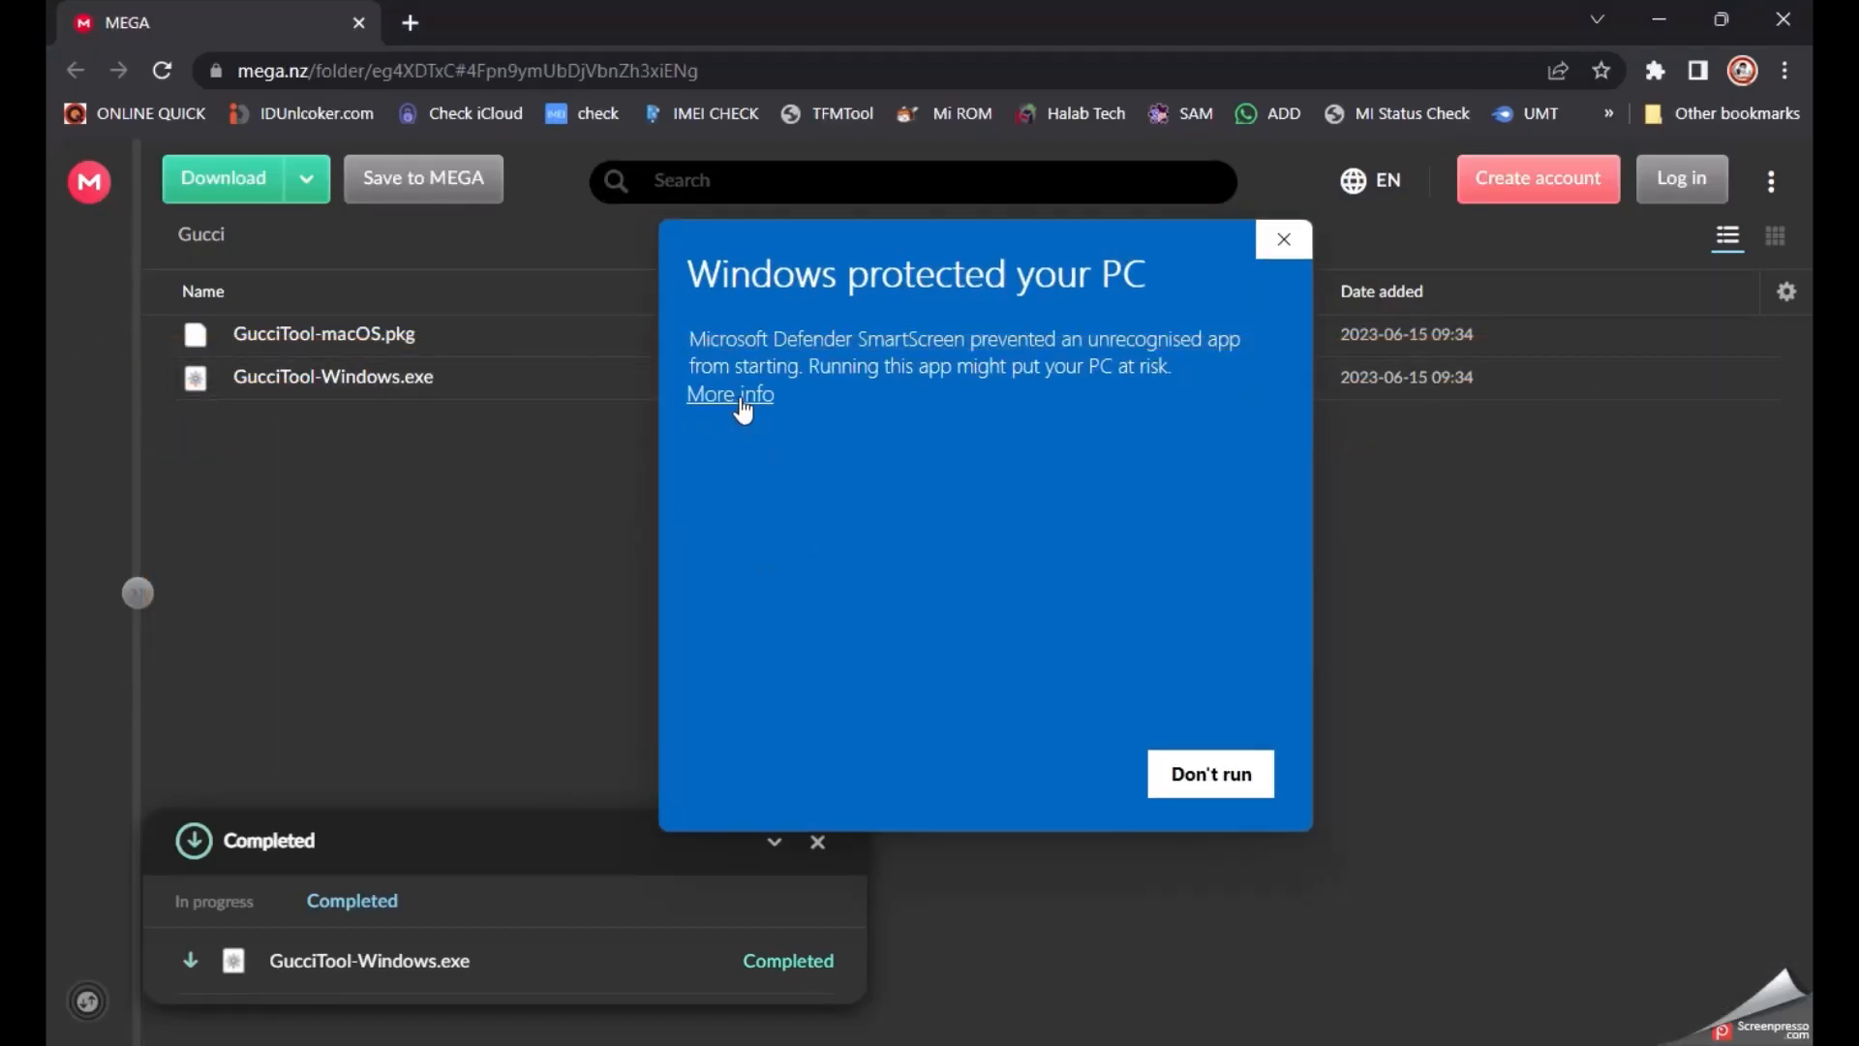
# Step: Bypass the SmartScreen warning with More info > Run anyway and extract Gucci Tool to the GUCCI-TOOL folder
pyautogui.click(730, 393)
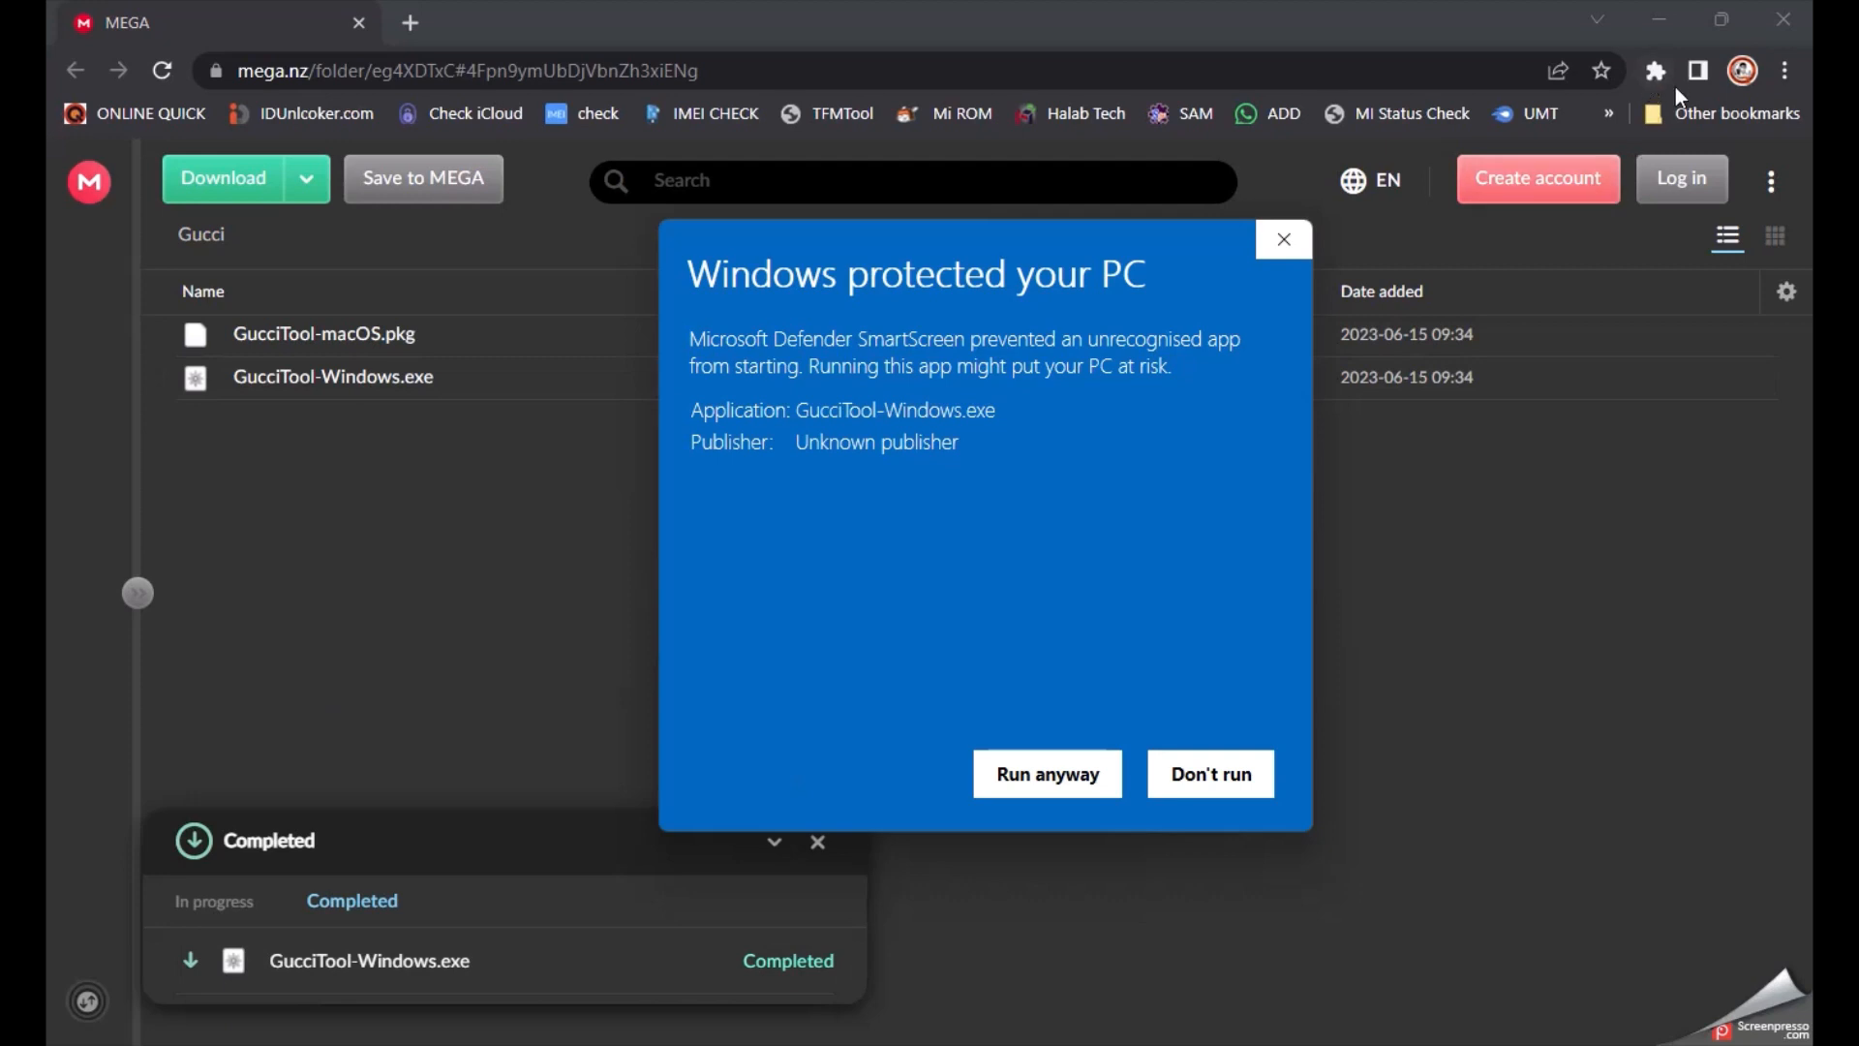
pyautogui.click(1209, 773)
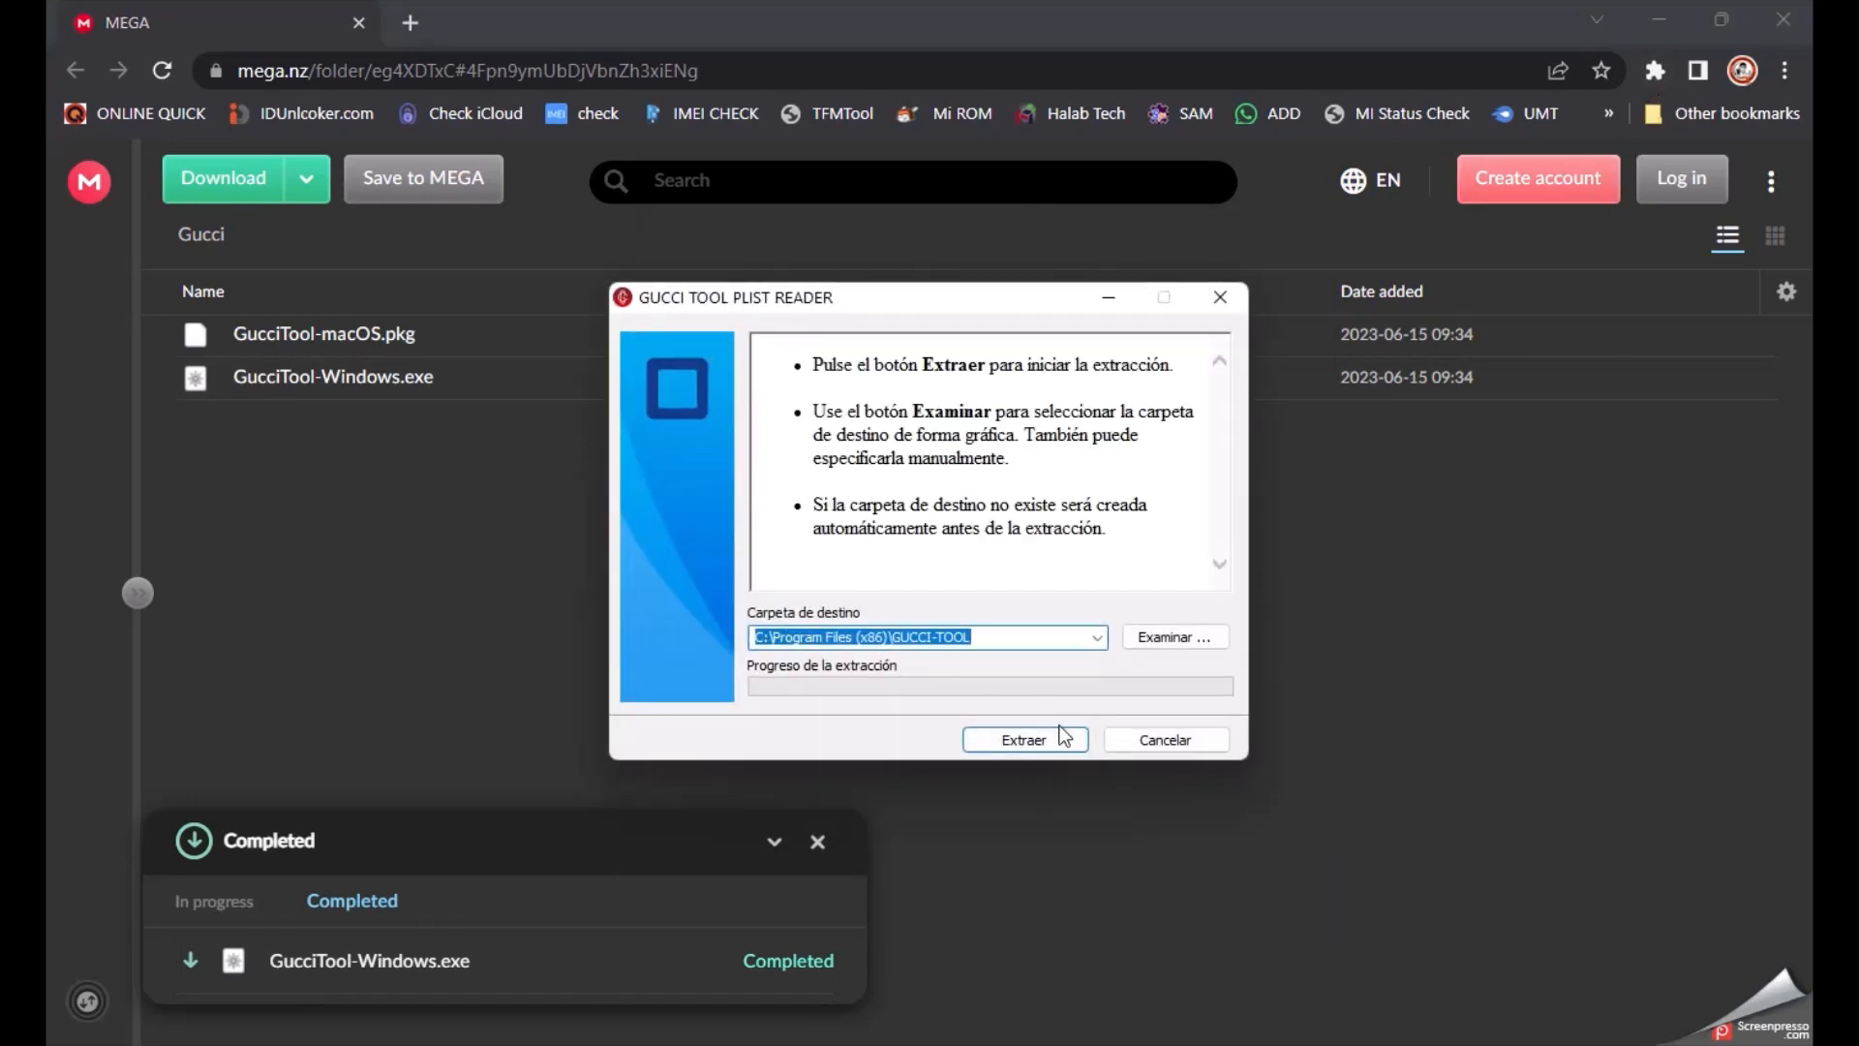
pyautogui.click(1023, 738)
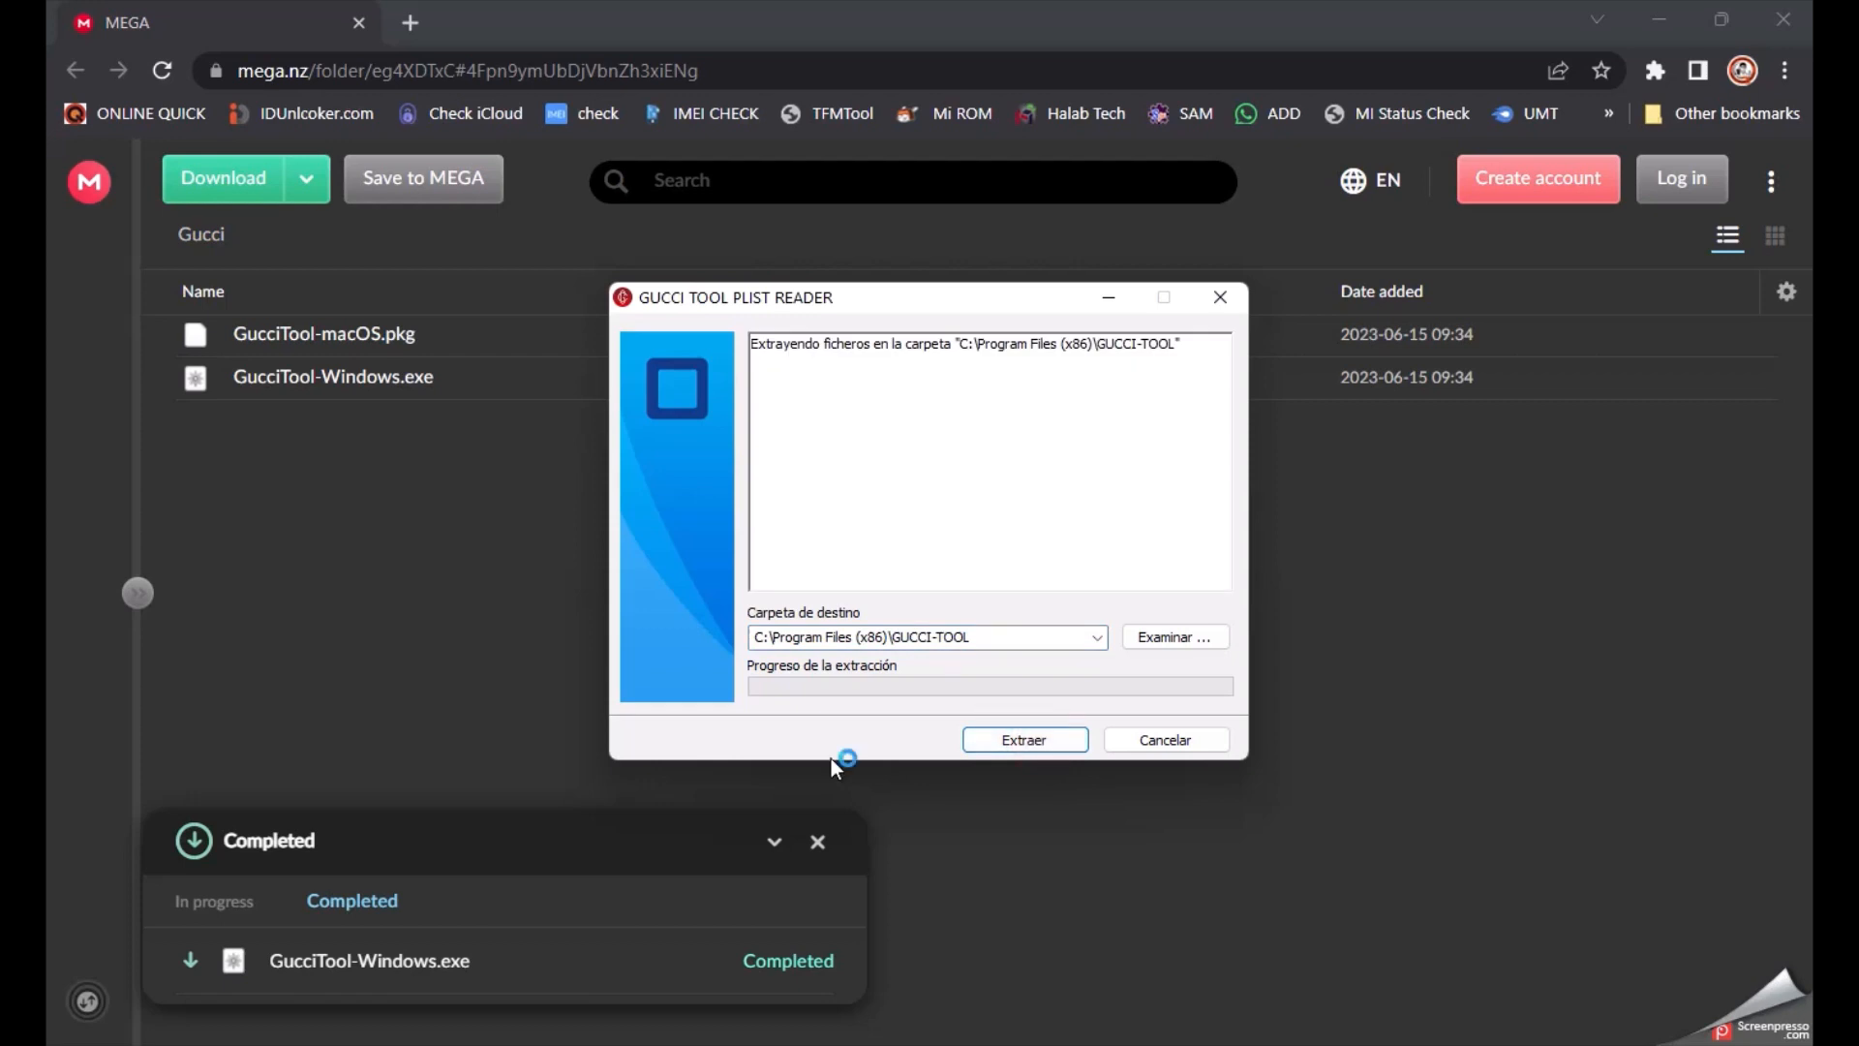
pyautogui.click(1023, 738)
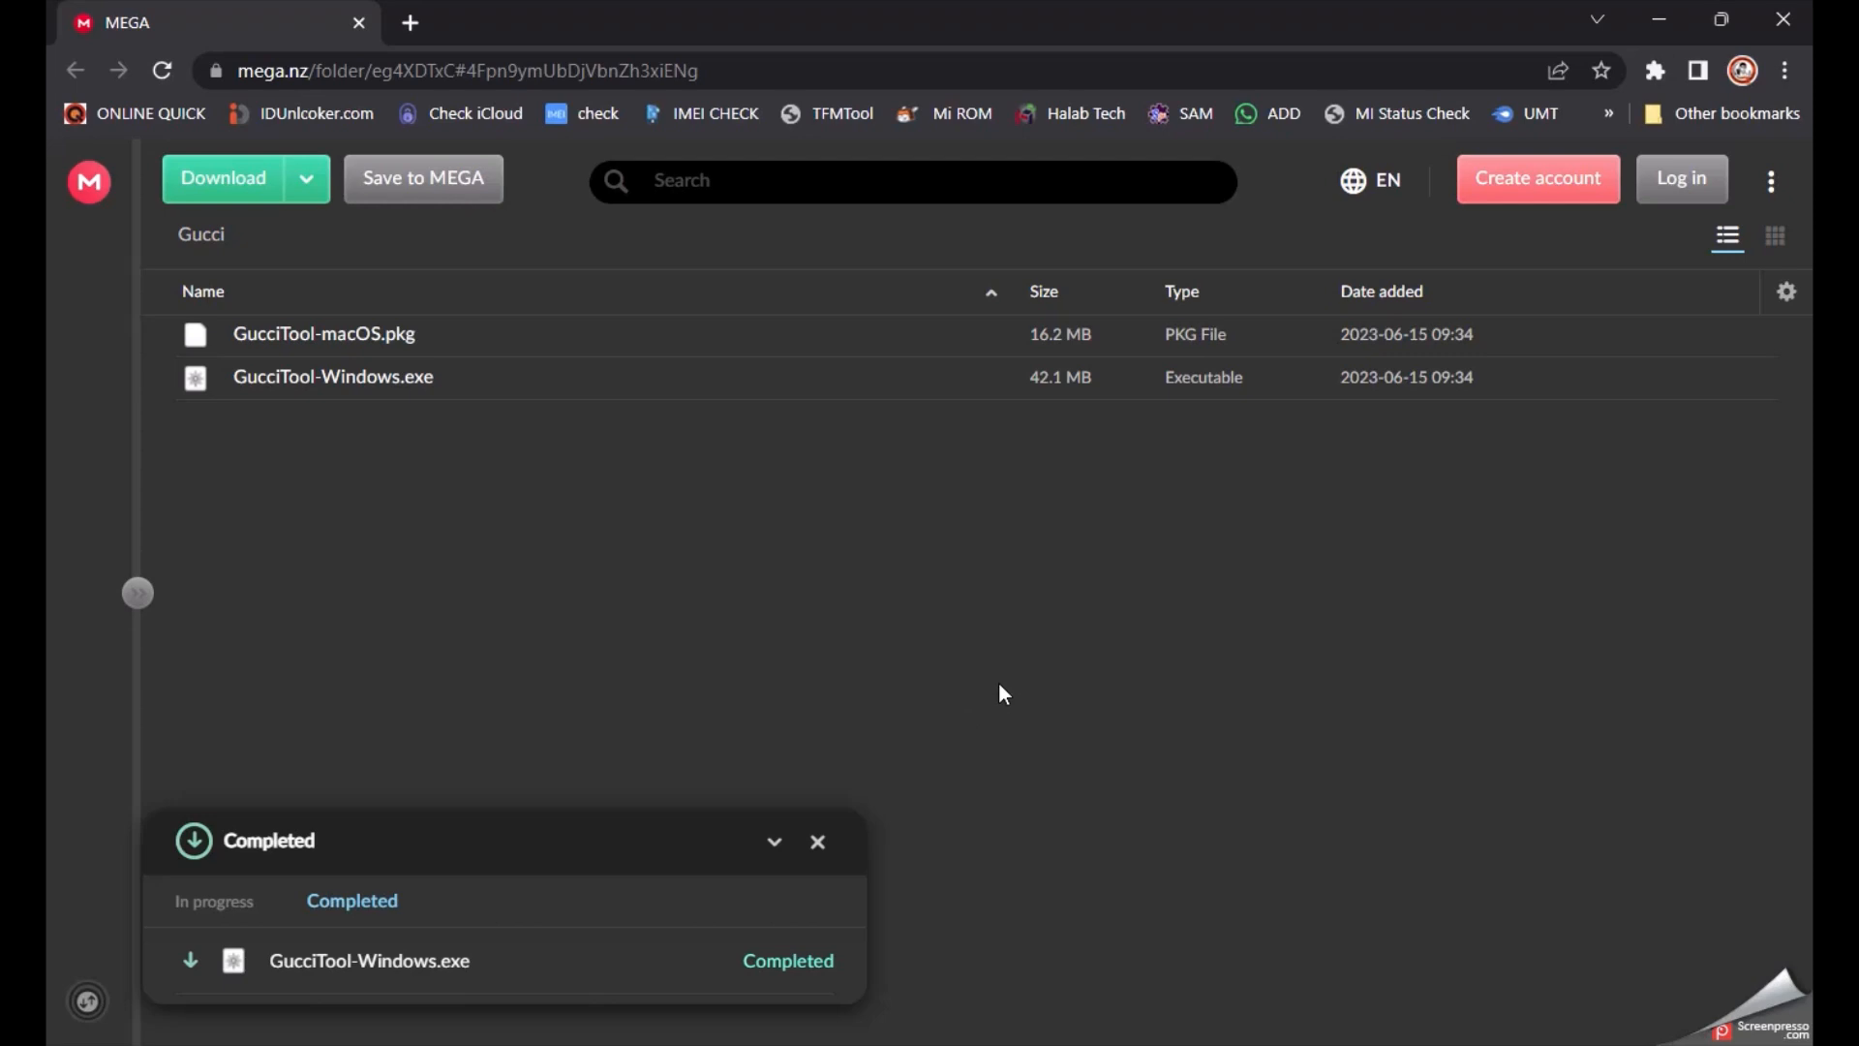
pyautogui.moveTo(1441, 407)
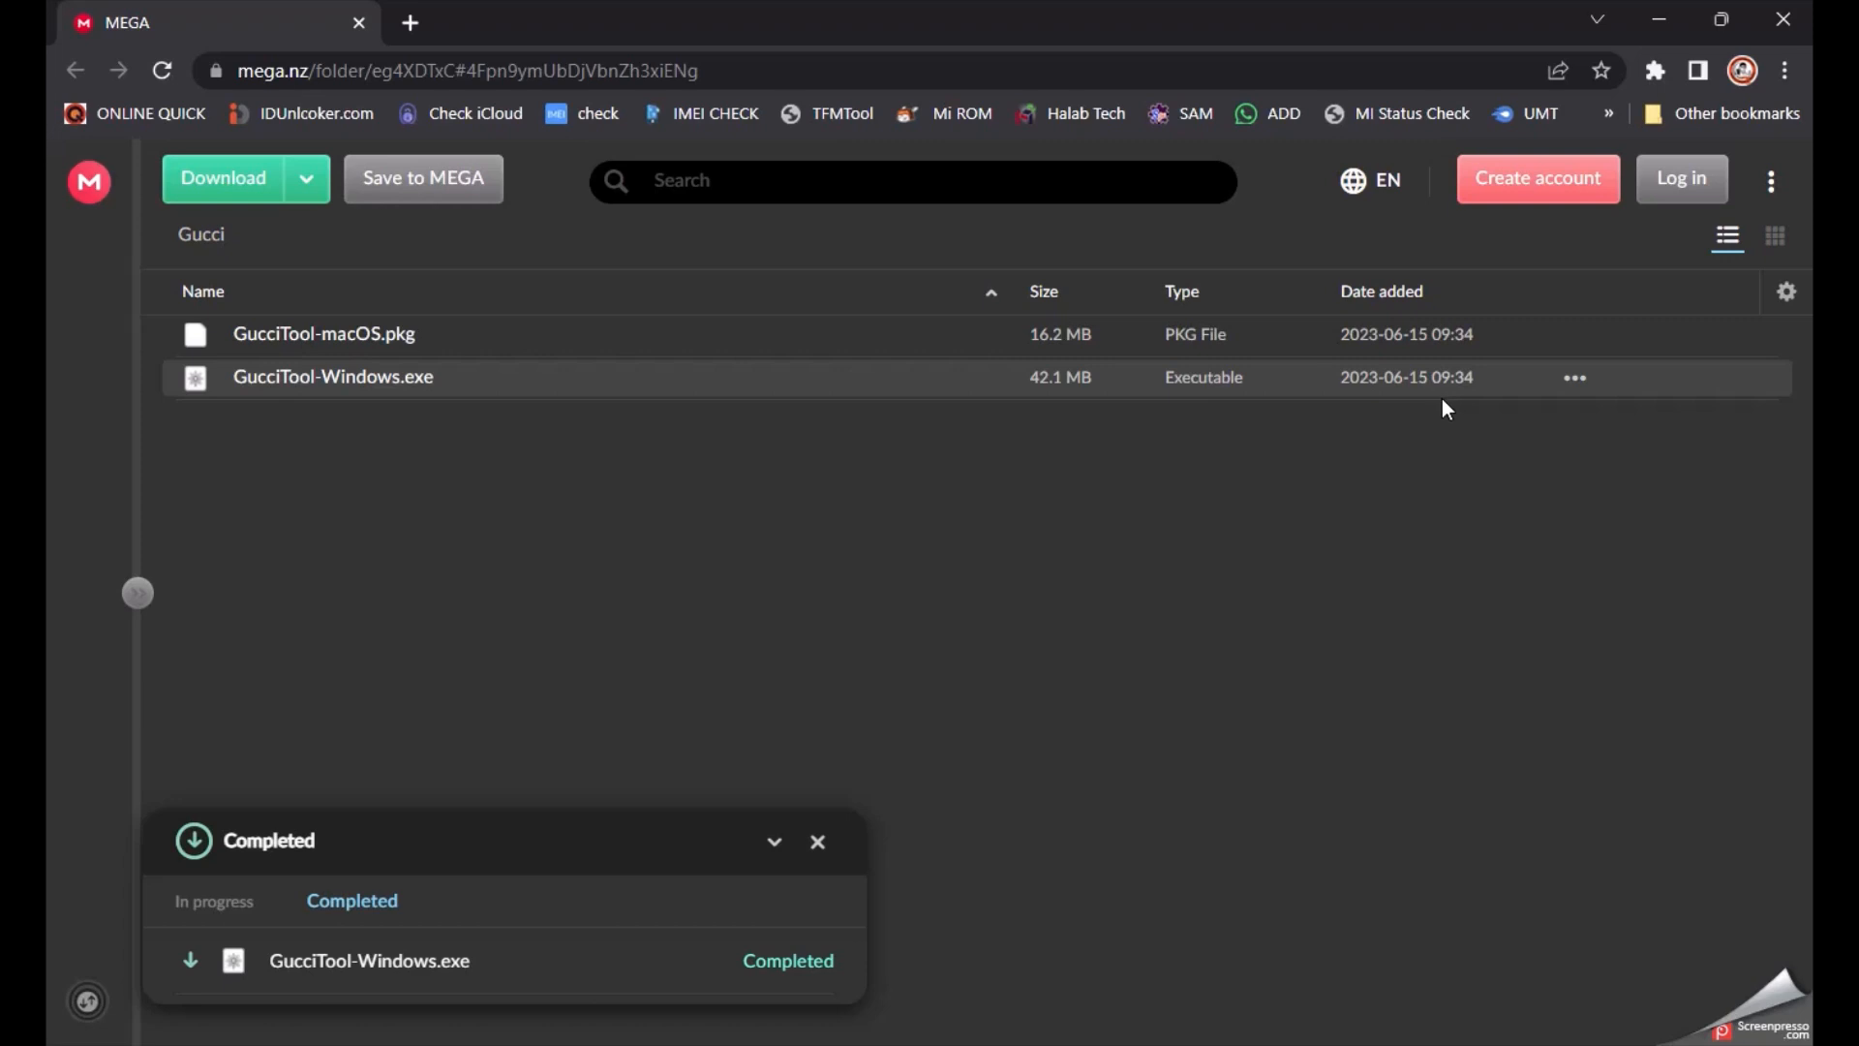
pyautogui.moveTo(1125, 583)
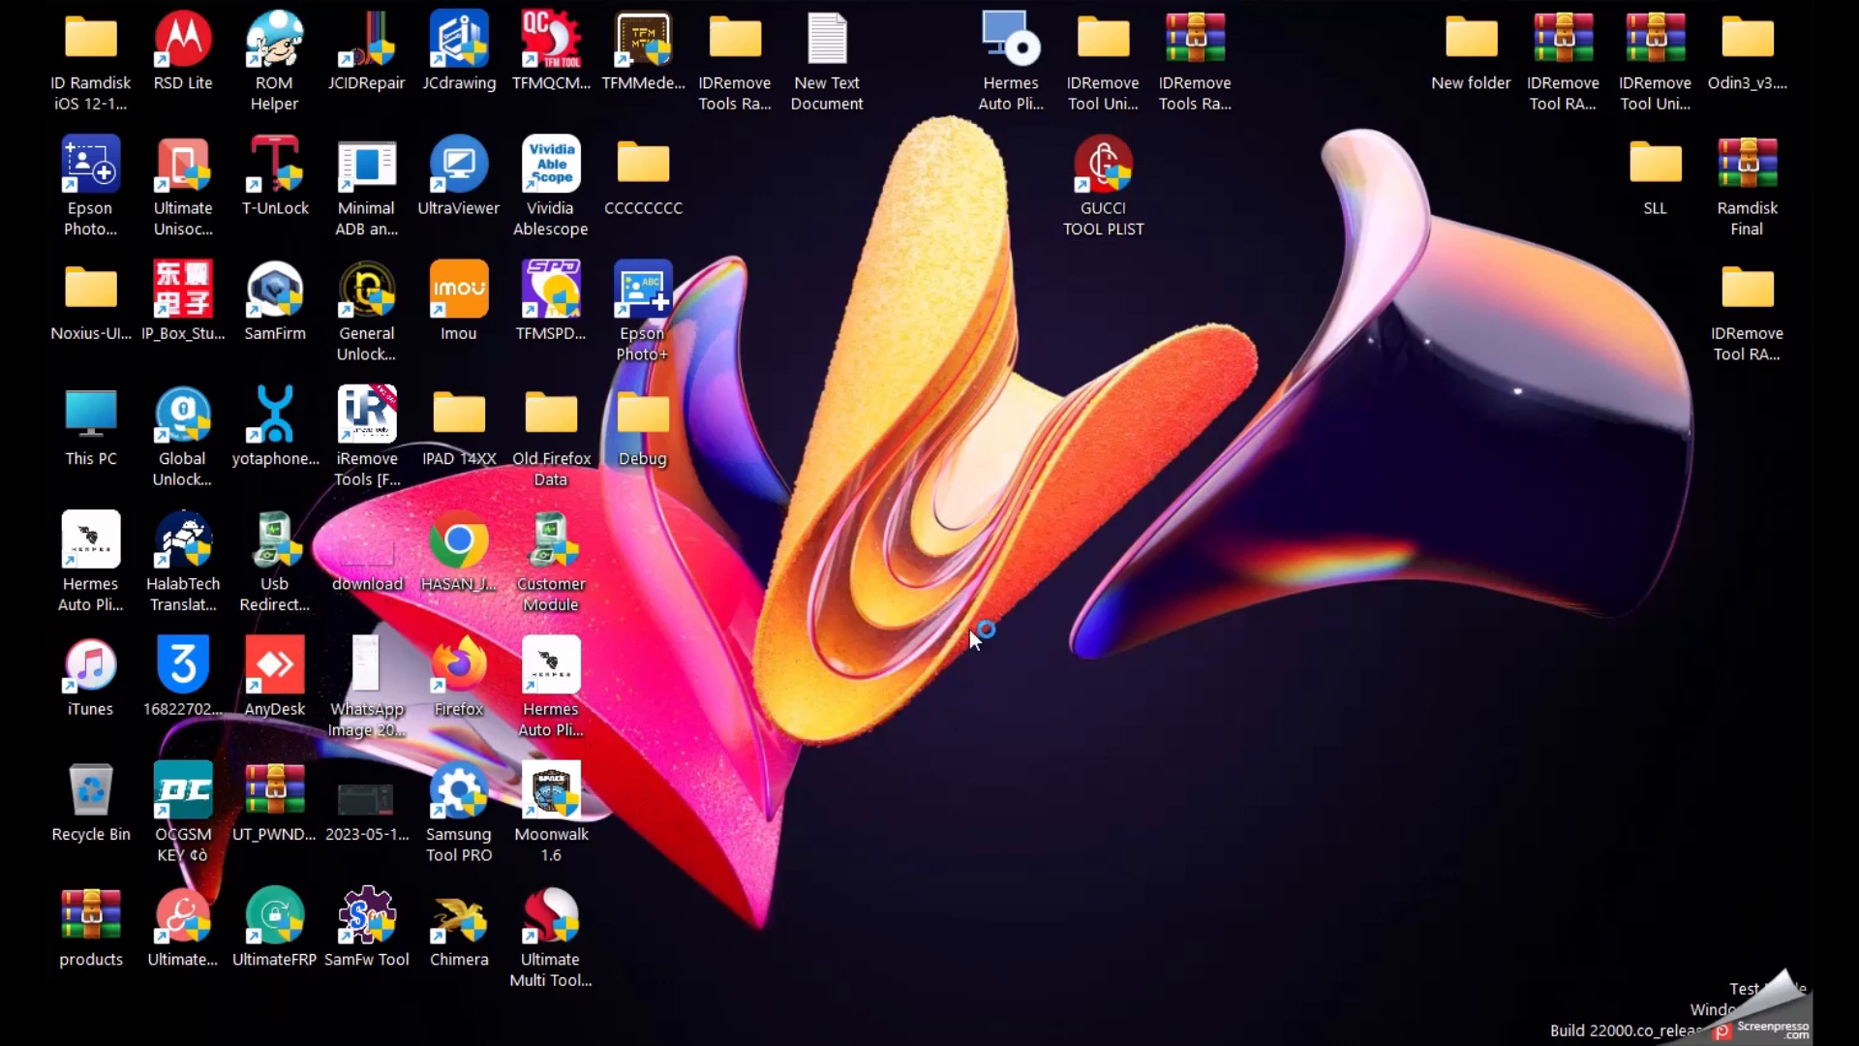
pyautogui.moveTo(1280, 399)
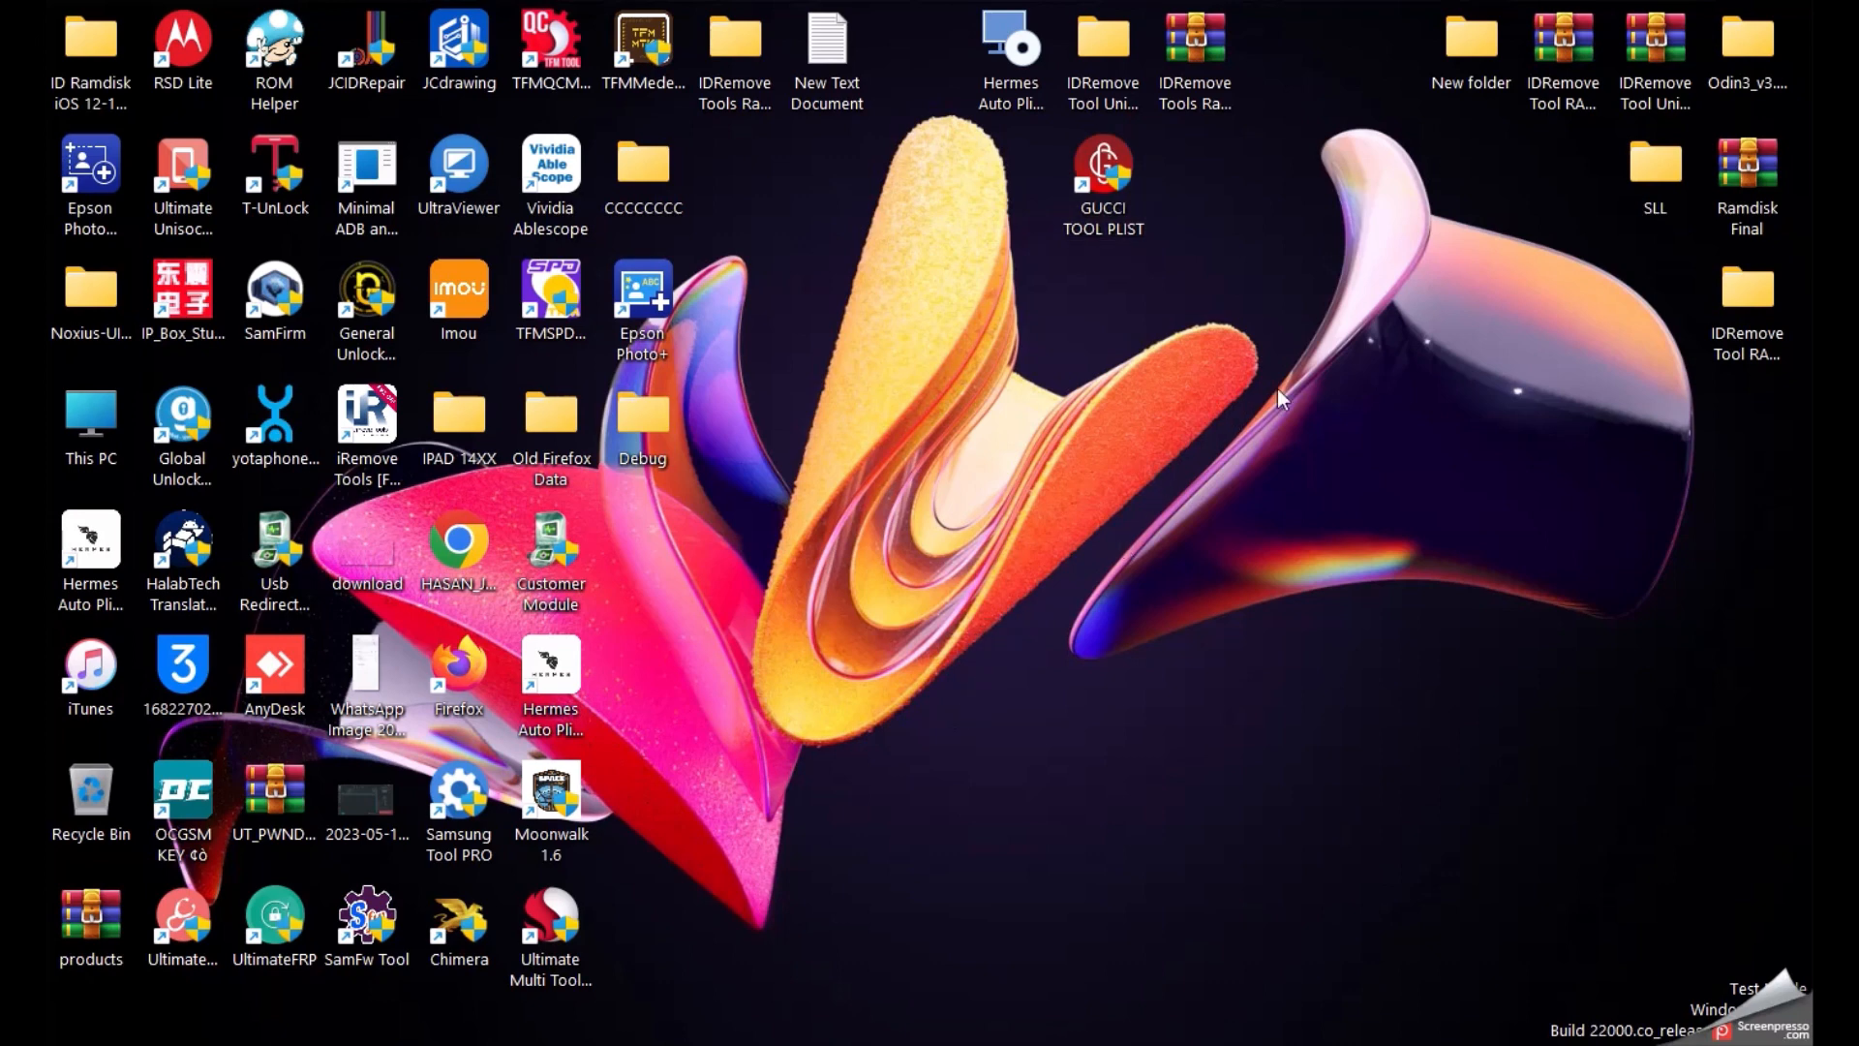
pyautogui.moveTo(1360, 515)
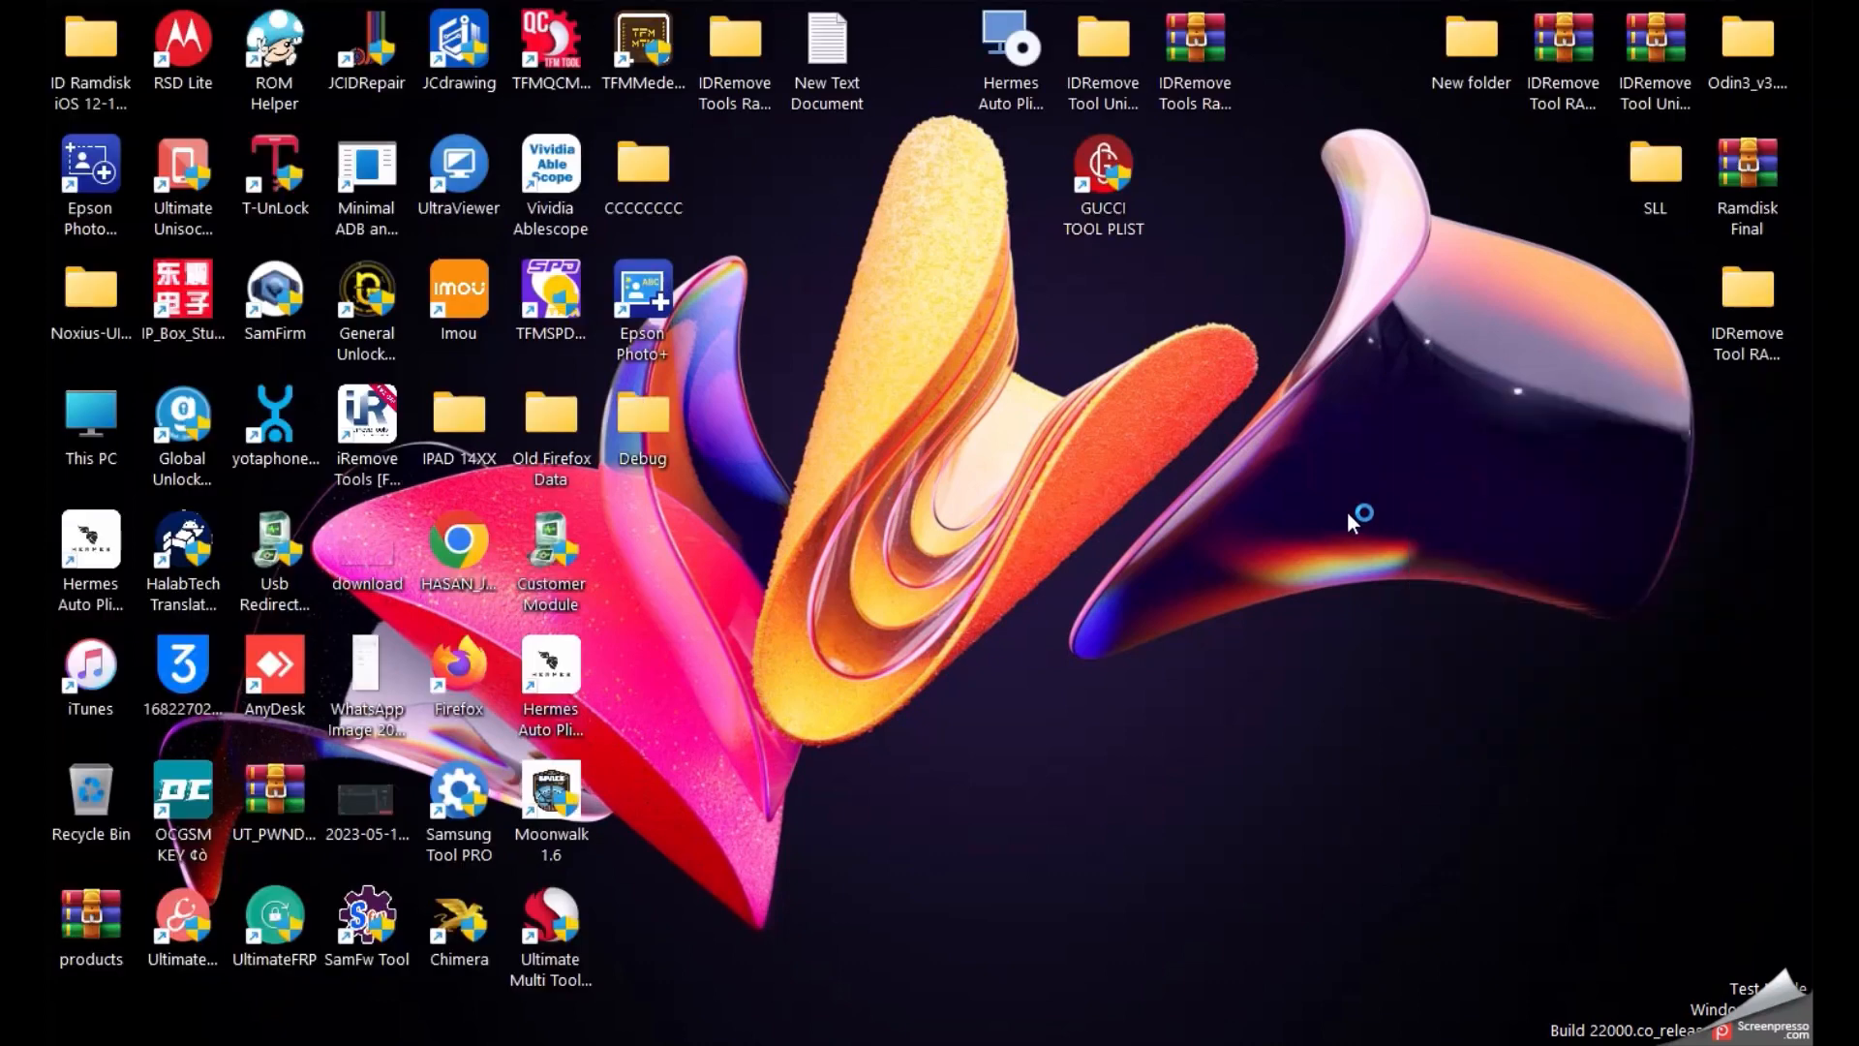
pyautogui.moveTo(1240, 509)
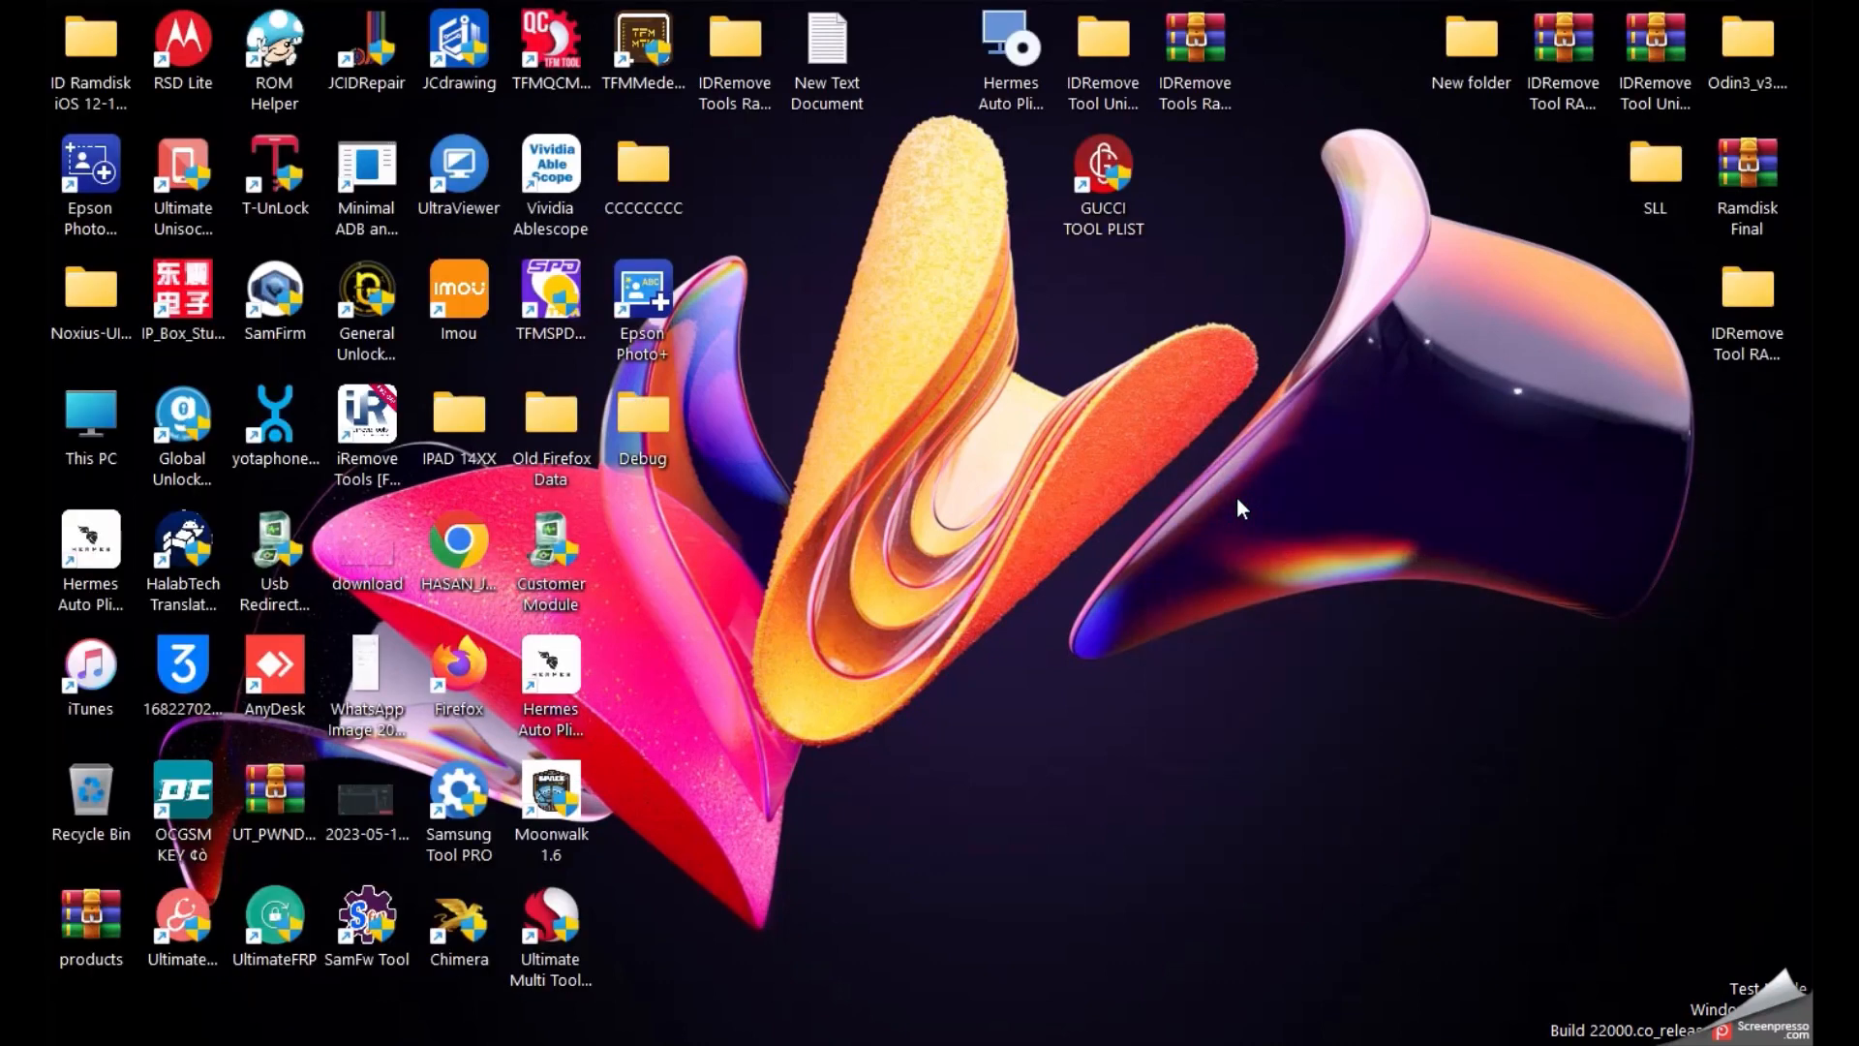
pyautogui.moveTo(1536, 430)
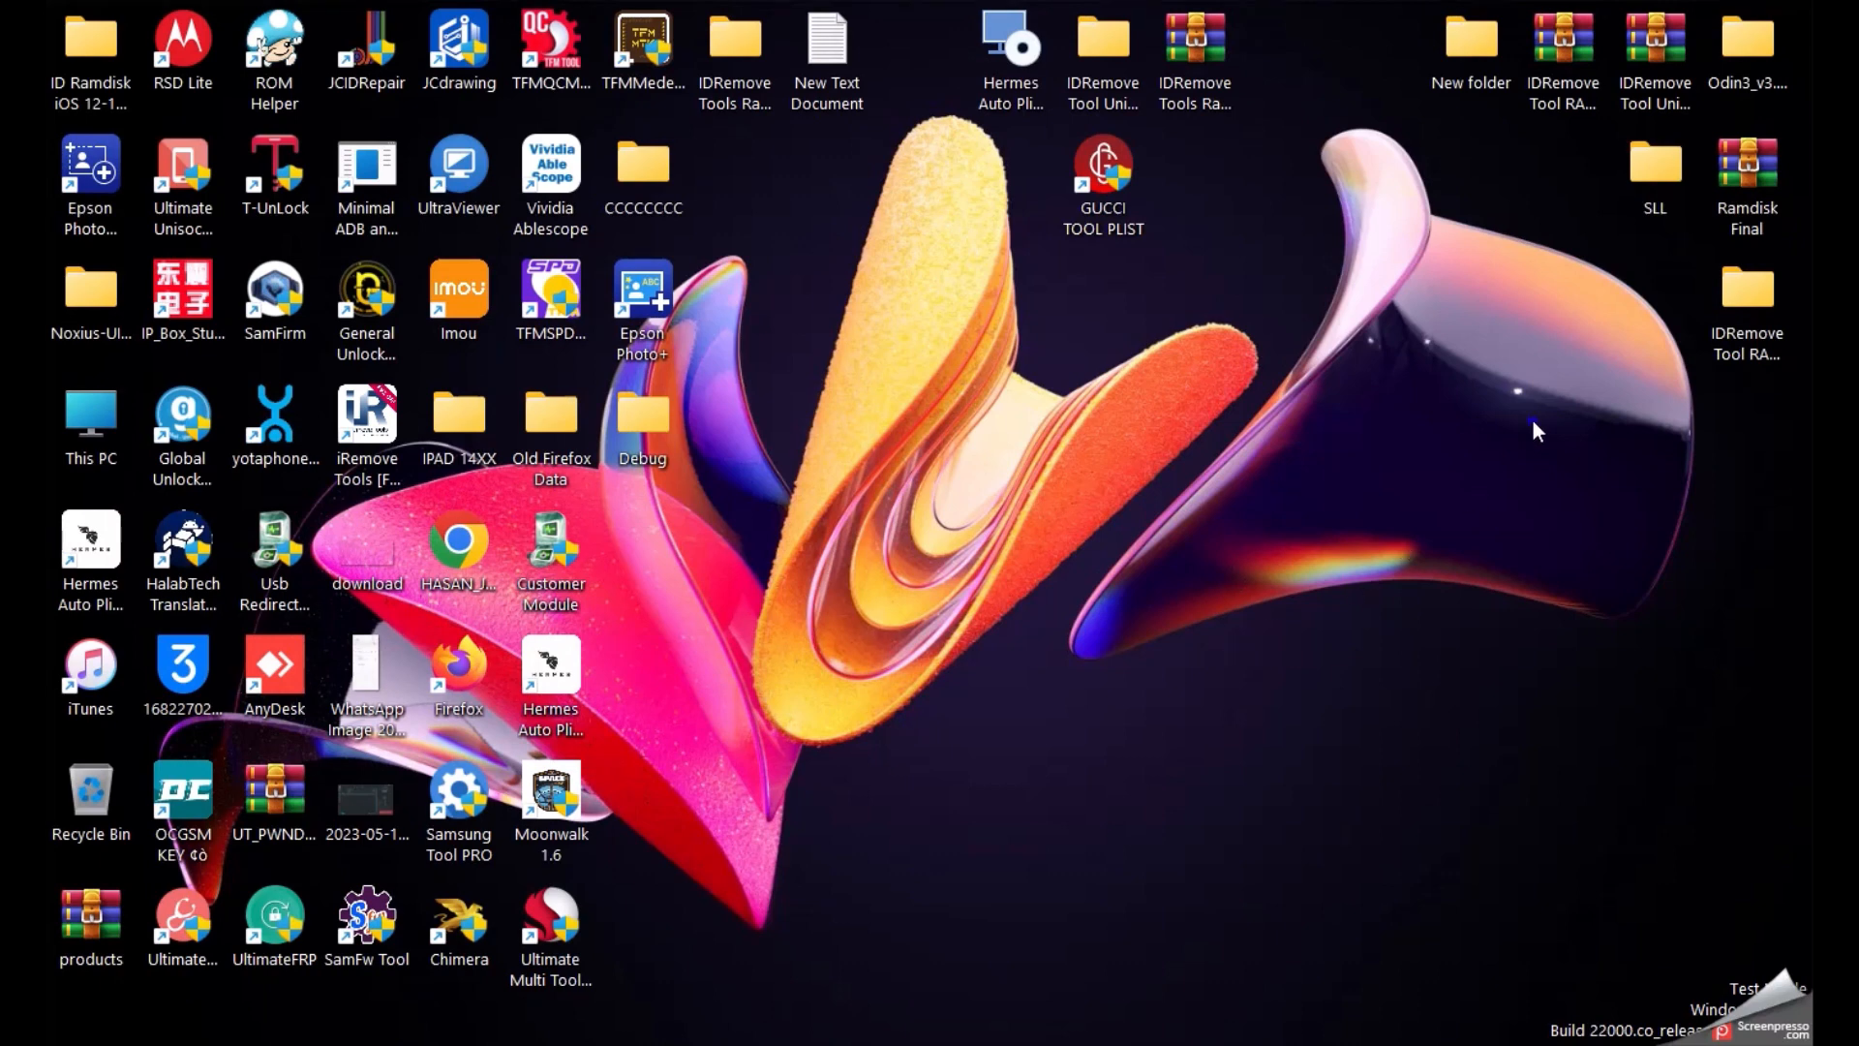
pyautogui.moveTo(1445, 554)
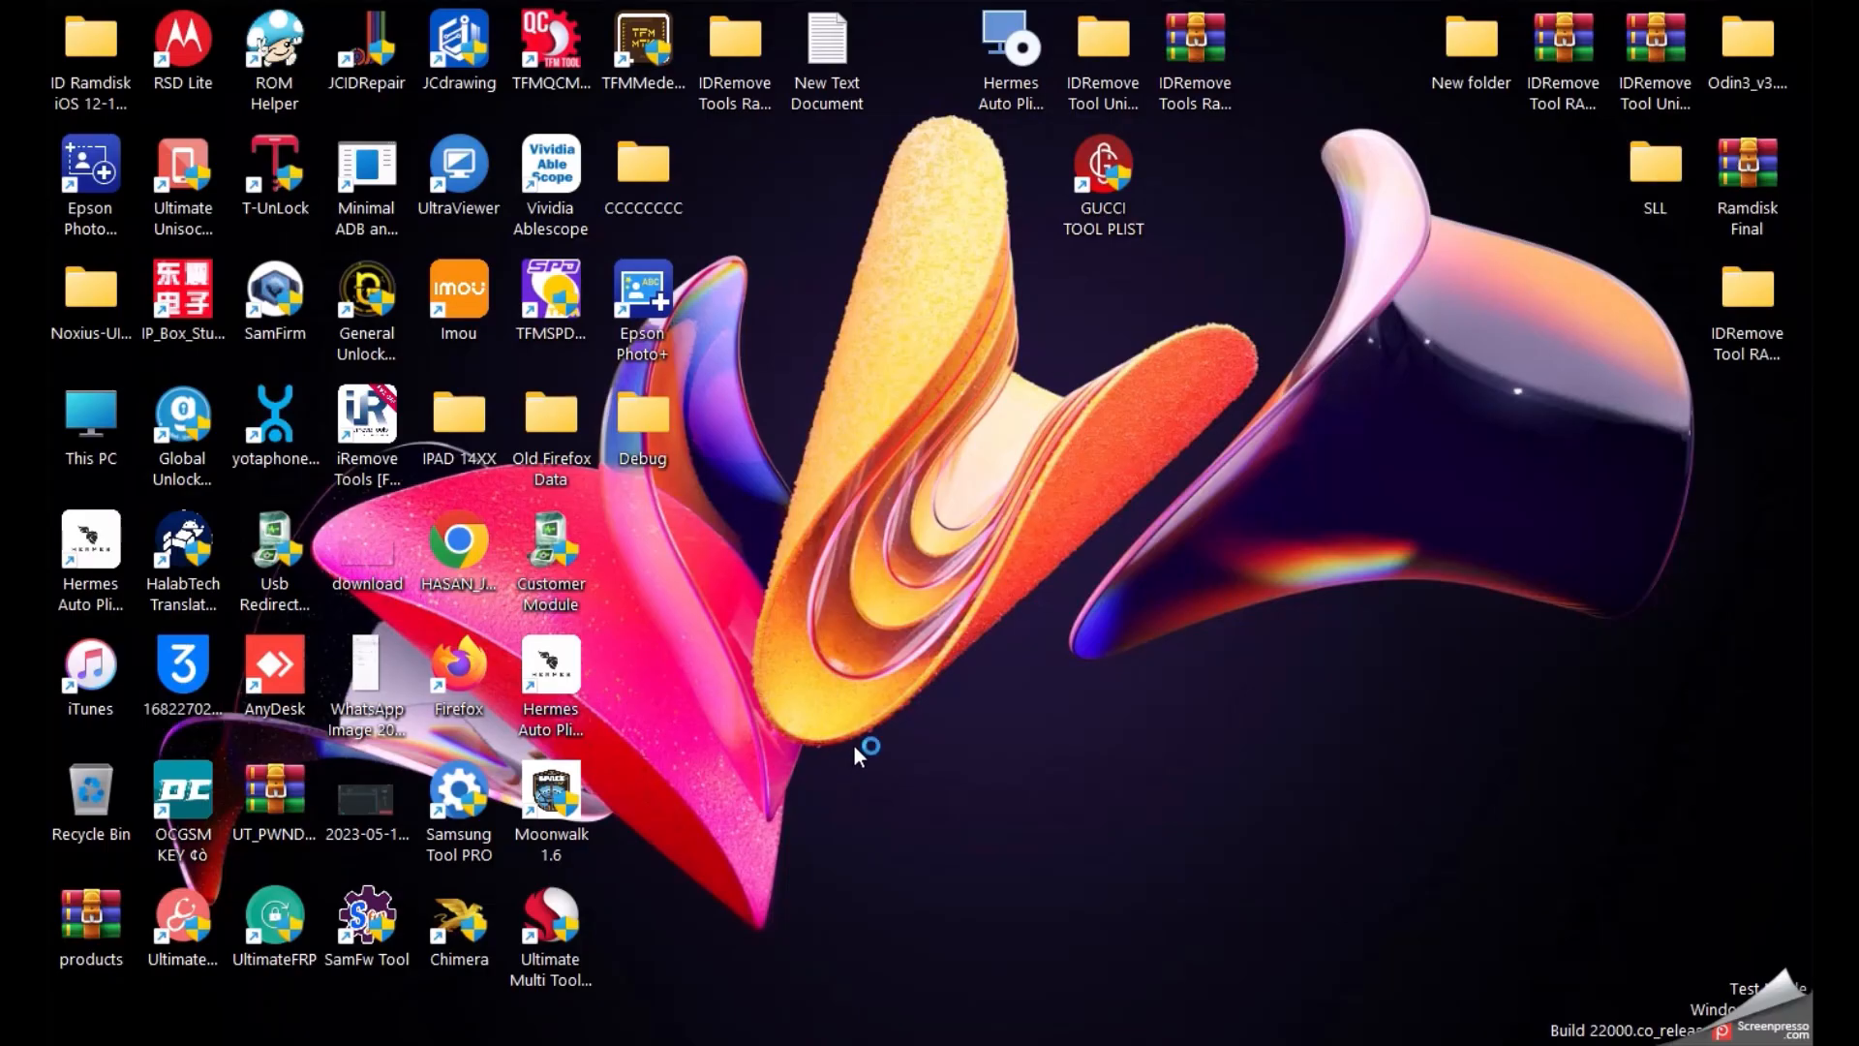
pyautogui.moveTo(912, 736)
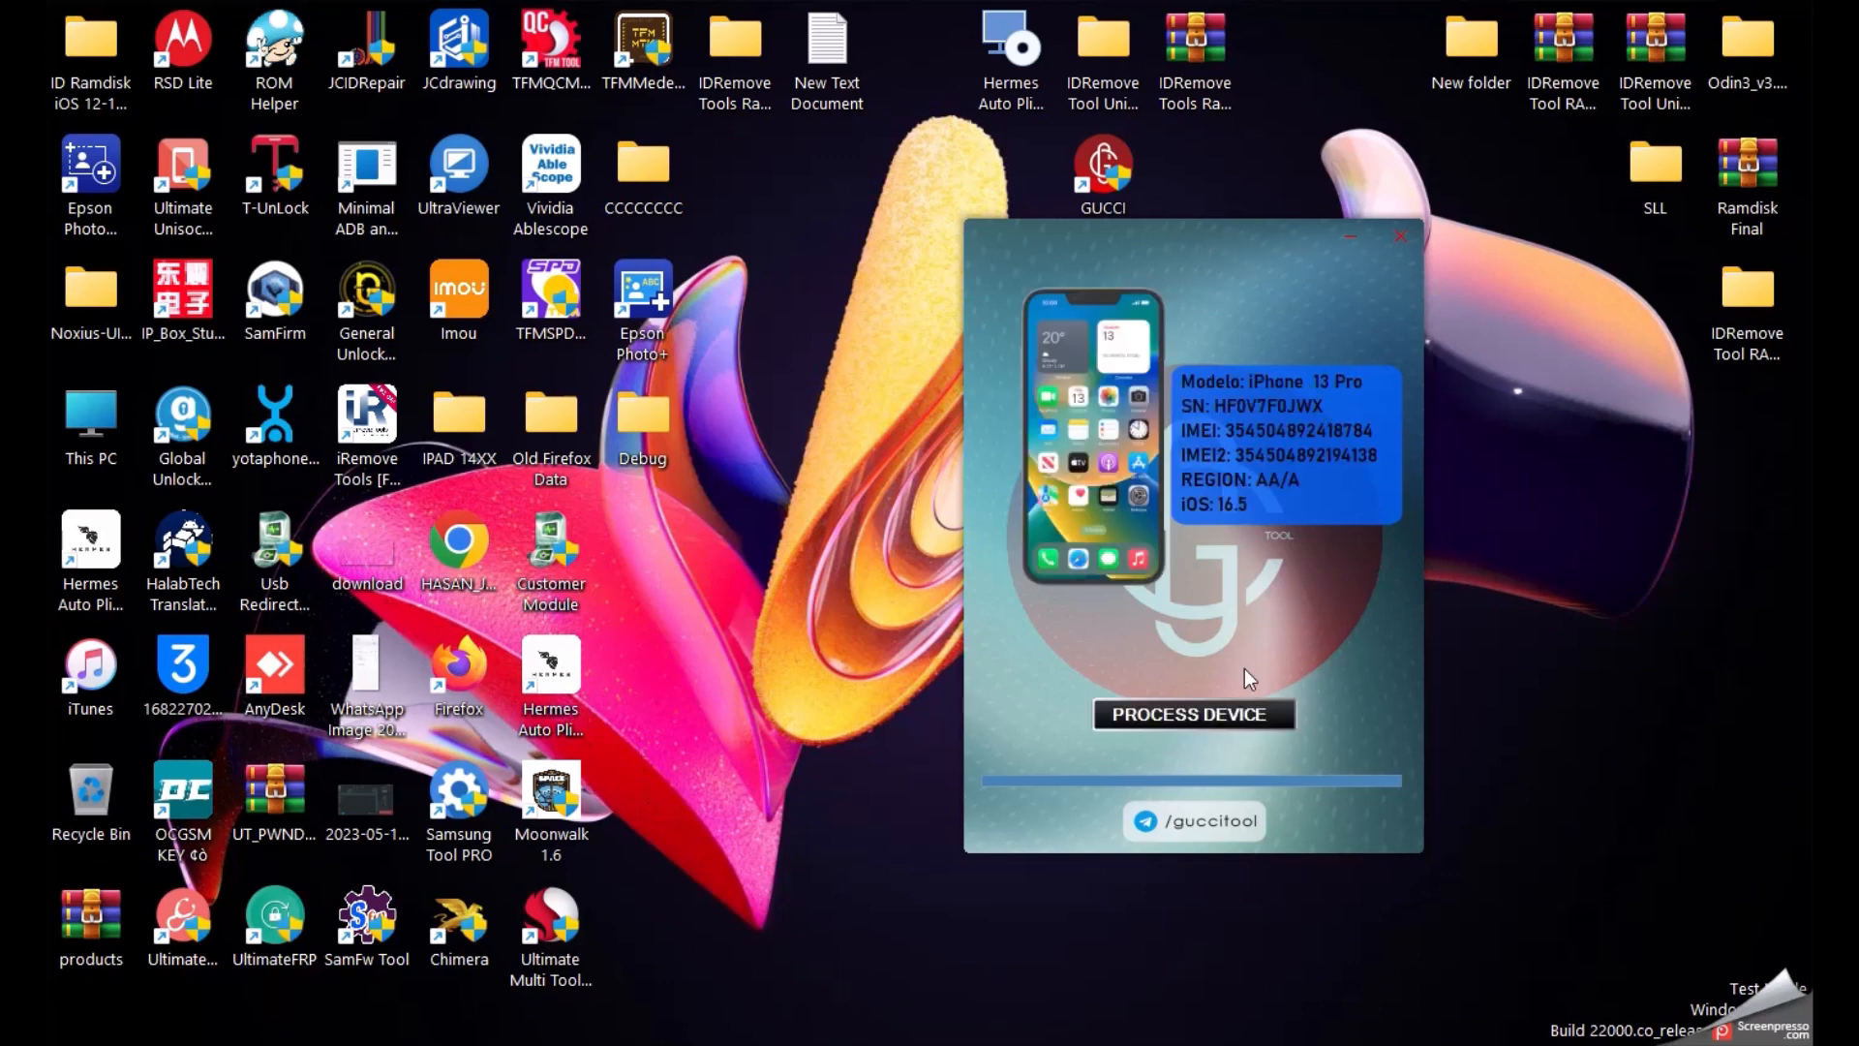
pyautogui.moveTo(1207, 732)
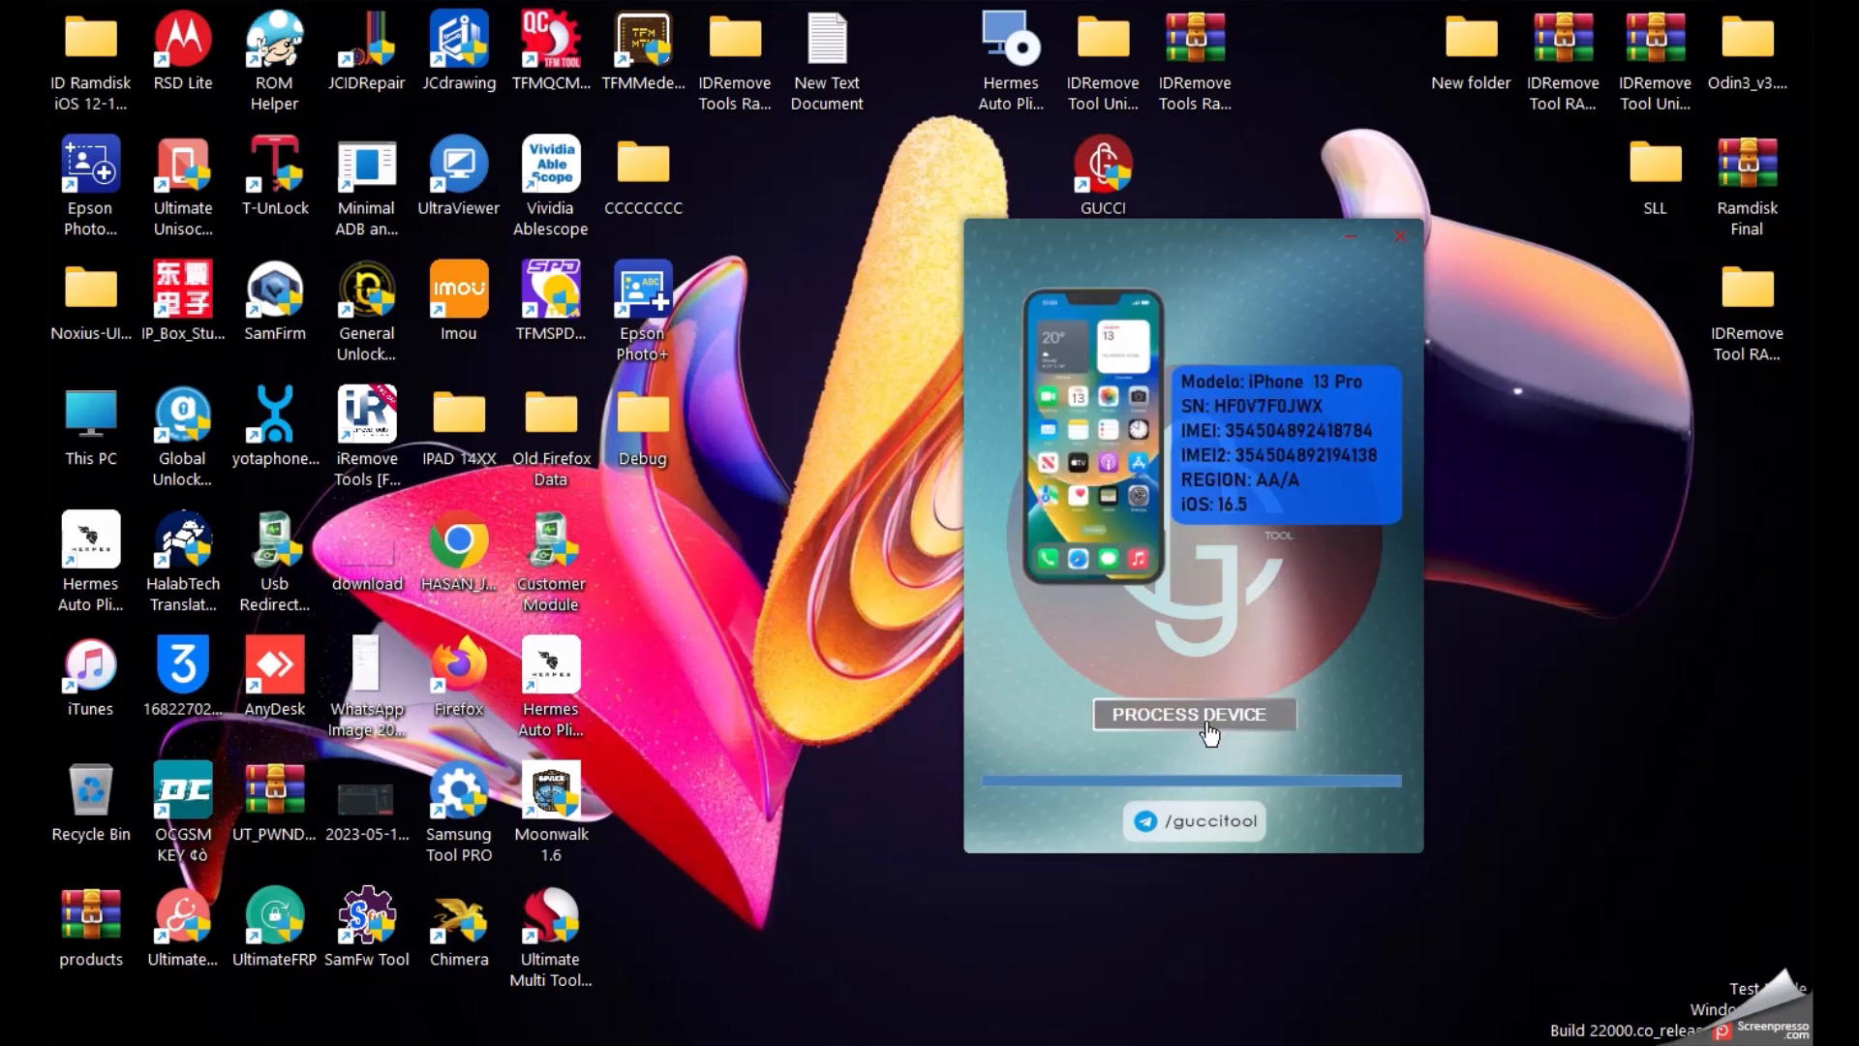
# Step: Run PROCESS DEVICE on the connected iPhone 13 Pro until it reports Supported!
pyautogui.click(1193, 715)
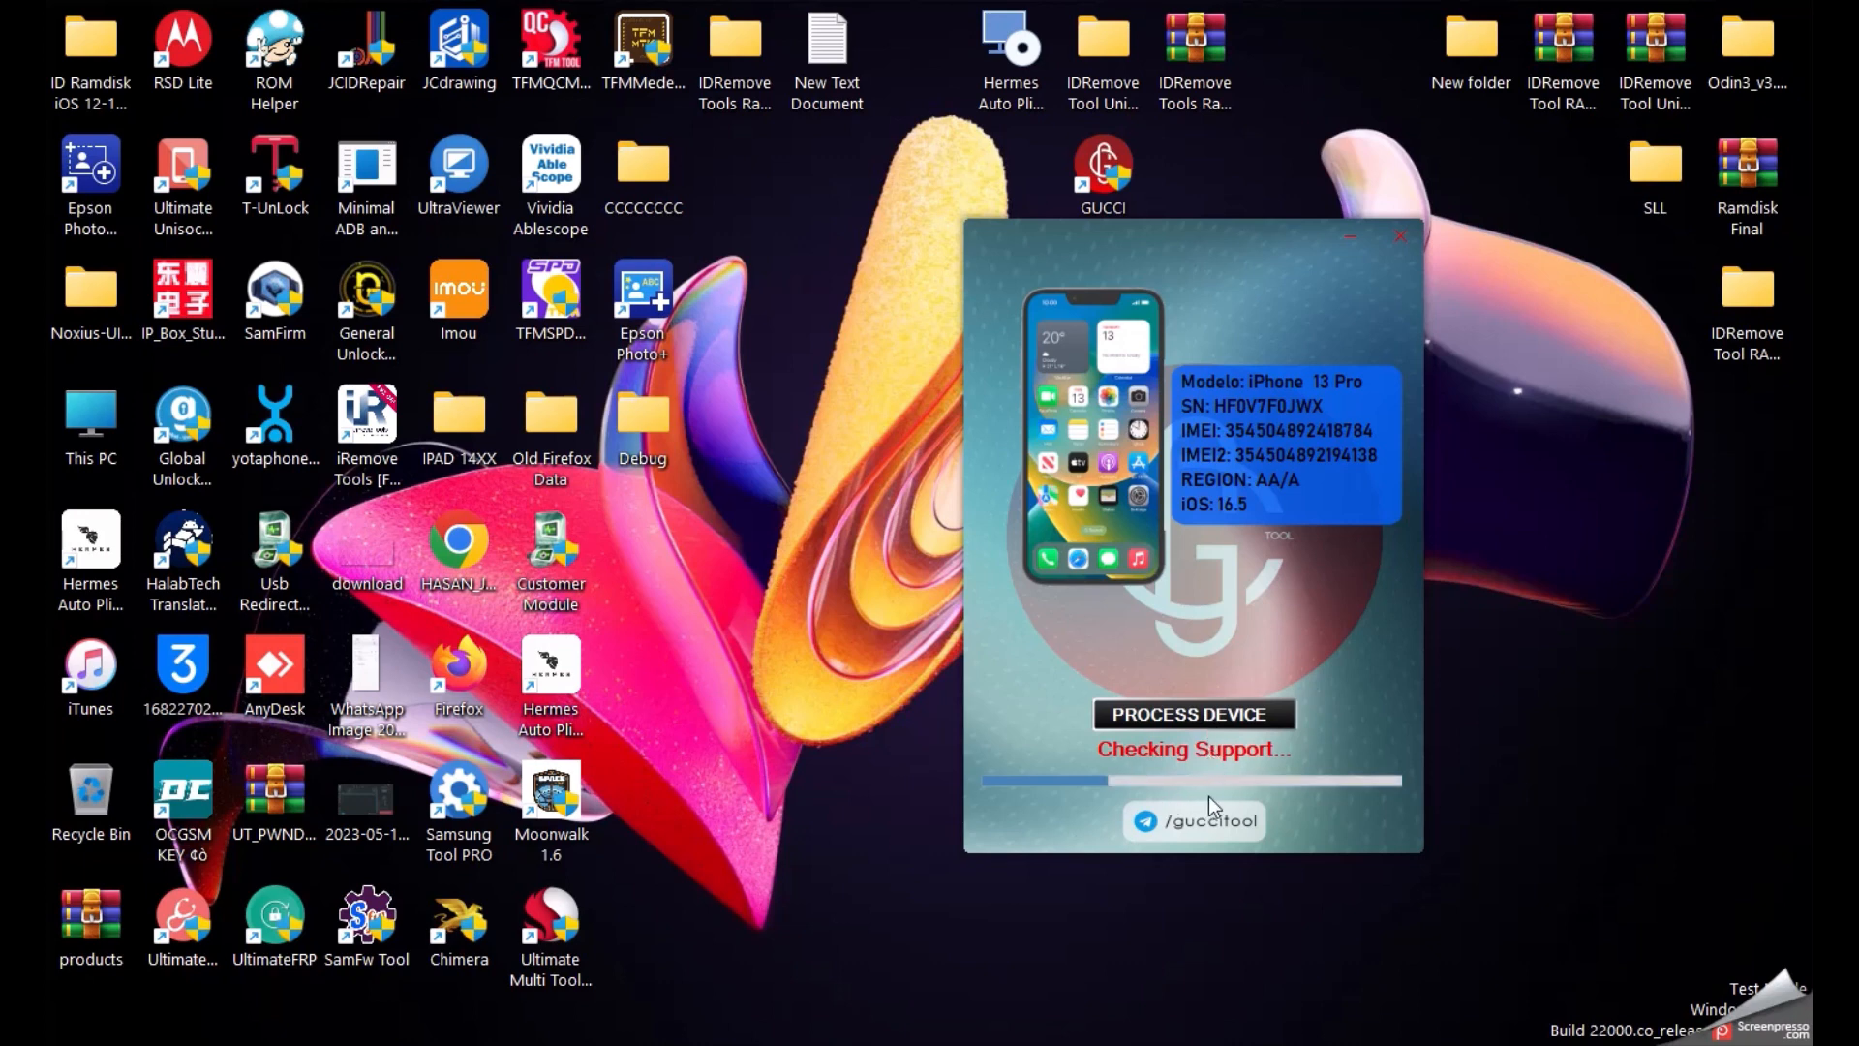
pyautogui.moveTo(1223, 806)
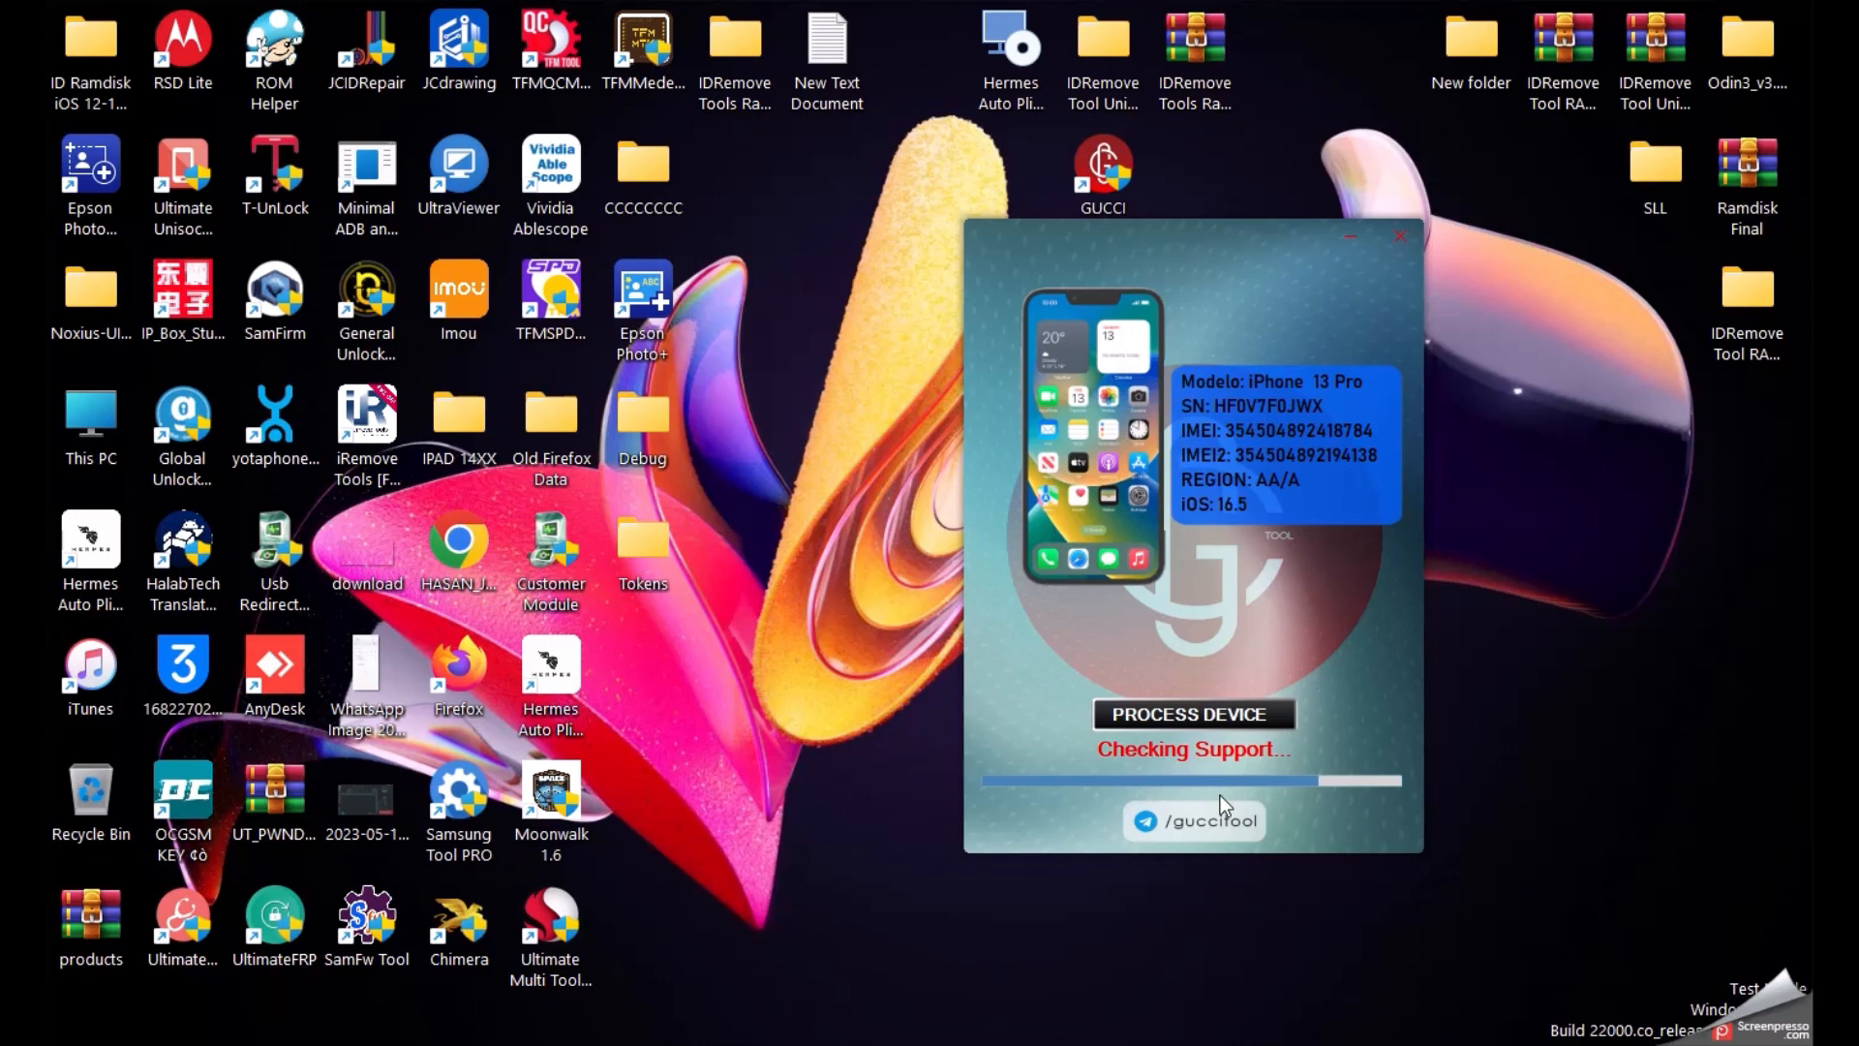
pyautogui.moveTo(1224, 695)
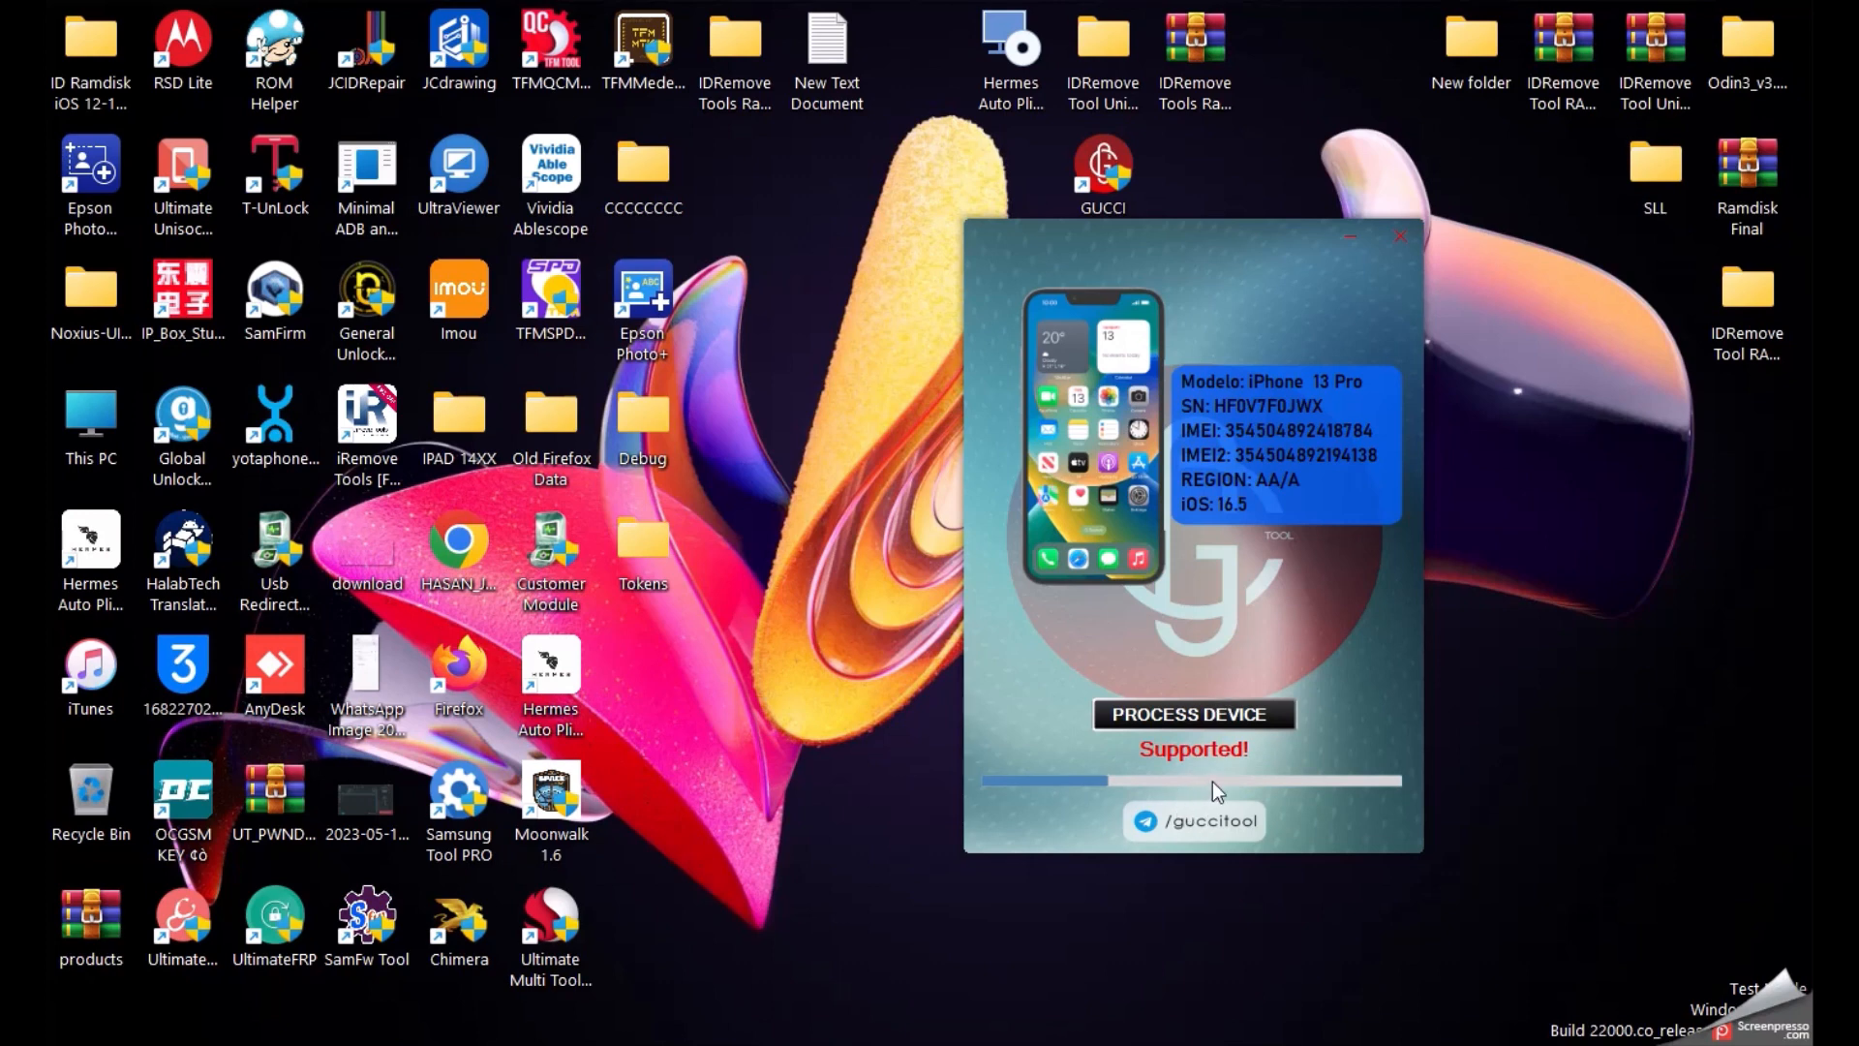
pyautogui.moveTo(1174, 240)
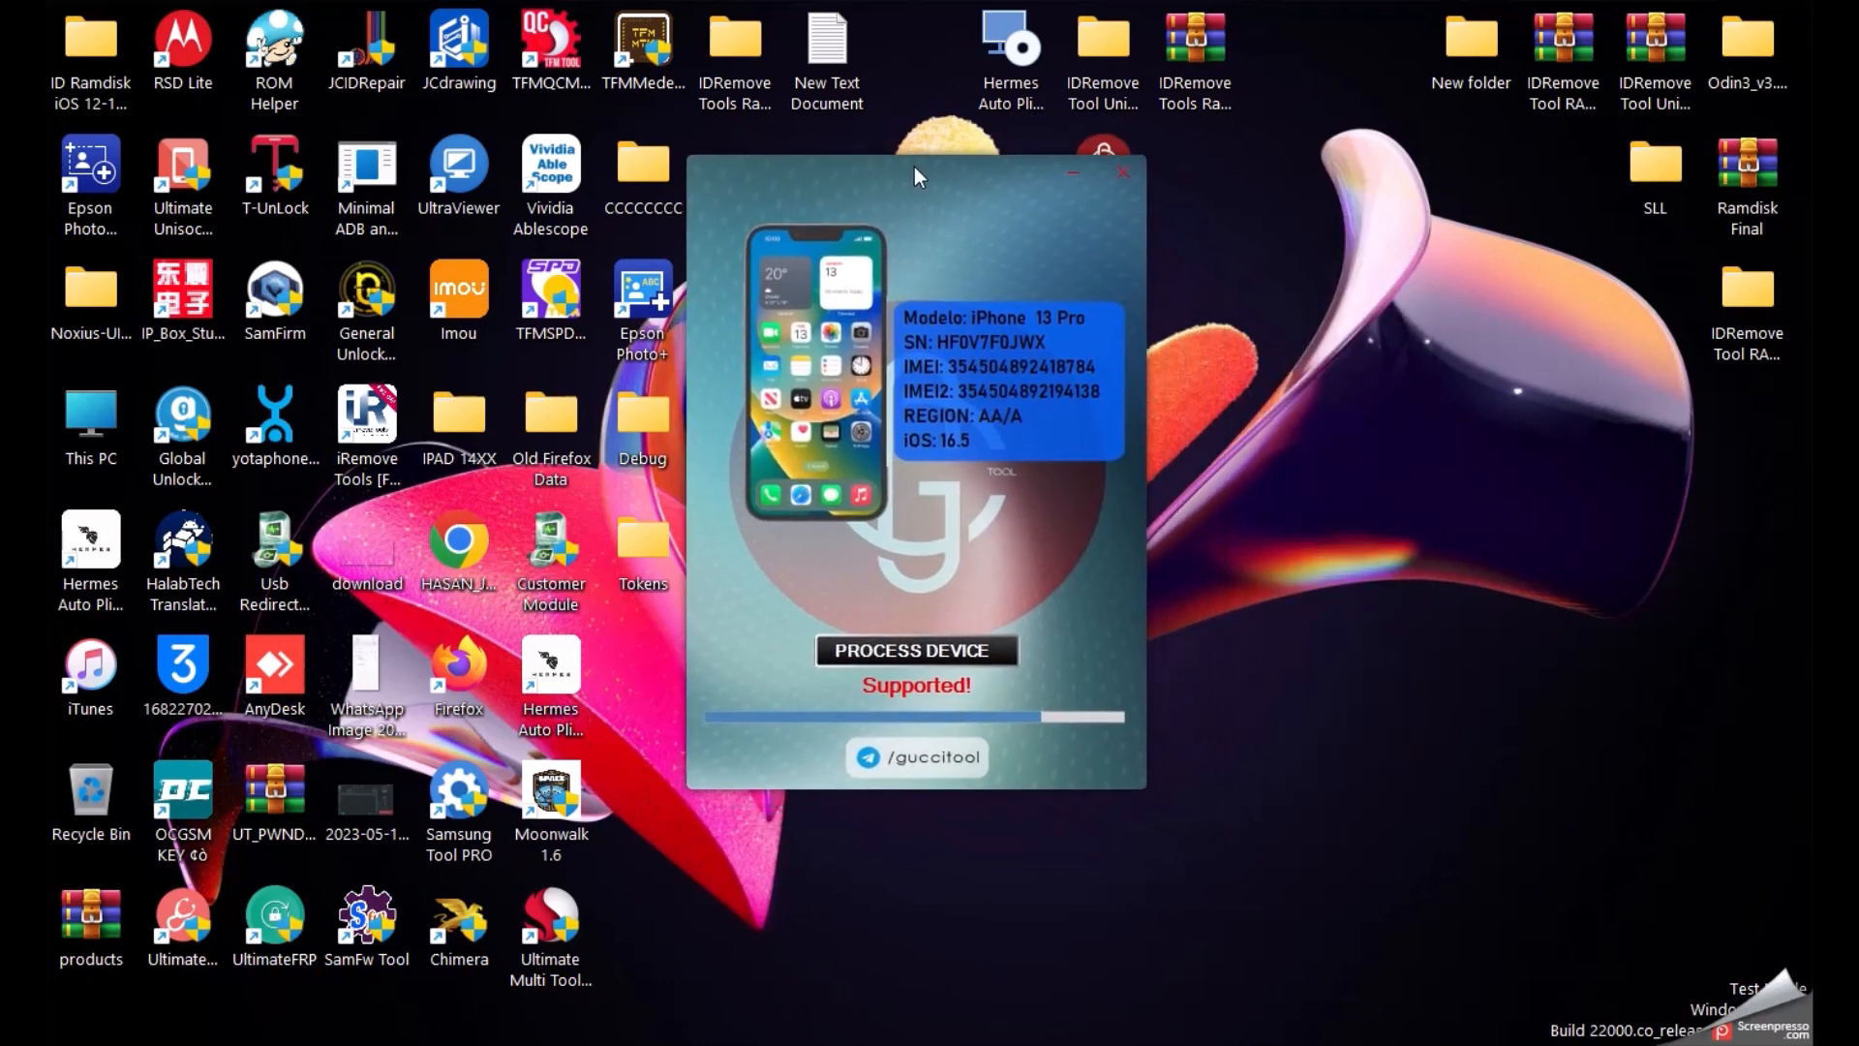
pyautogui.moveTo(1605, 810)
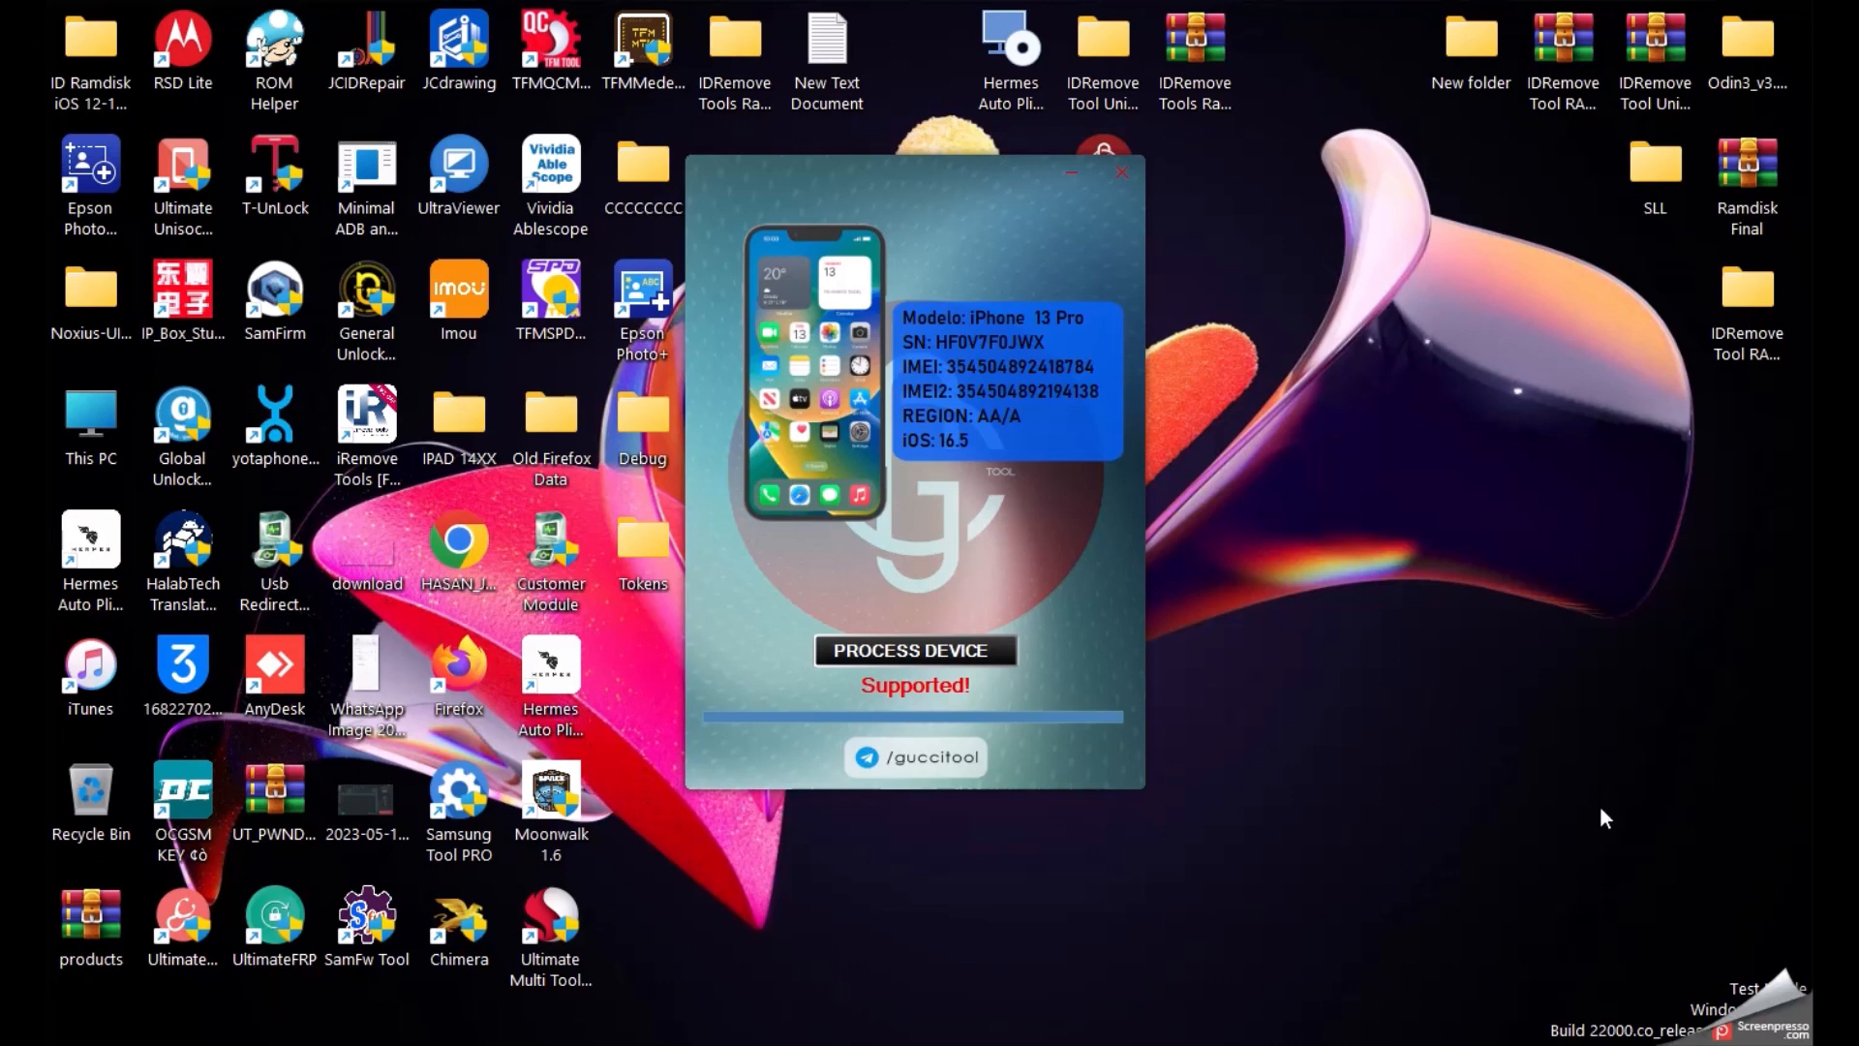
pyautogui.moveTo(1598, 825)
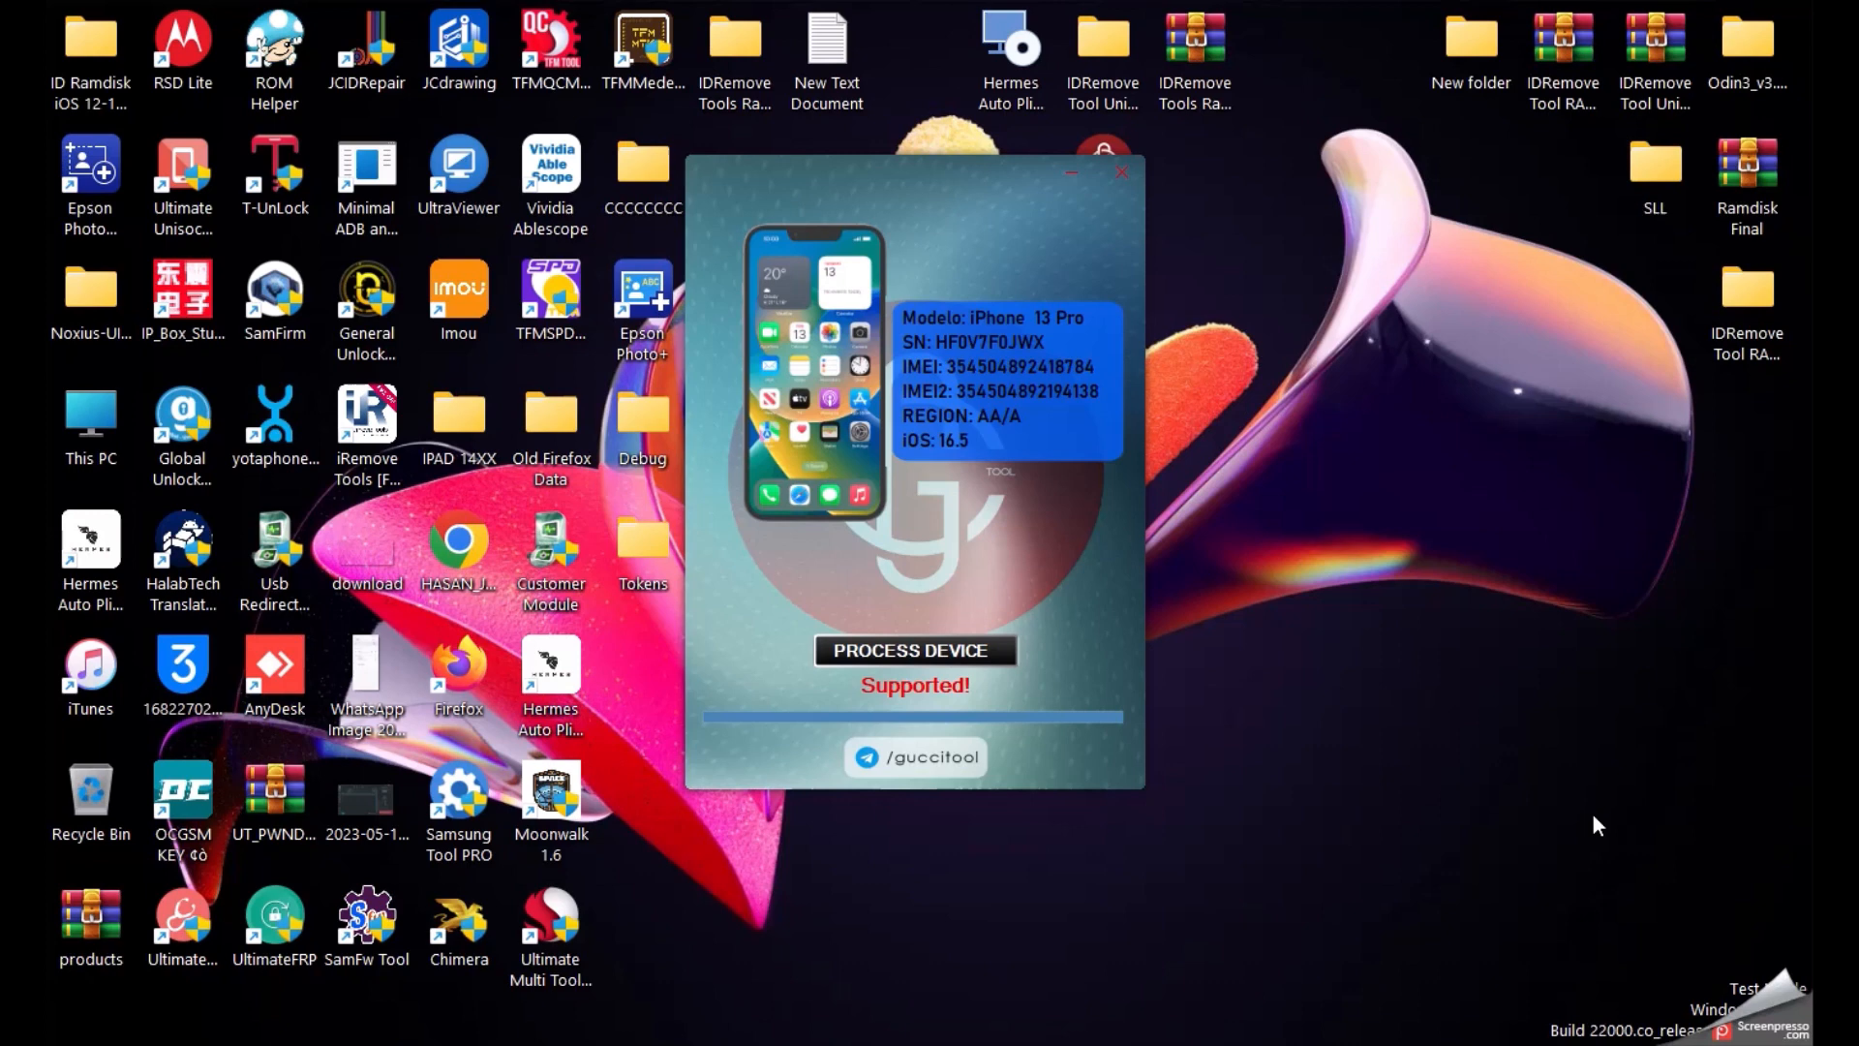
pyautogui.moveTo(1160, 772)
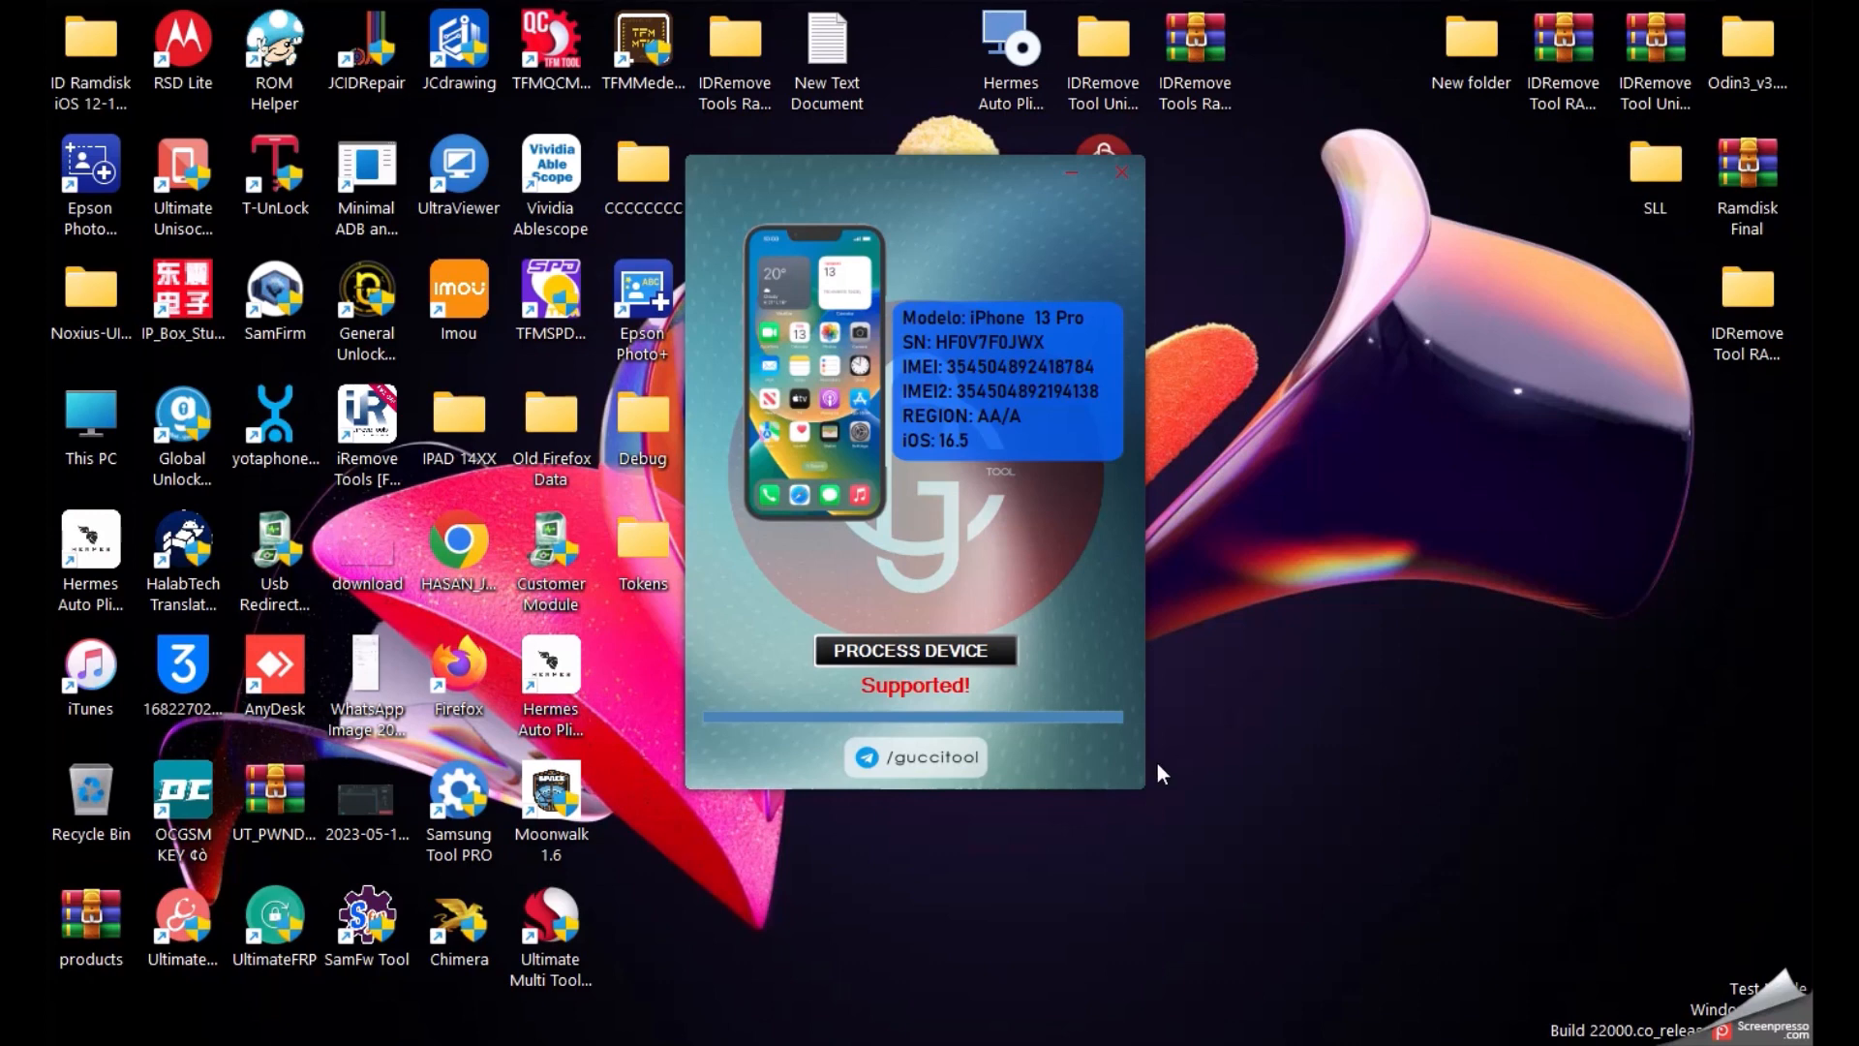
pyautogui.moveTo(1002, 767)
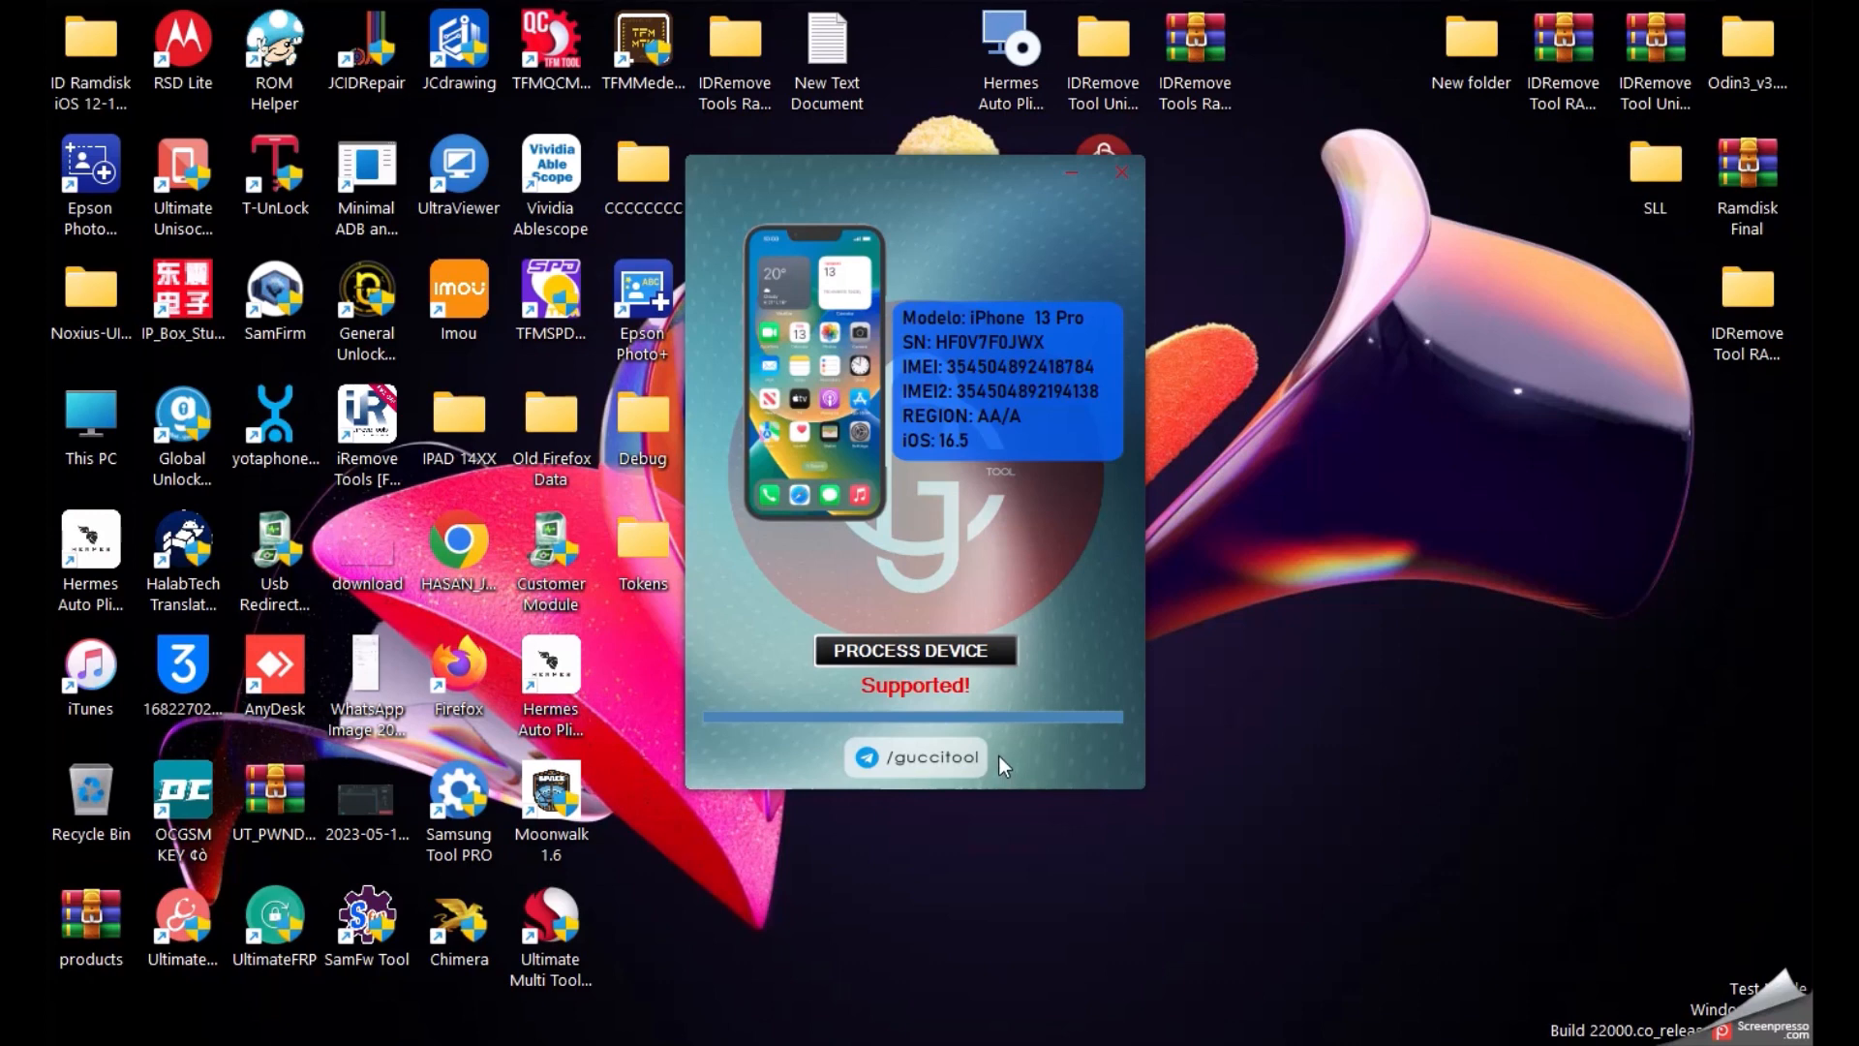
pyautogui.moveTo(1075, 738)
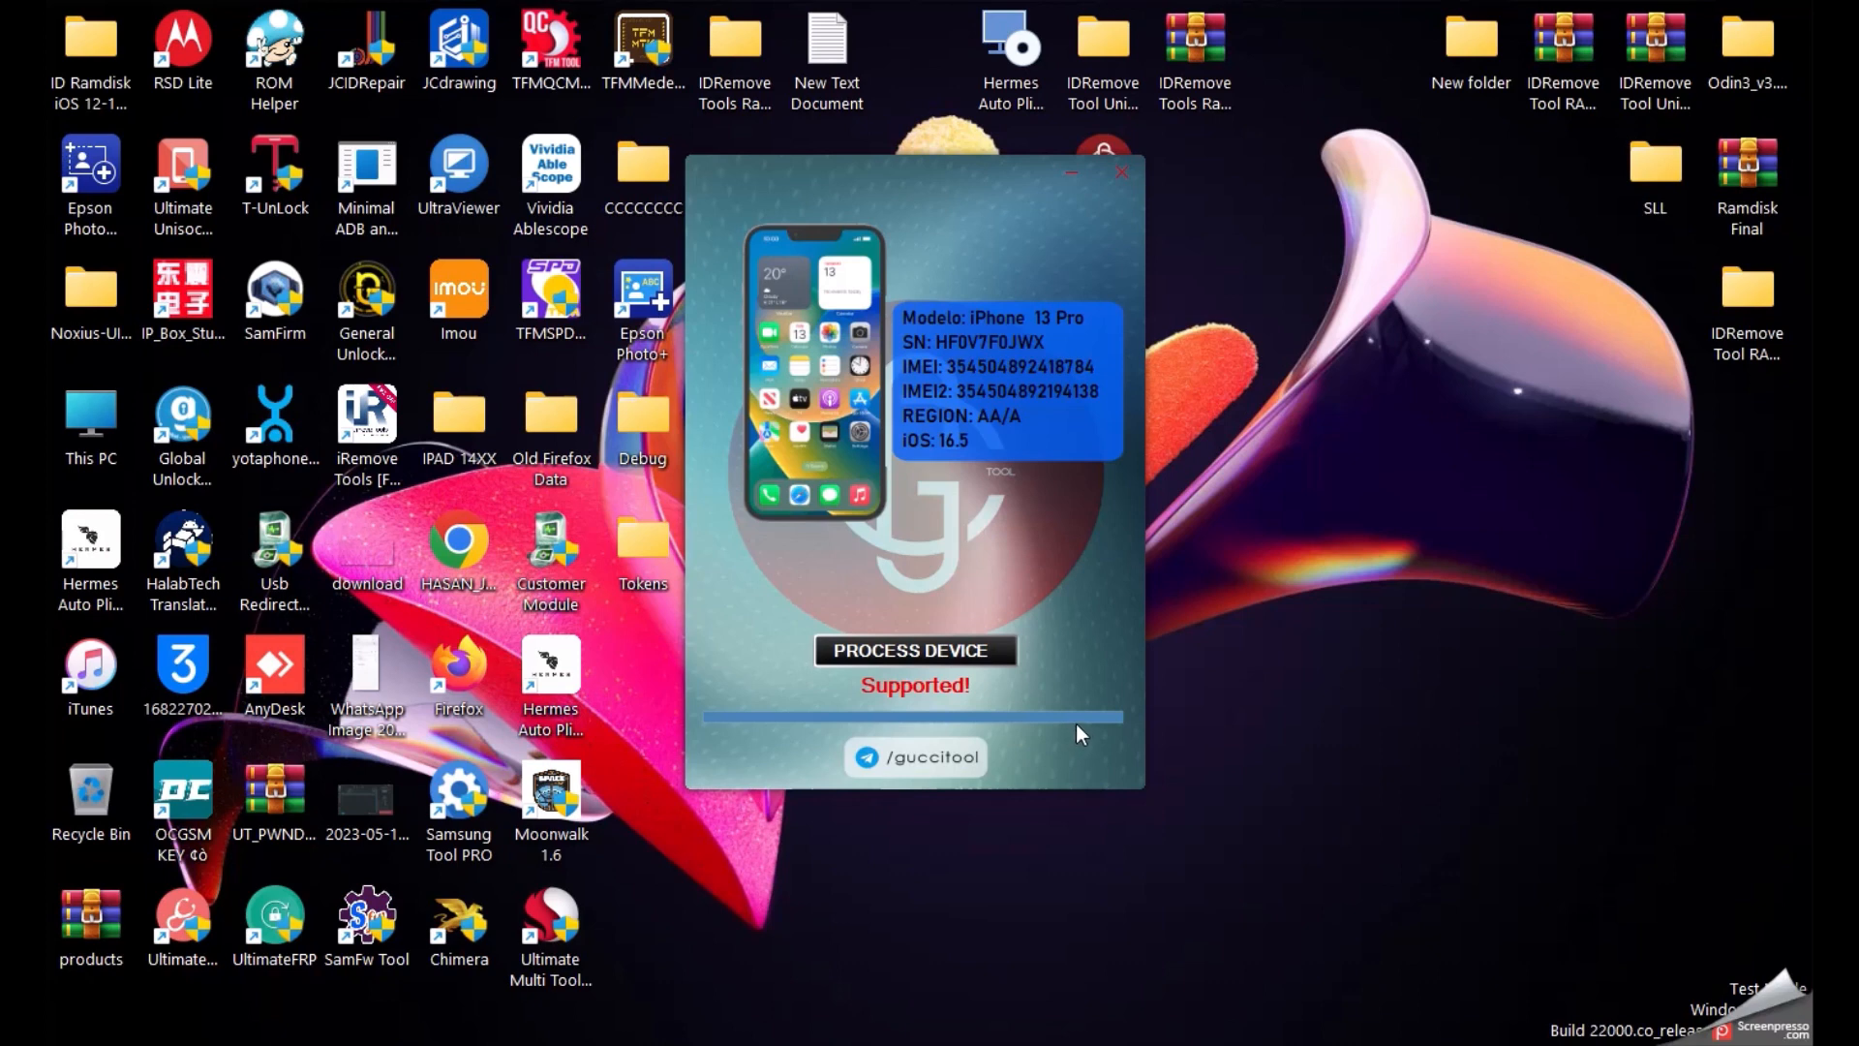
# Step: Copy the iPhone 13 Pro's IMEI and acknowledge the 'IMEI HAS BEEN COPIED!' message
pyautogui.click(914, 651)
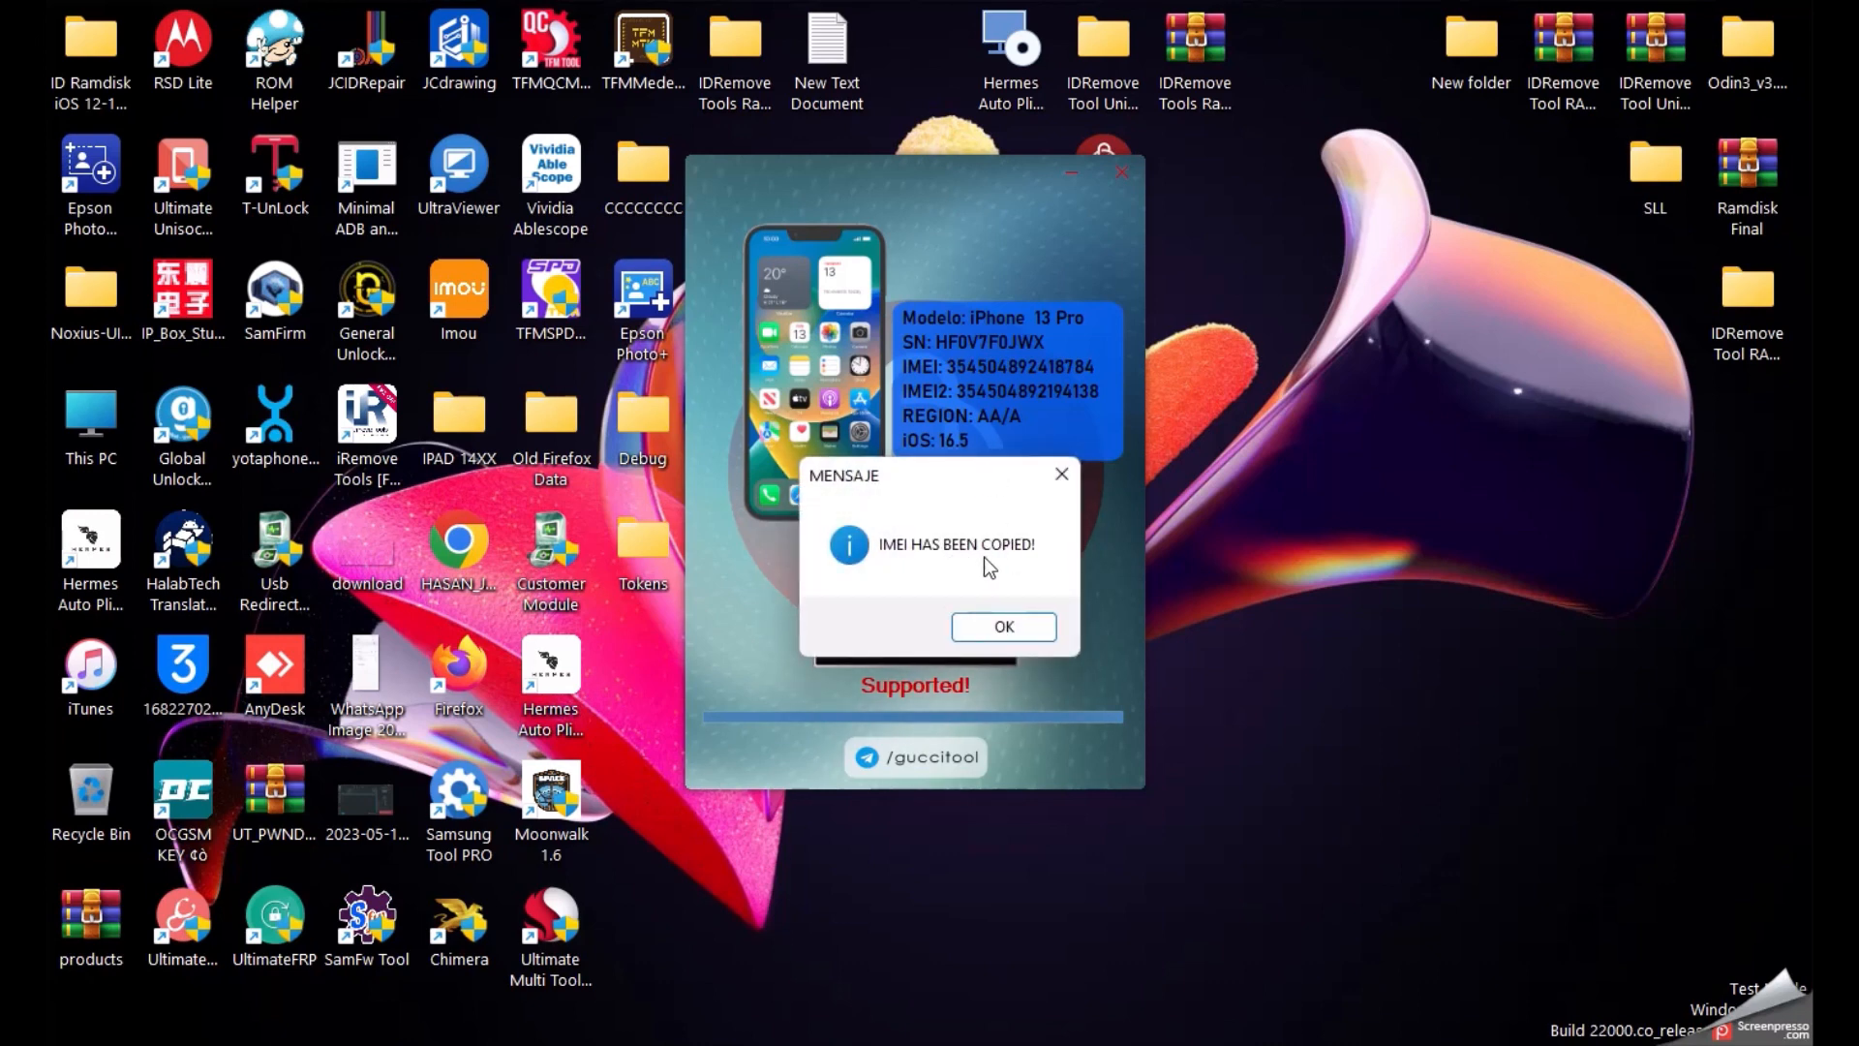
pyautogui.click(1001, 625)
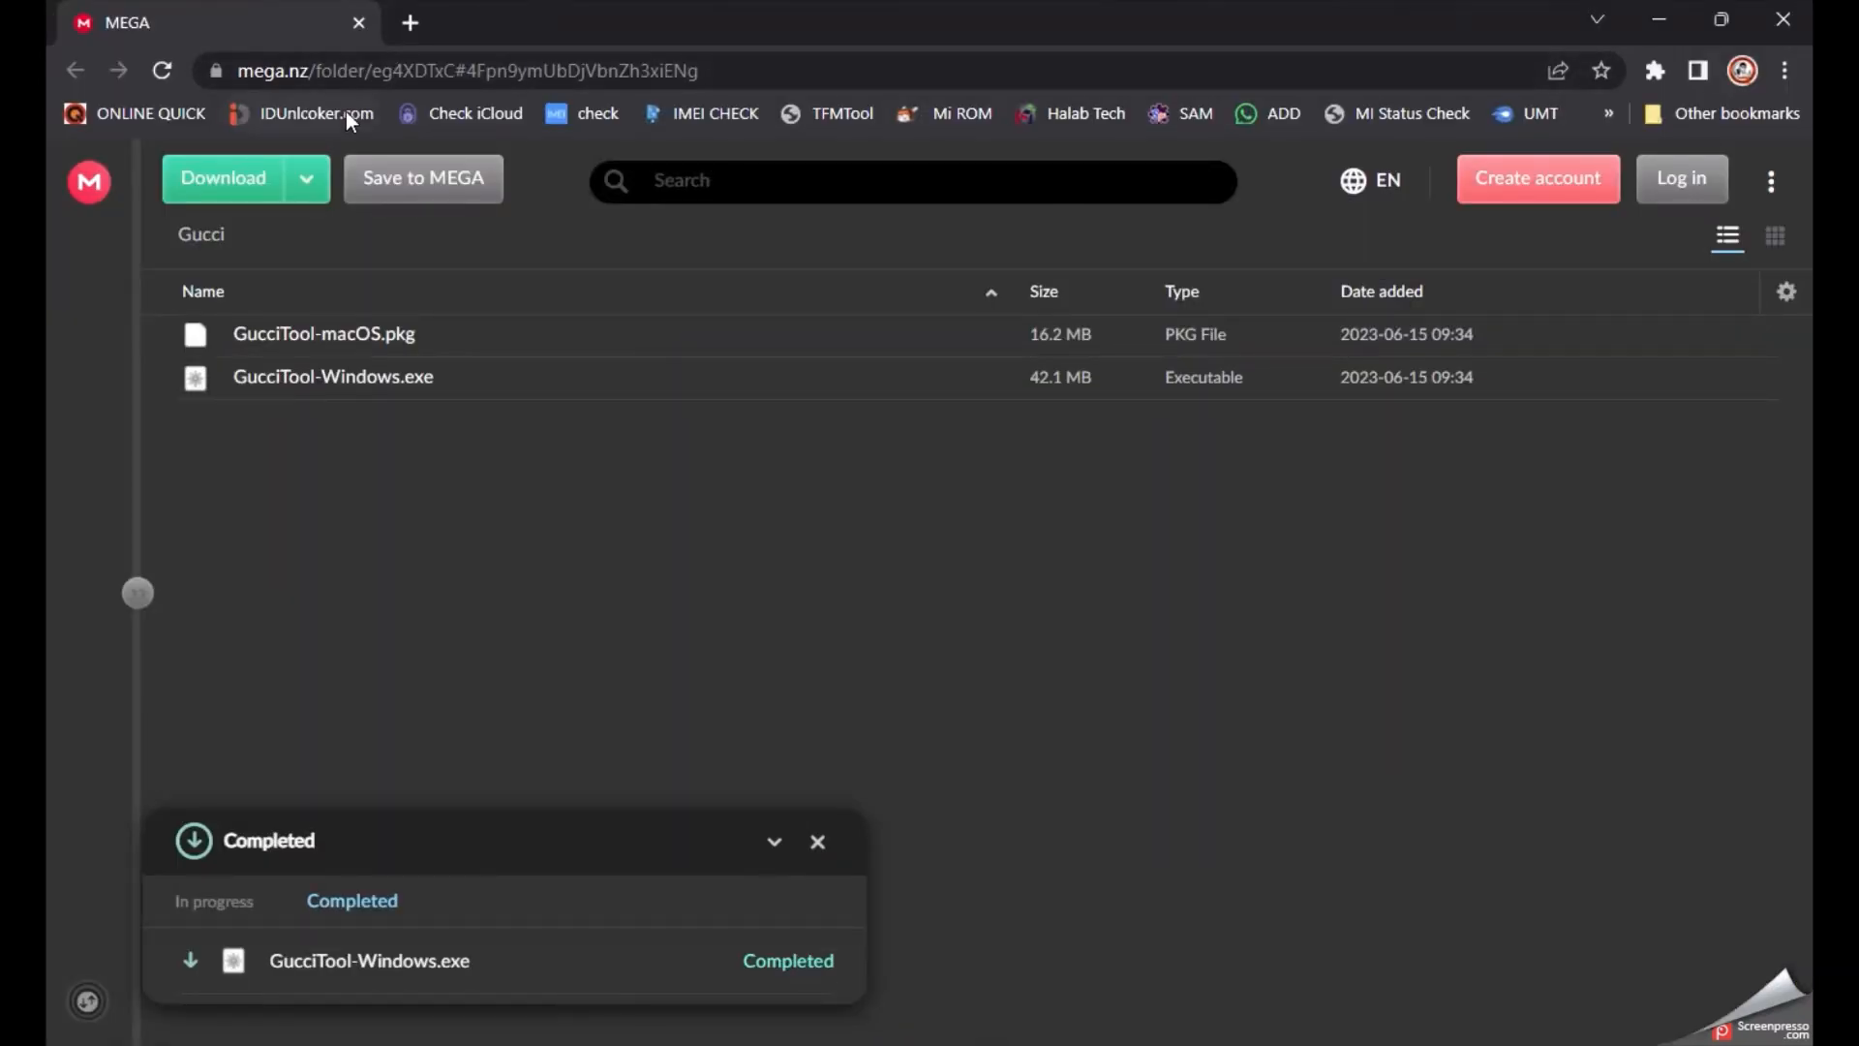
# Step: Log into IDUnlocker.com with the saved reseller account from Chrome autofill
pyautogui.click(316, 112)
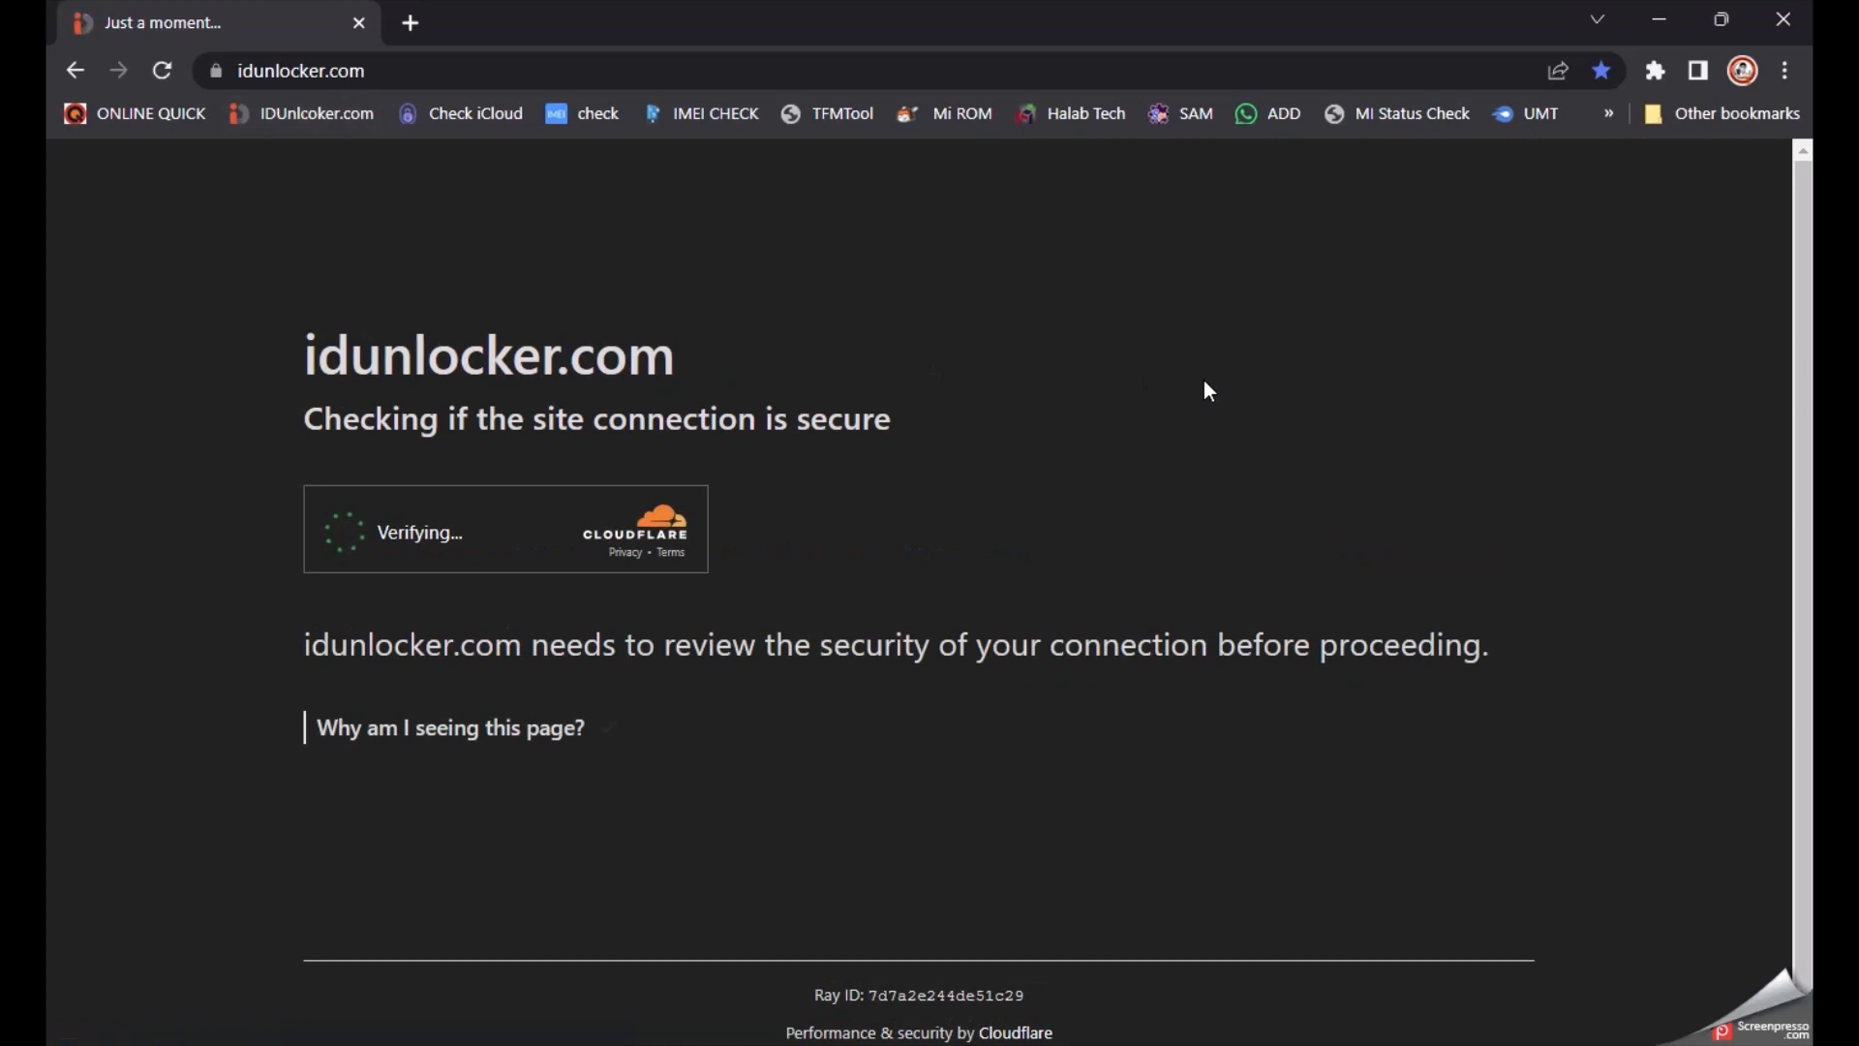
pyautogui.moveTo(1195, 391)
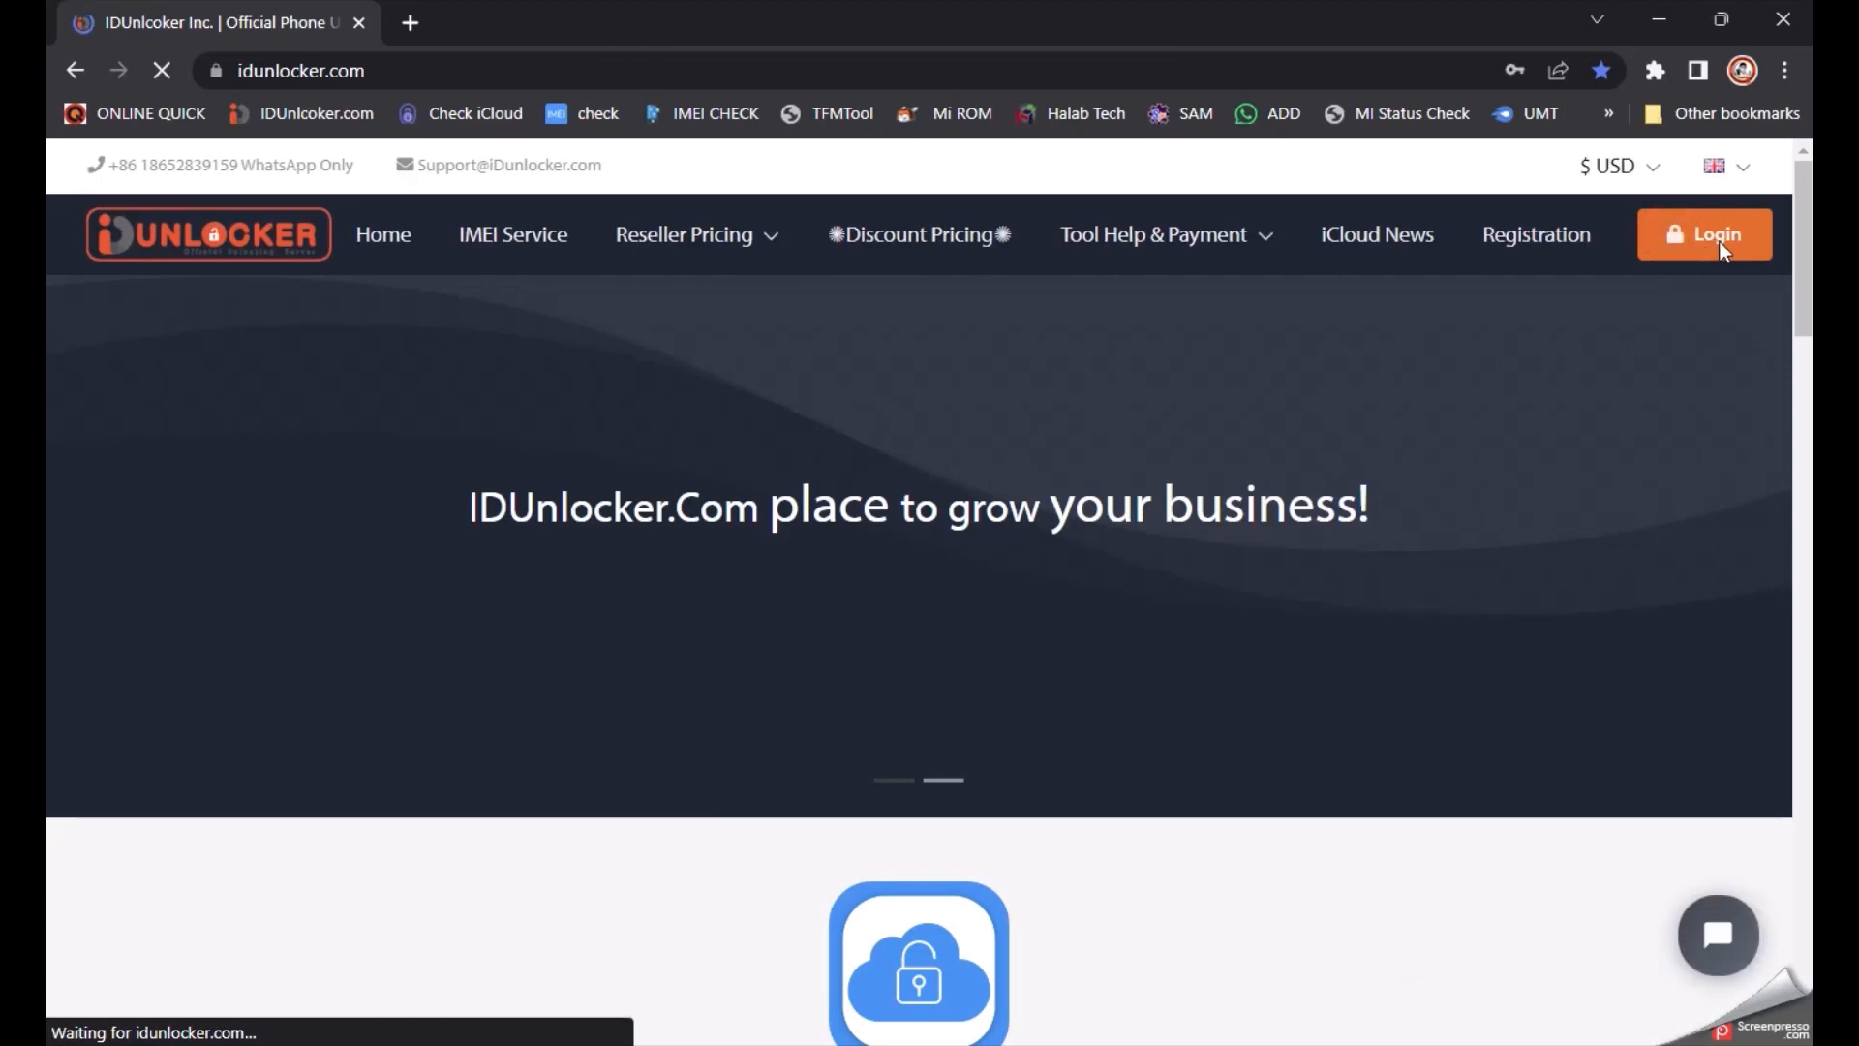
pyautogui.click(1705, 234)
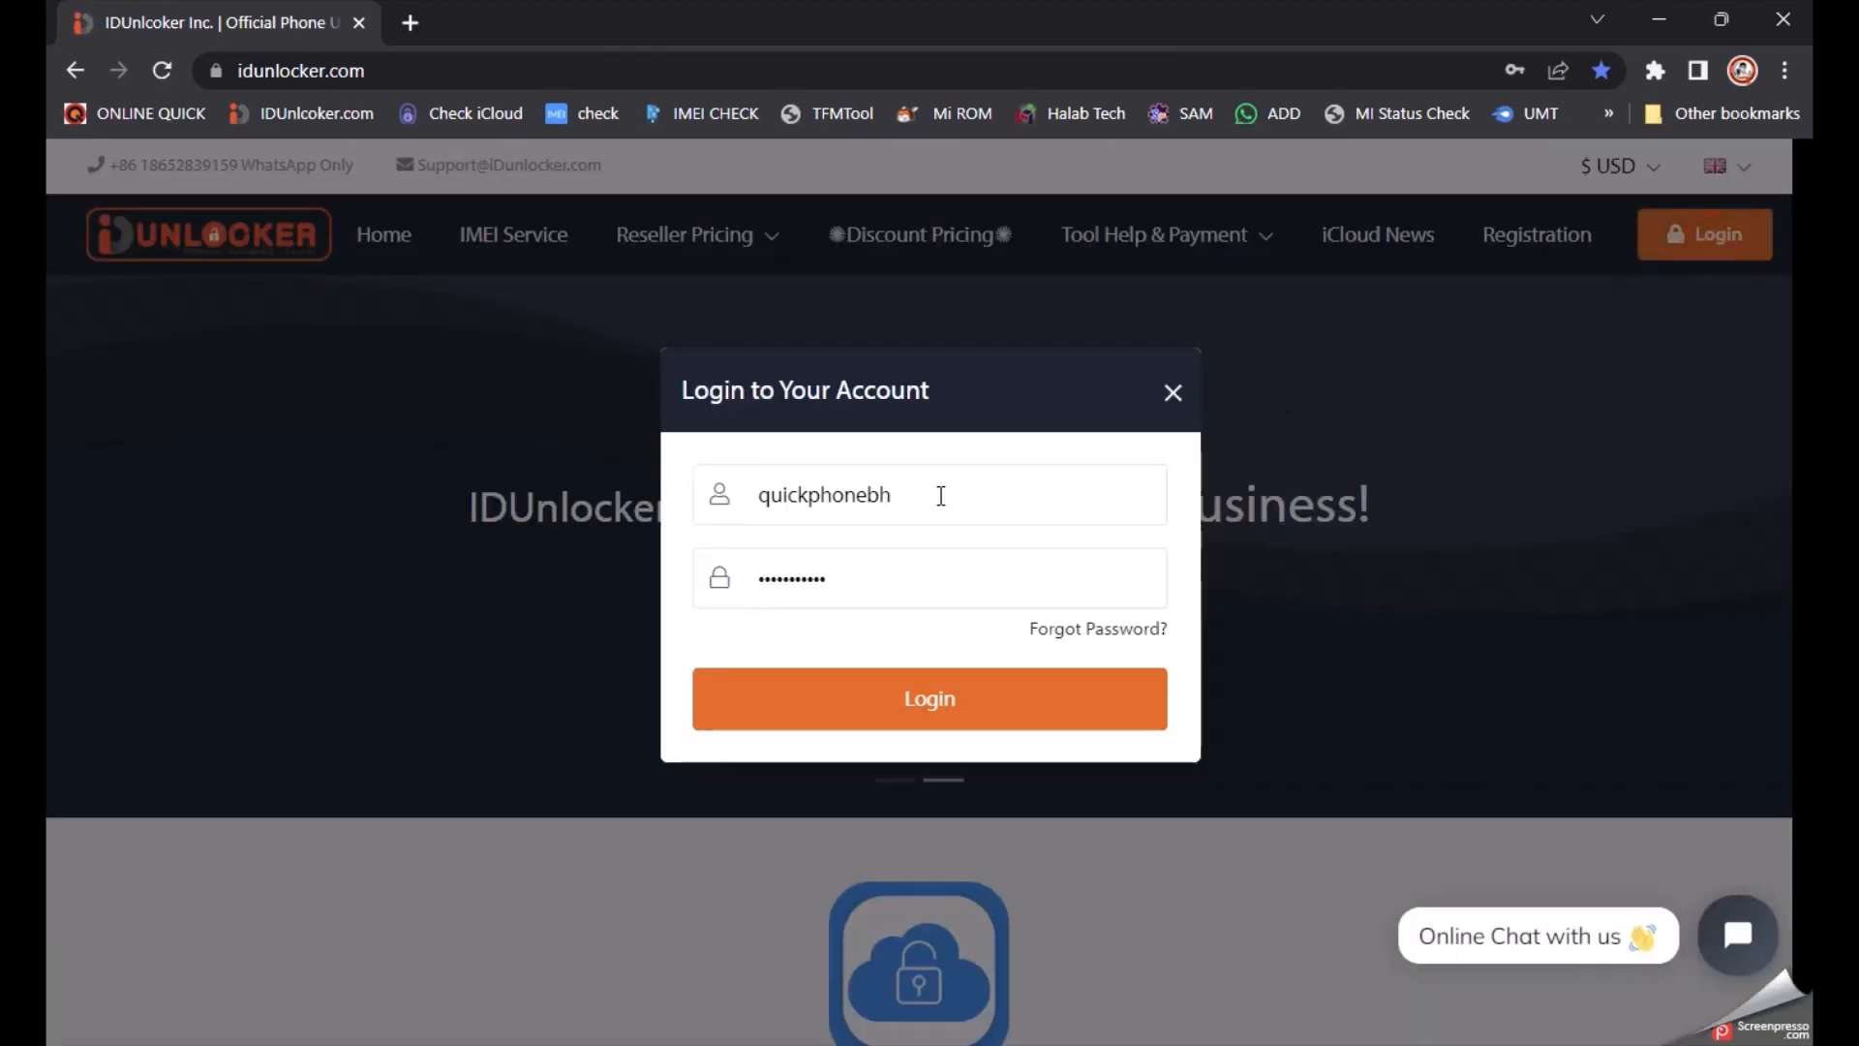
pyautogui.click(928, 697)
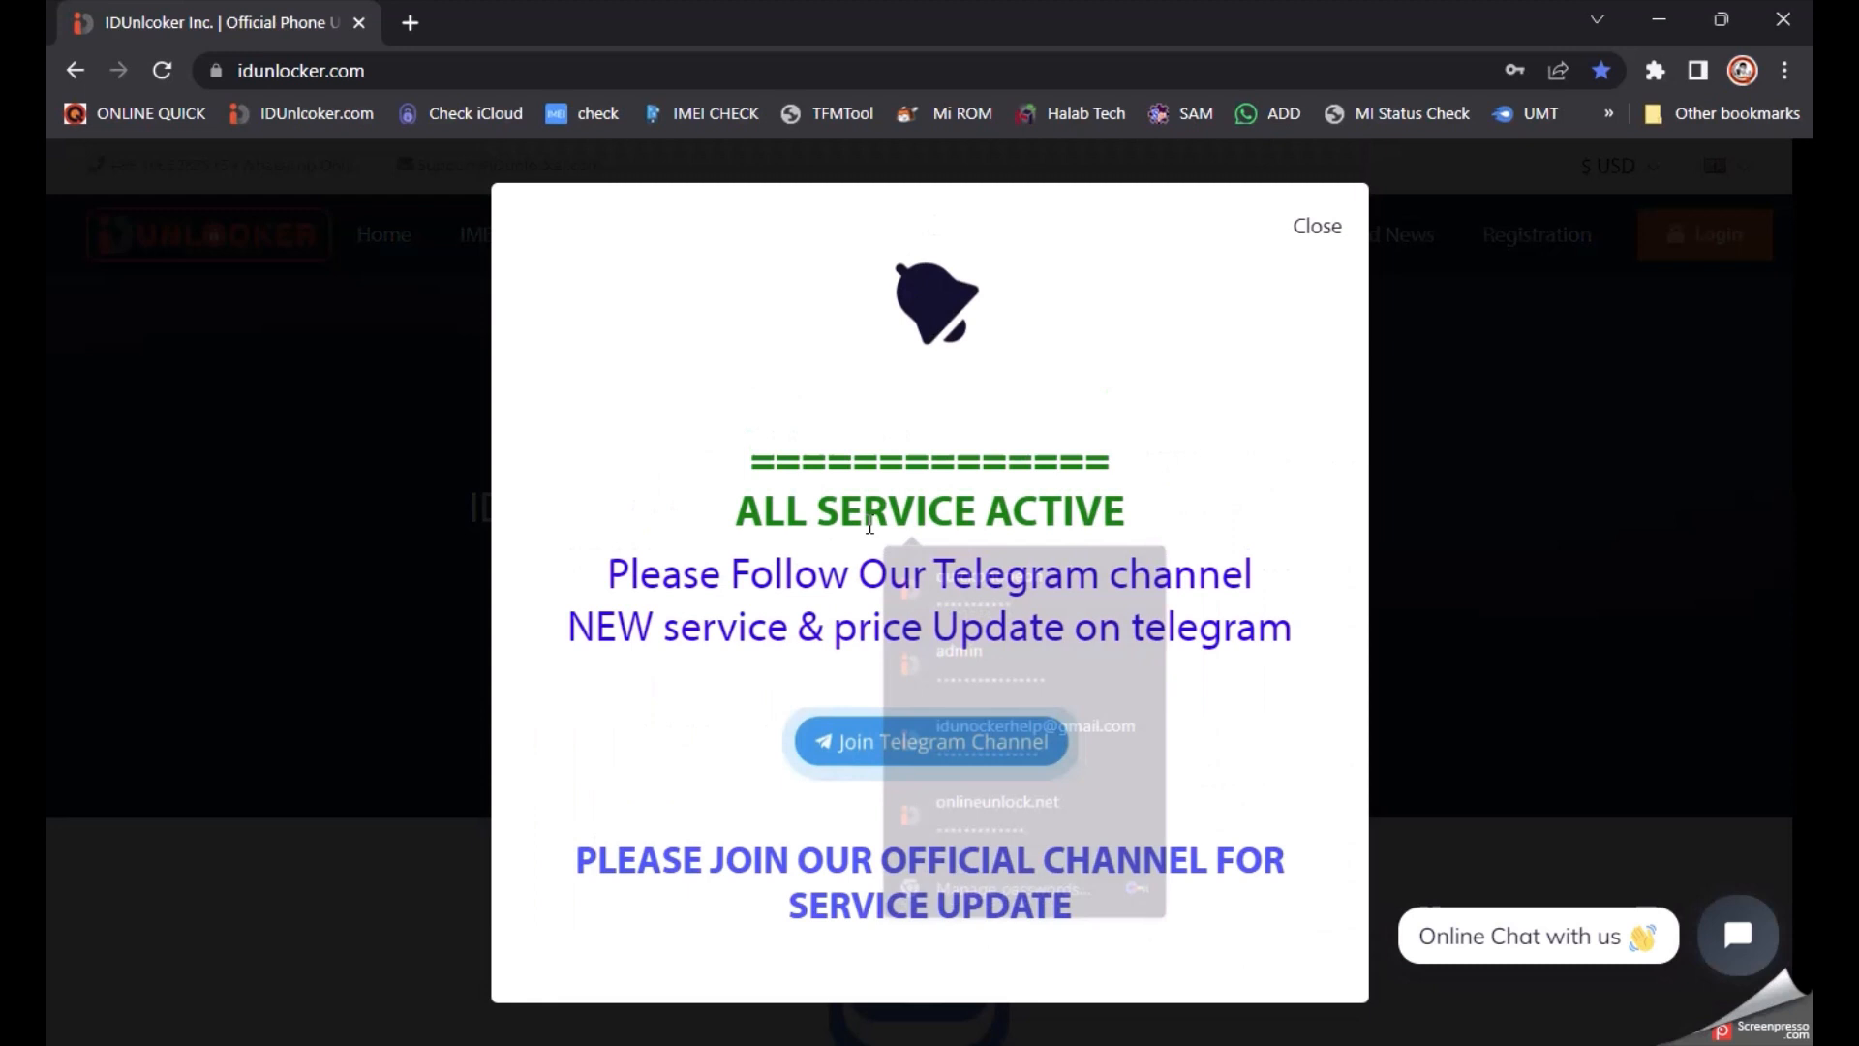
pyautogui.click(1317, 225)
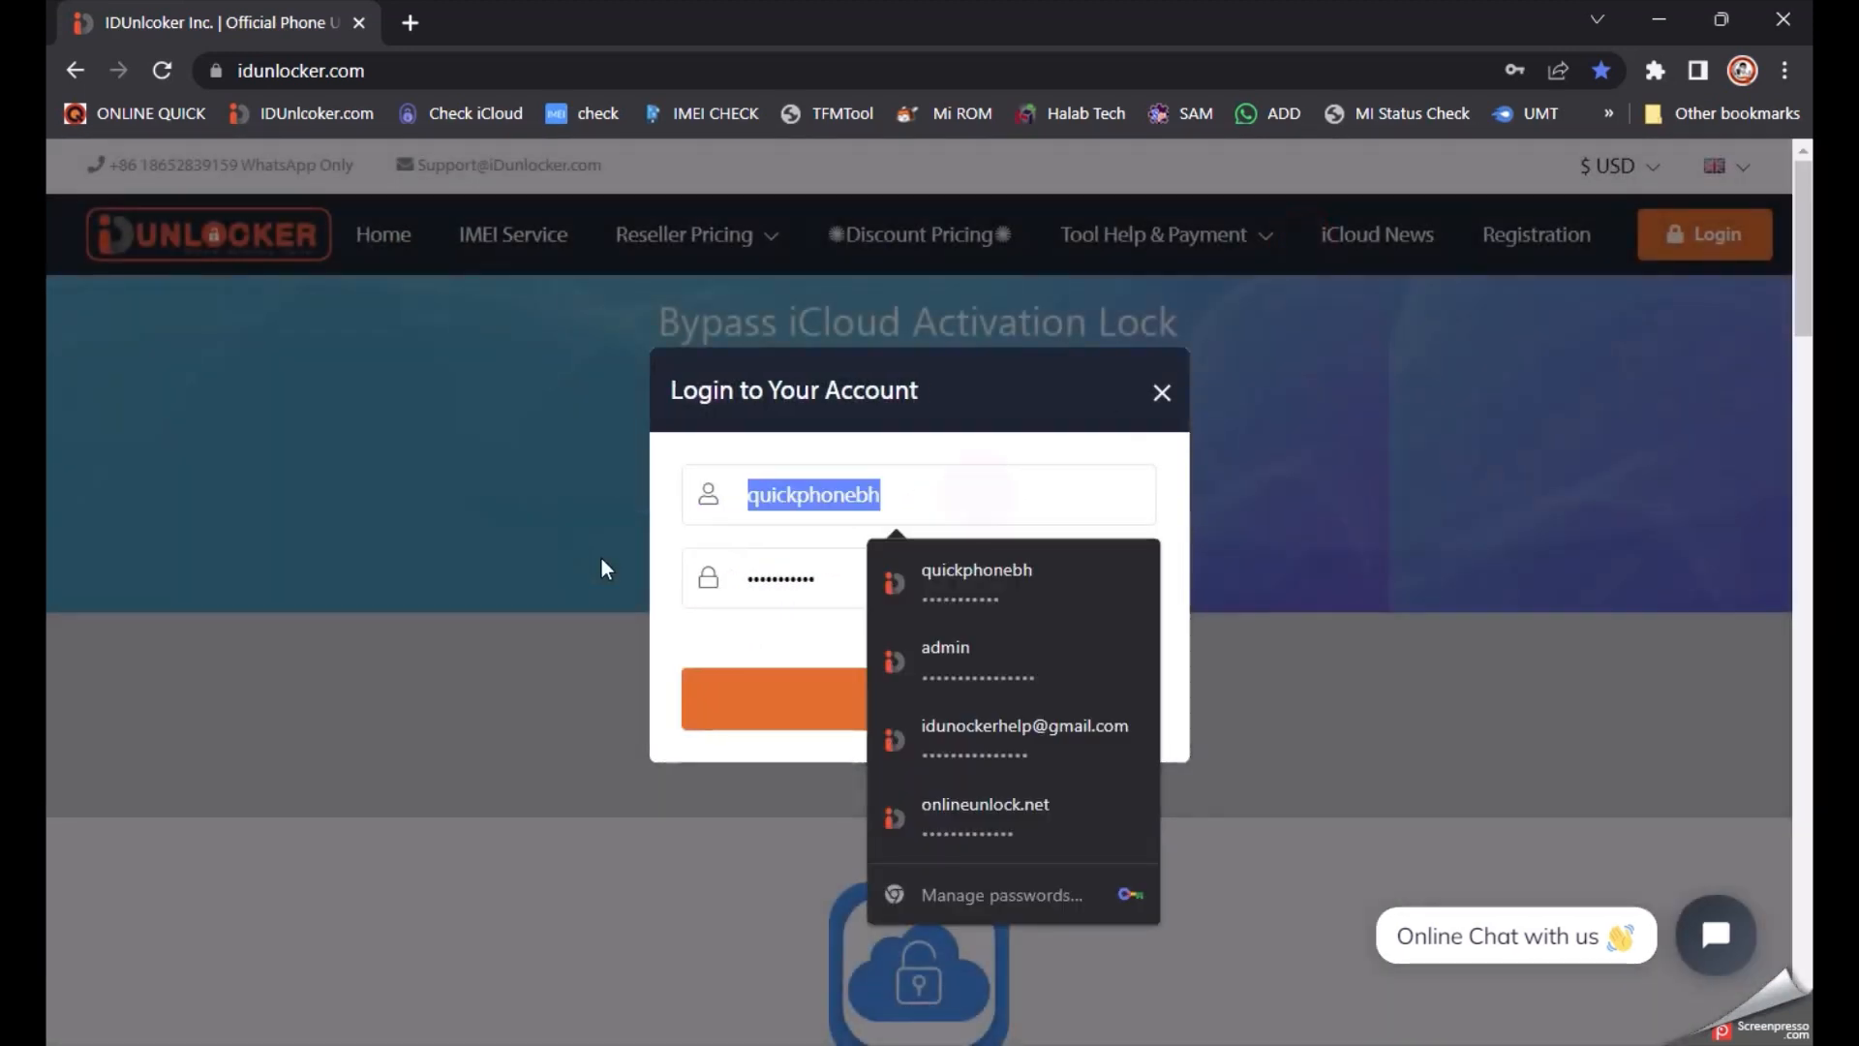
pyautogui.click(984, 804)
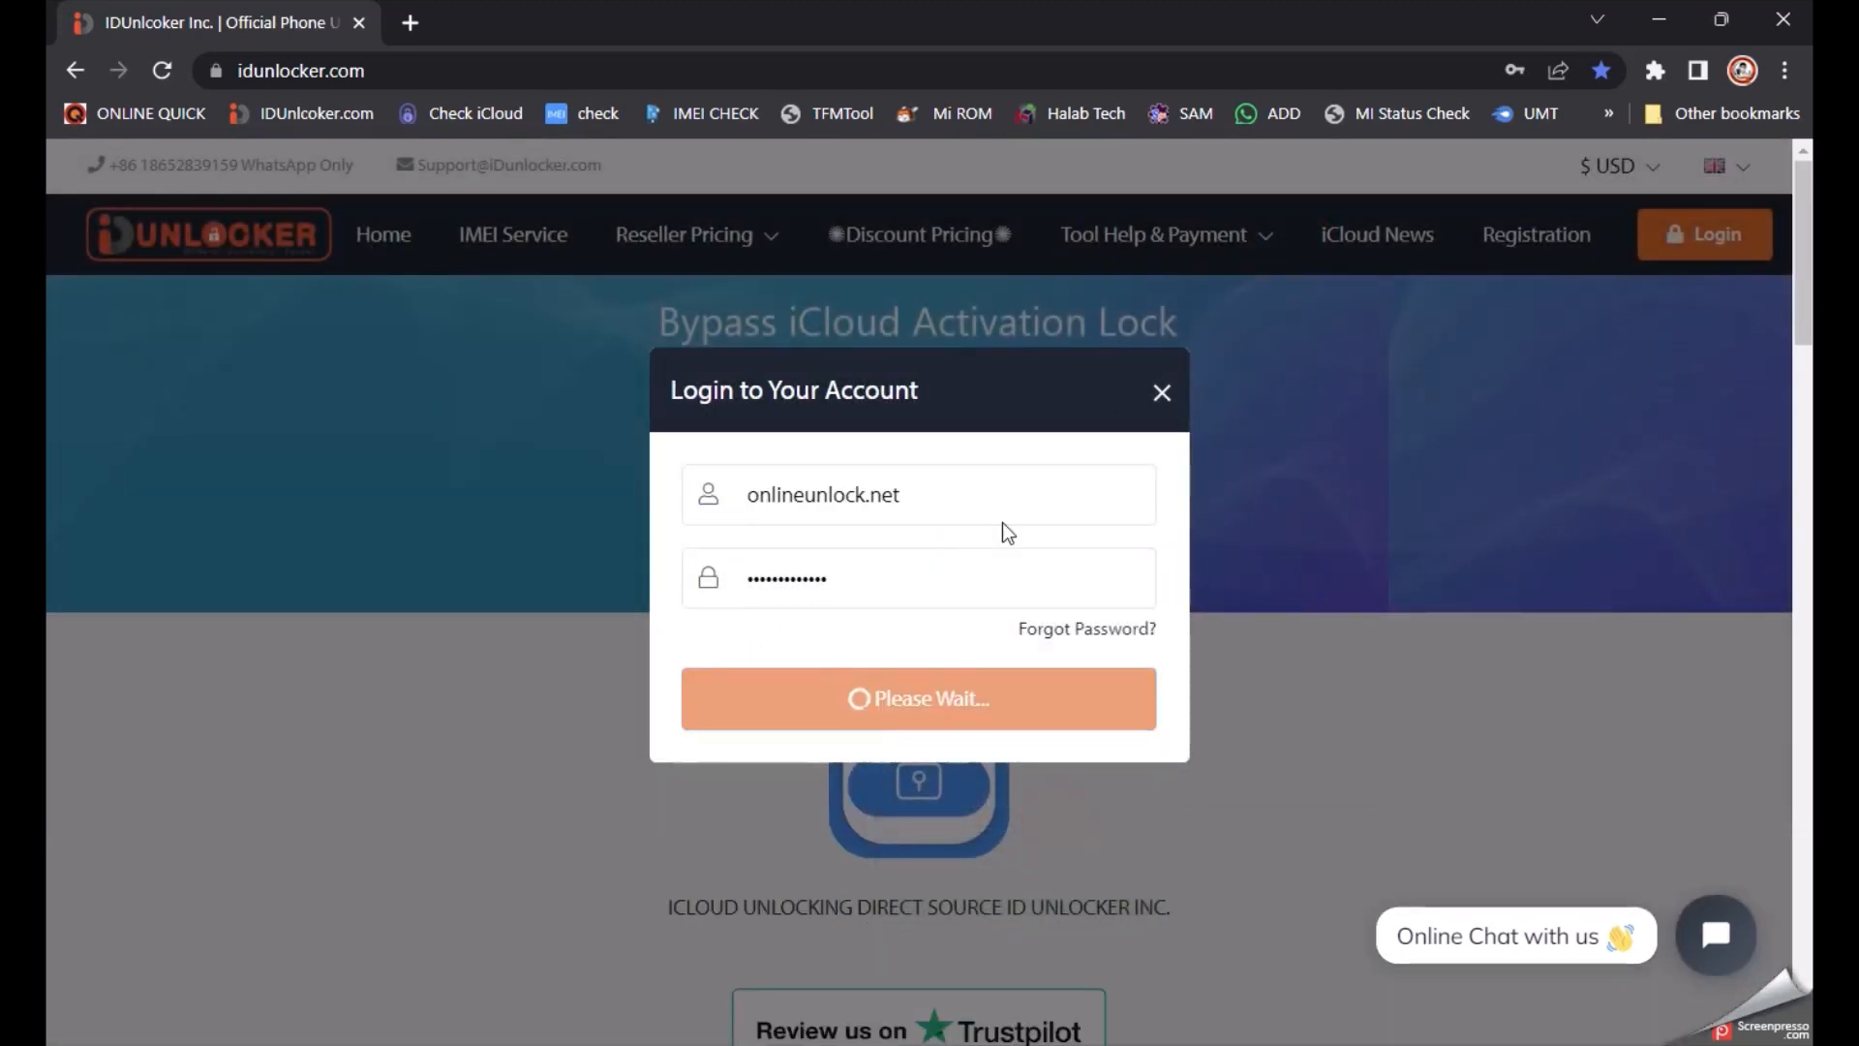
pyautogui.click(918, 699)
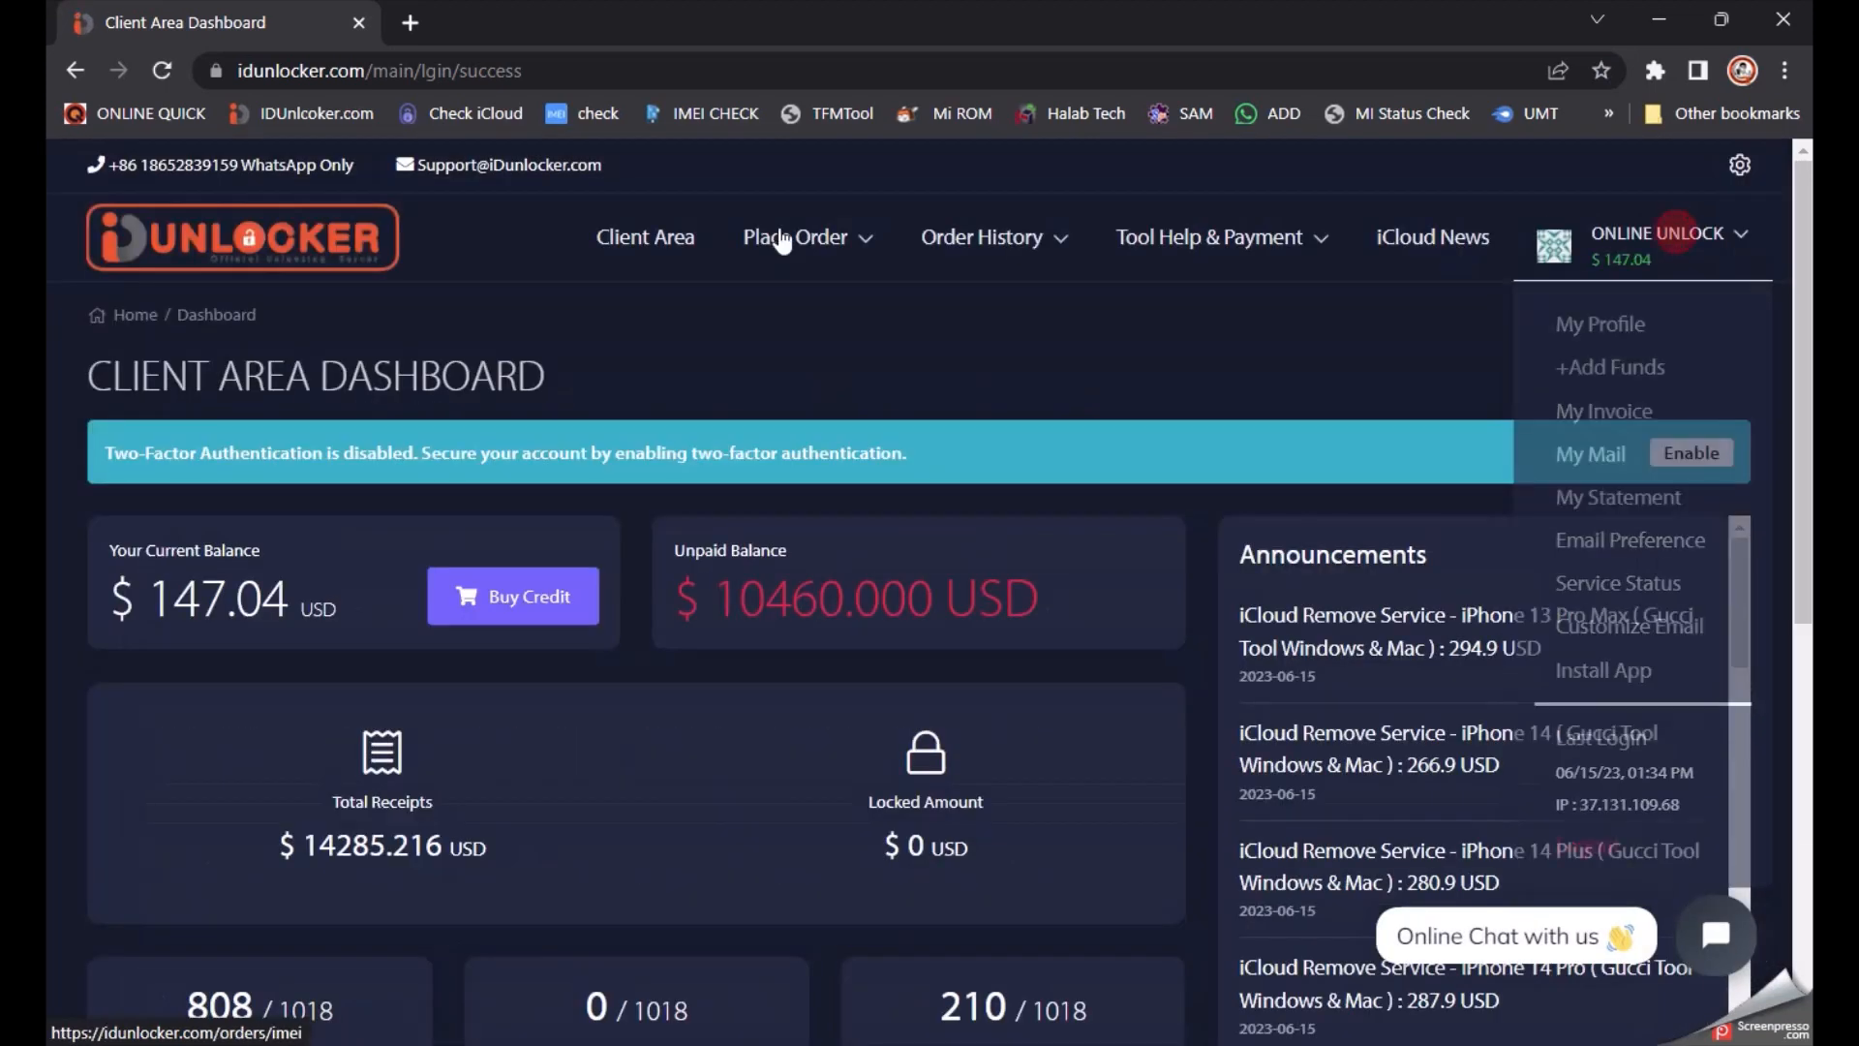
# Step: Start an IMEI Unlock order and select 'iCloud Remove Service - iPhone 13 Pro' at $259.9
pyautogui.click(796, 236)
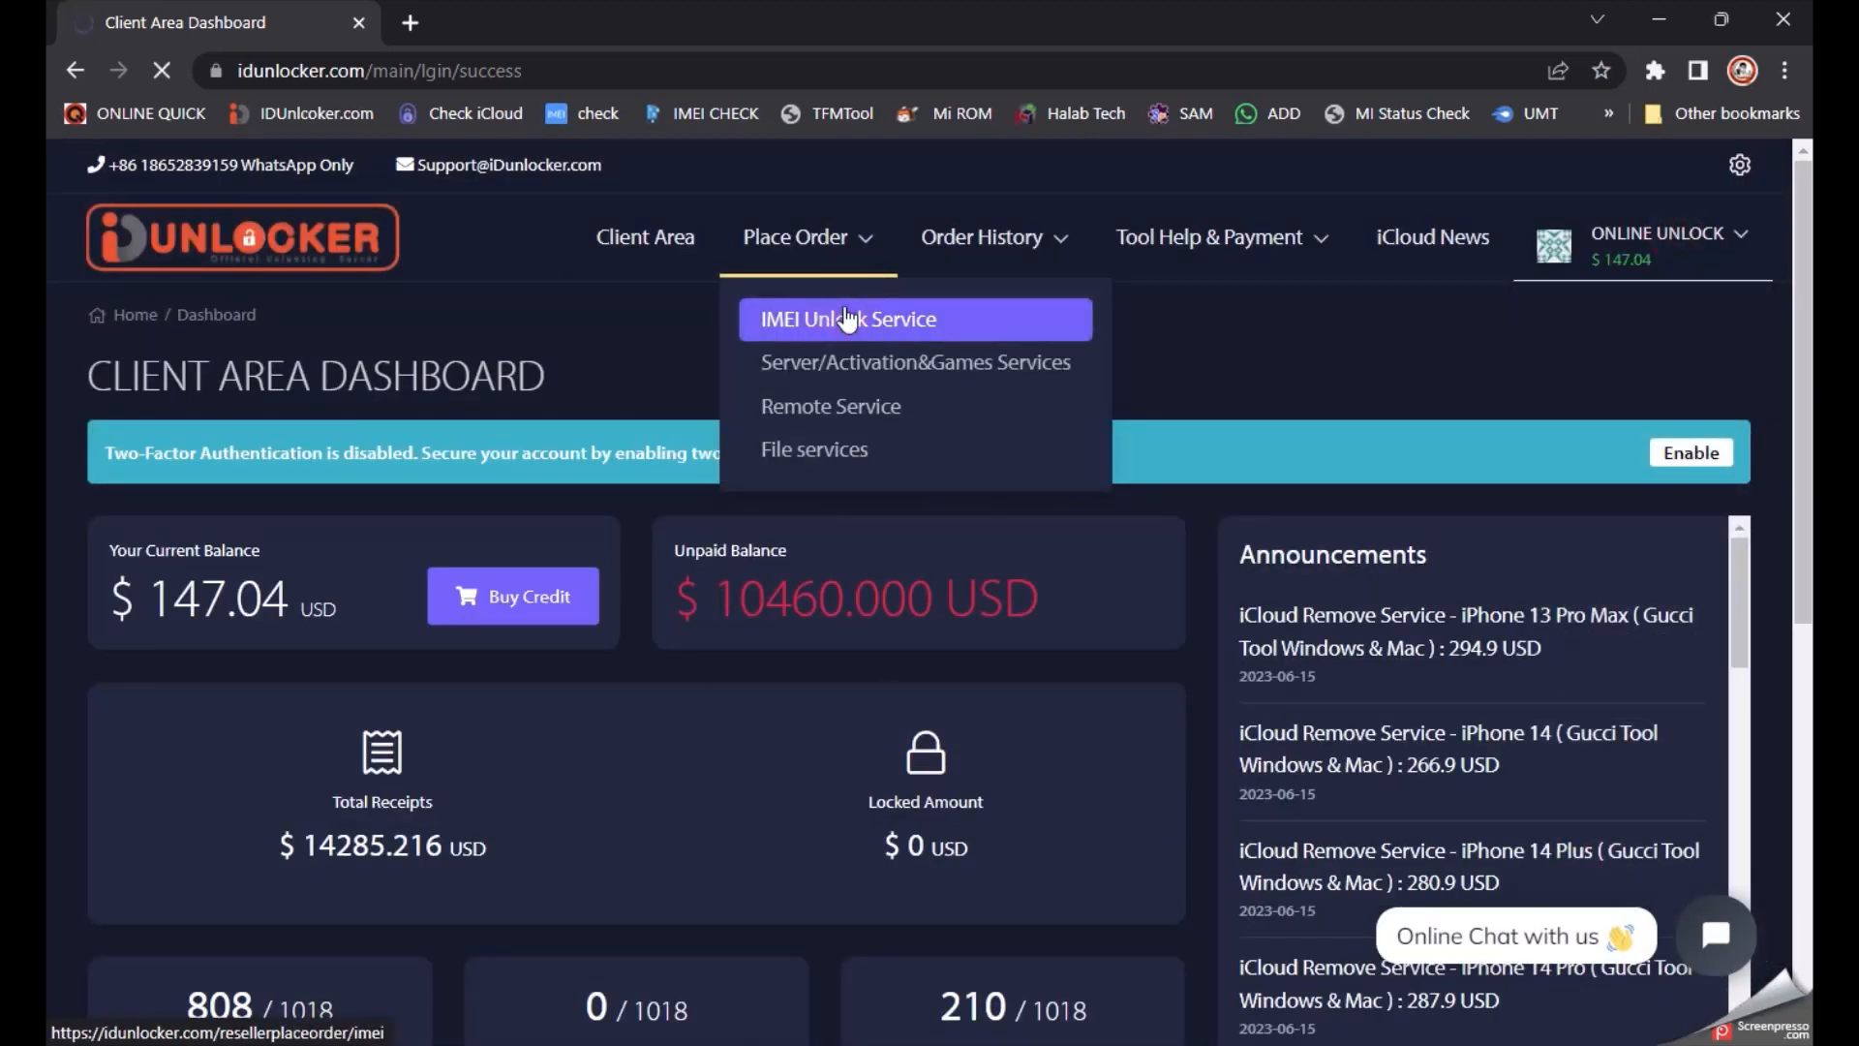
pyautogui.click(847, 319)
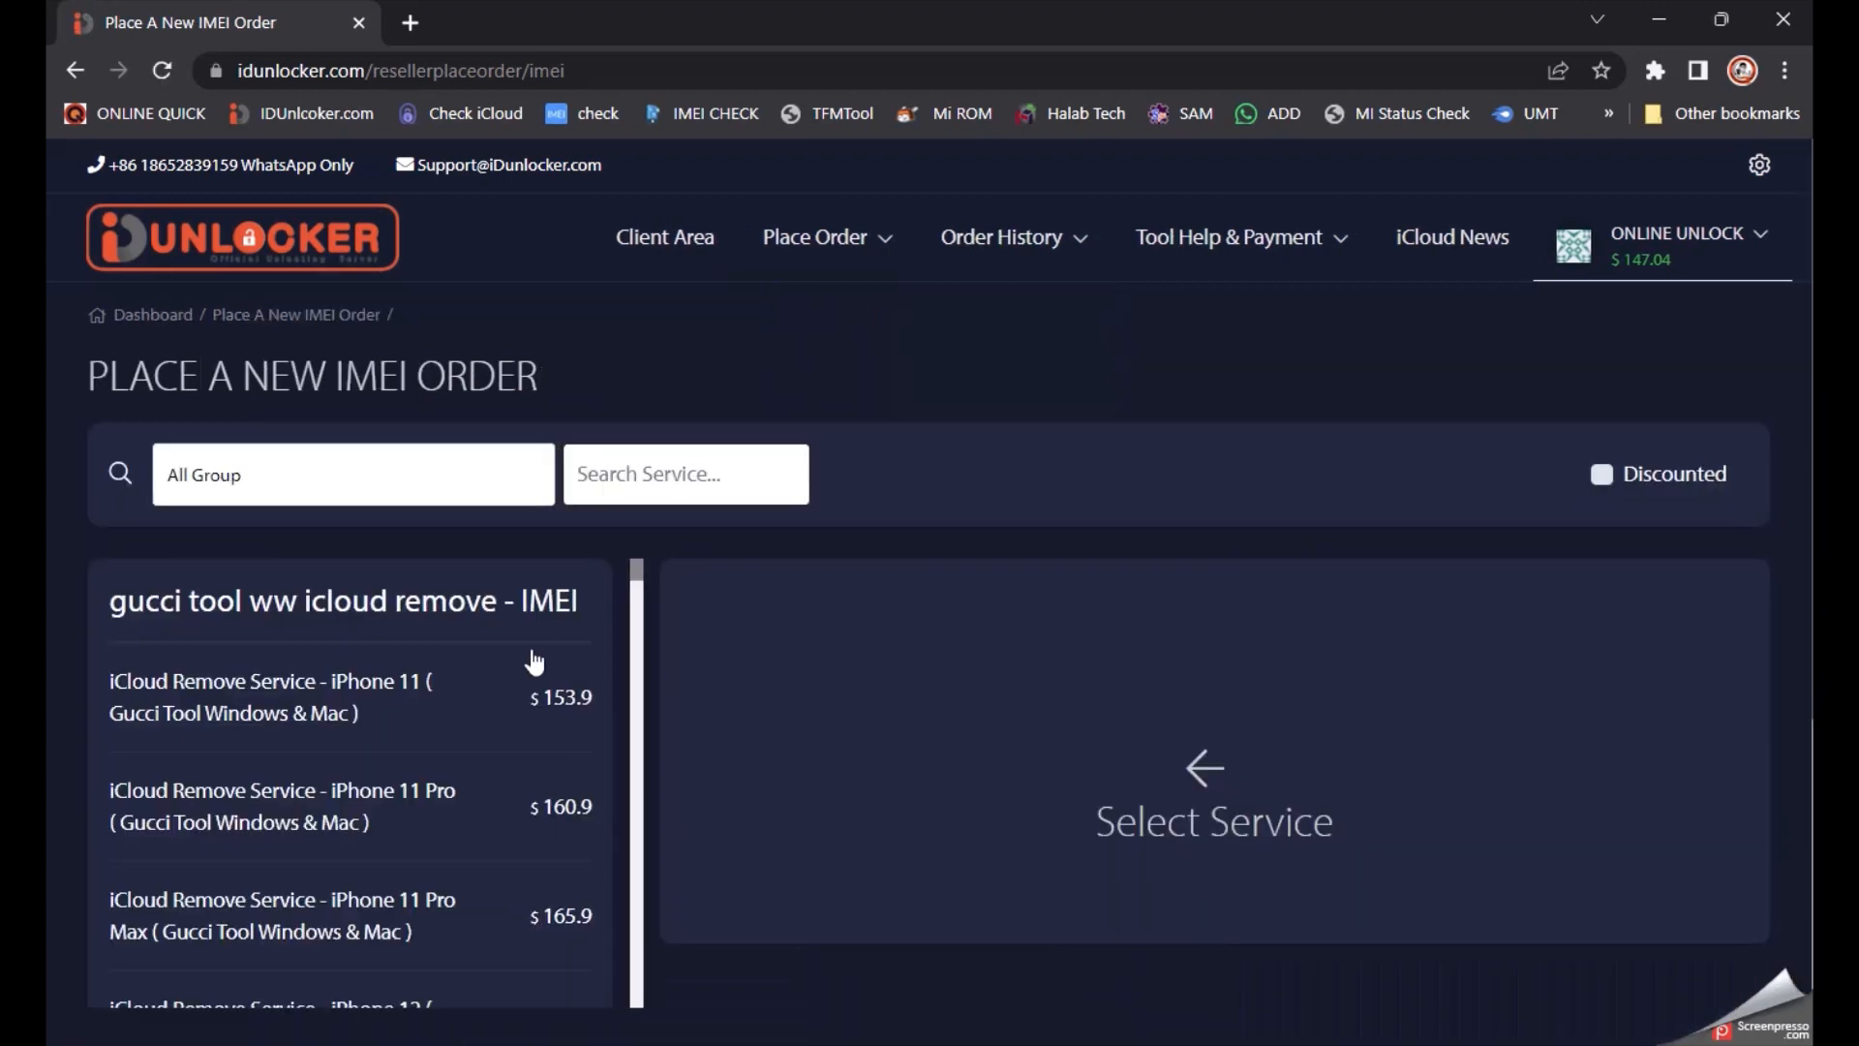
pyautogui.scroll(-3)
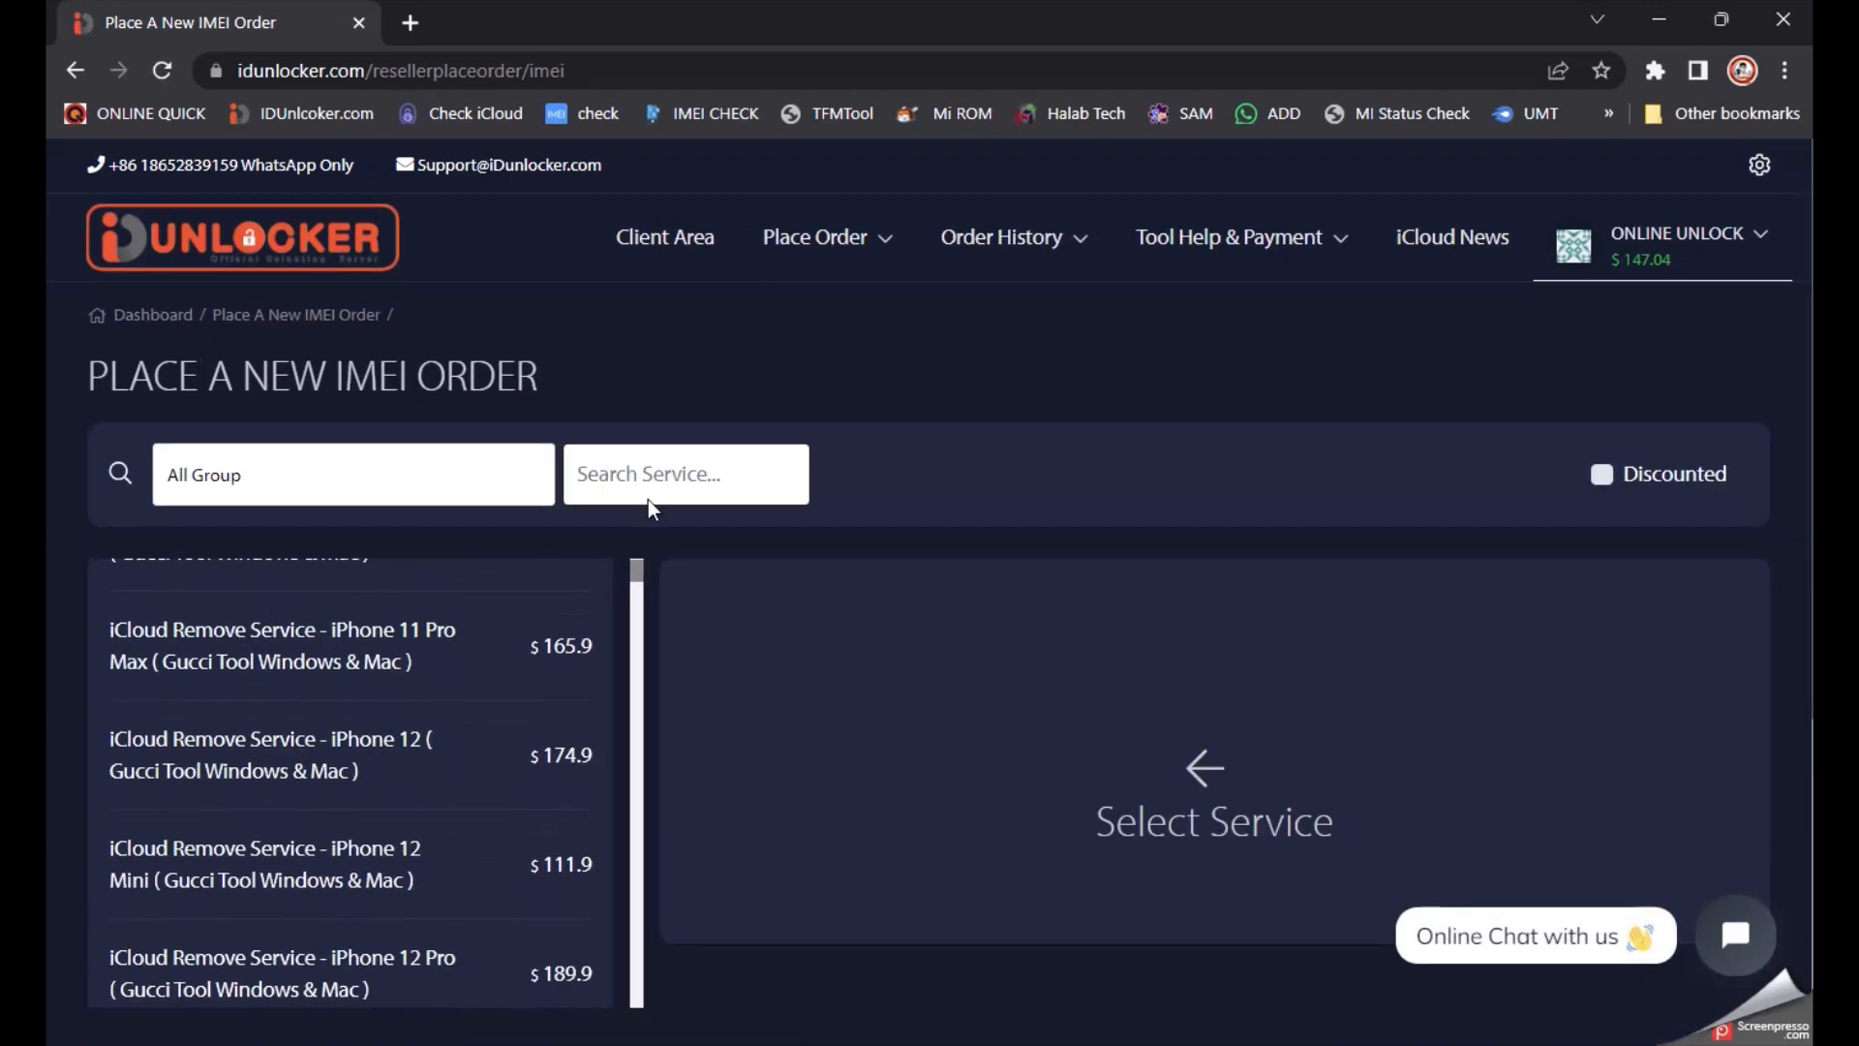
pyautogui.write('13')
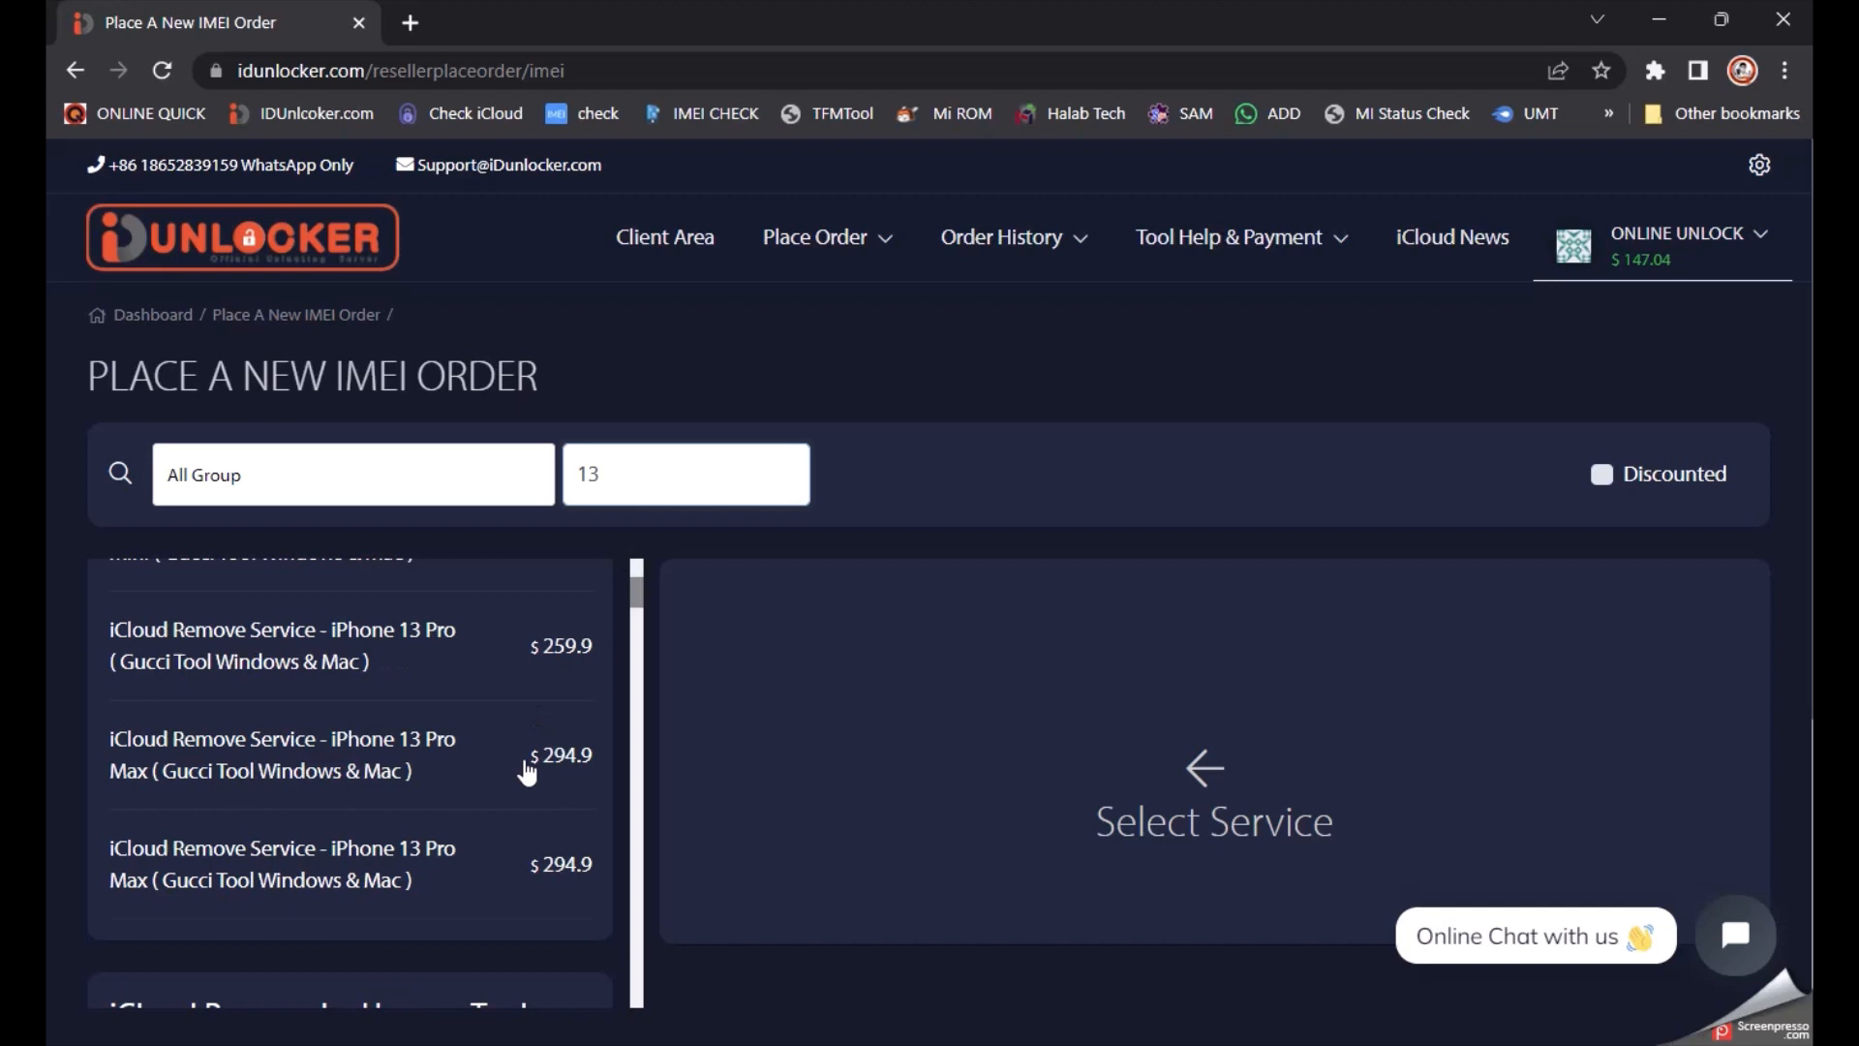
pyautogui.click(282, 645)
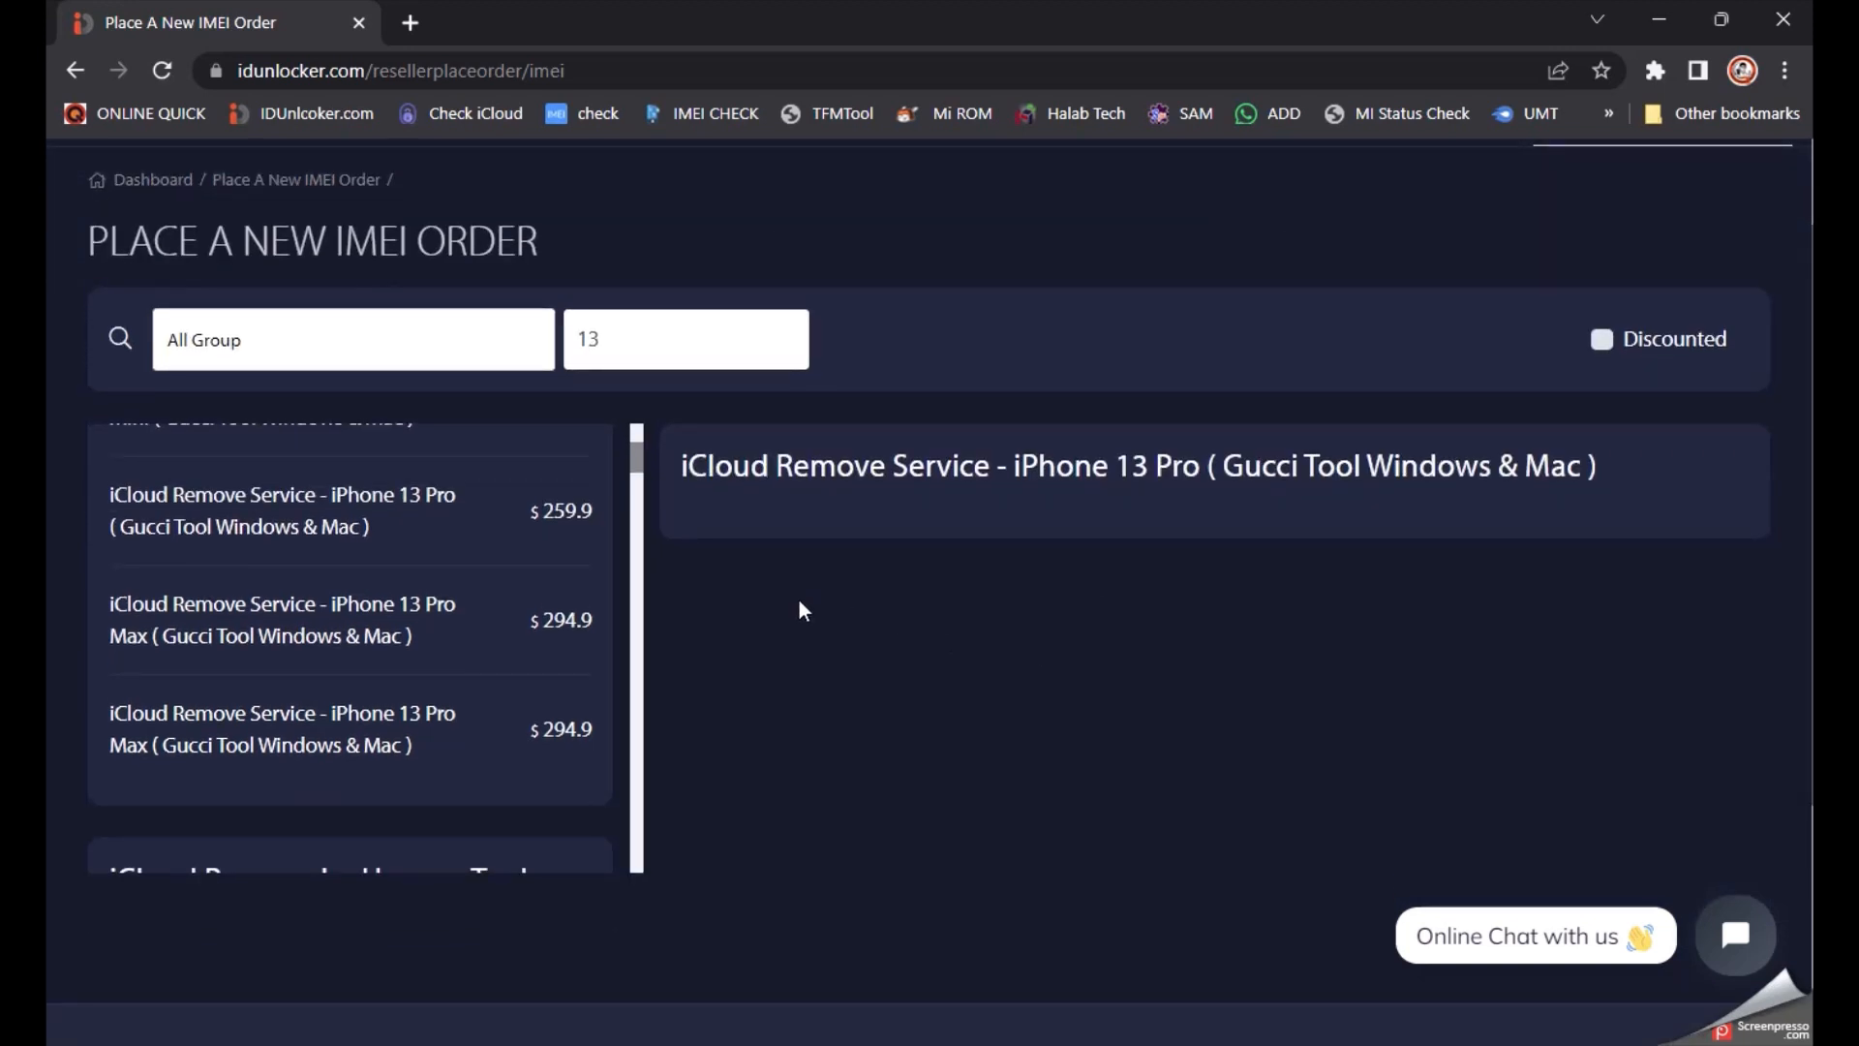
pyautogui.scroll(-3)
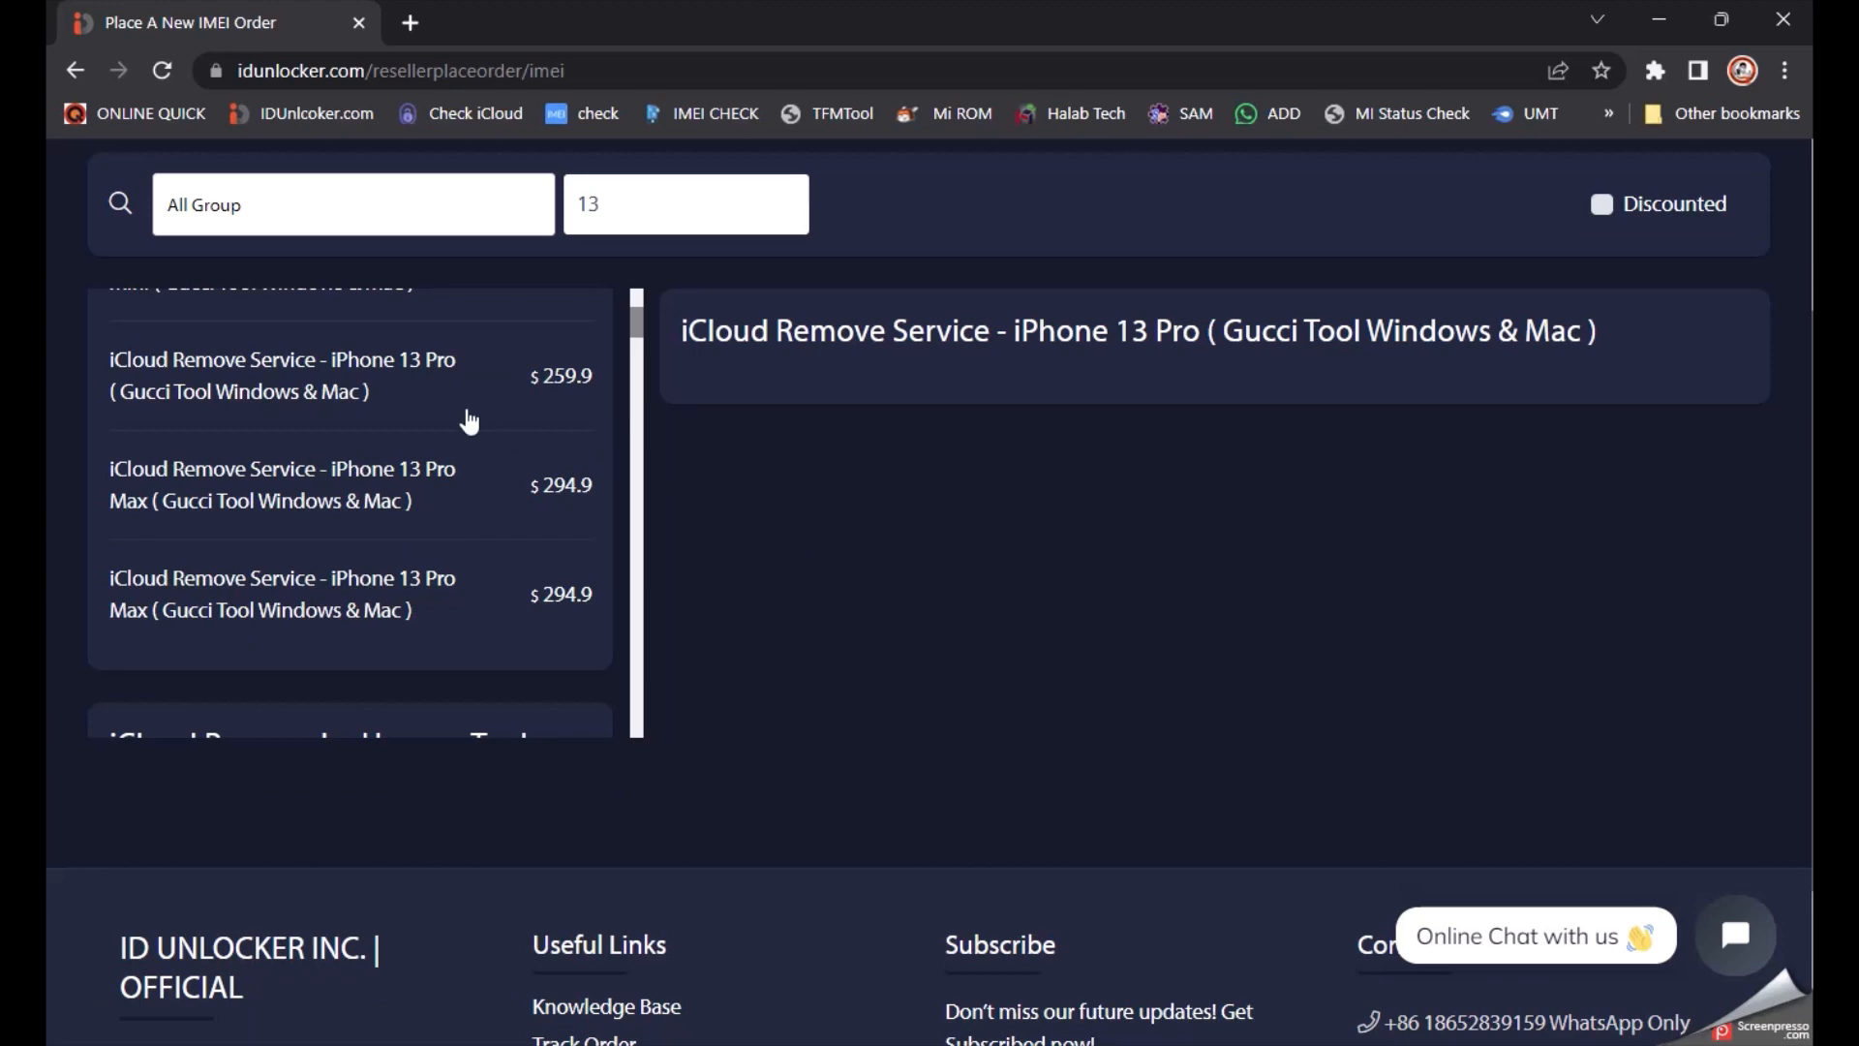
pyautogui.click(283, 374)
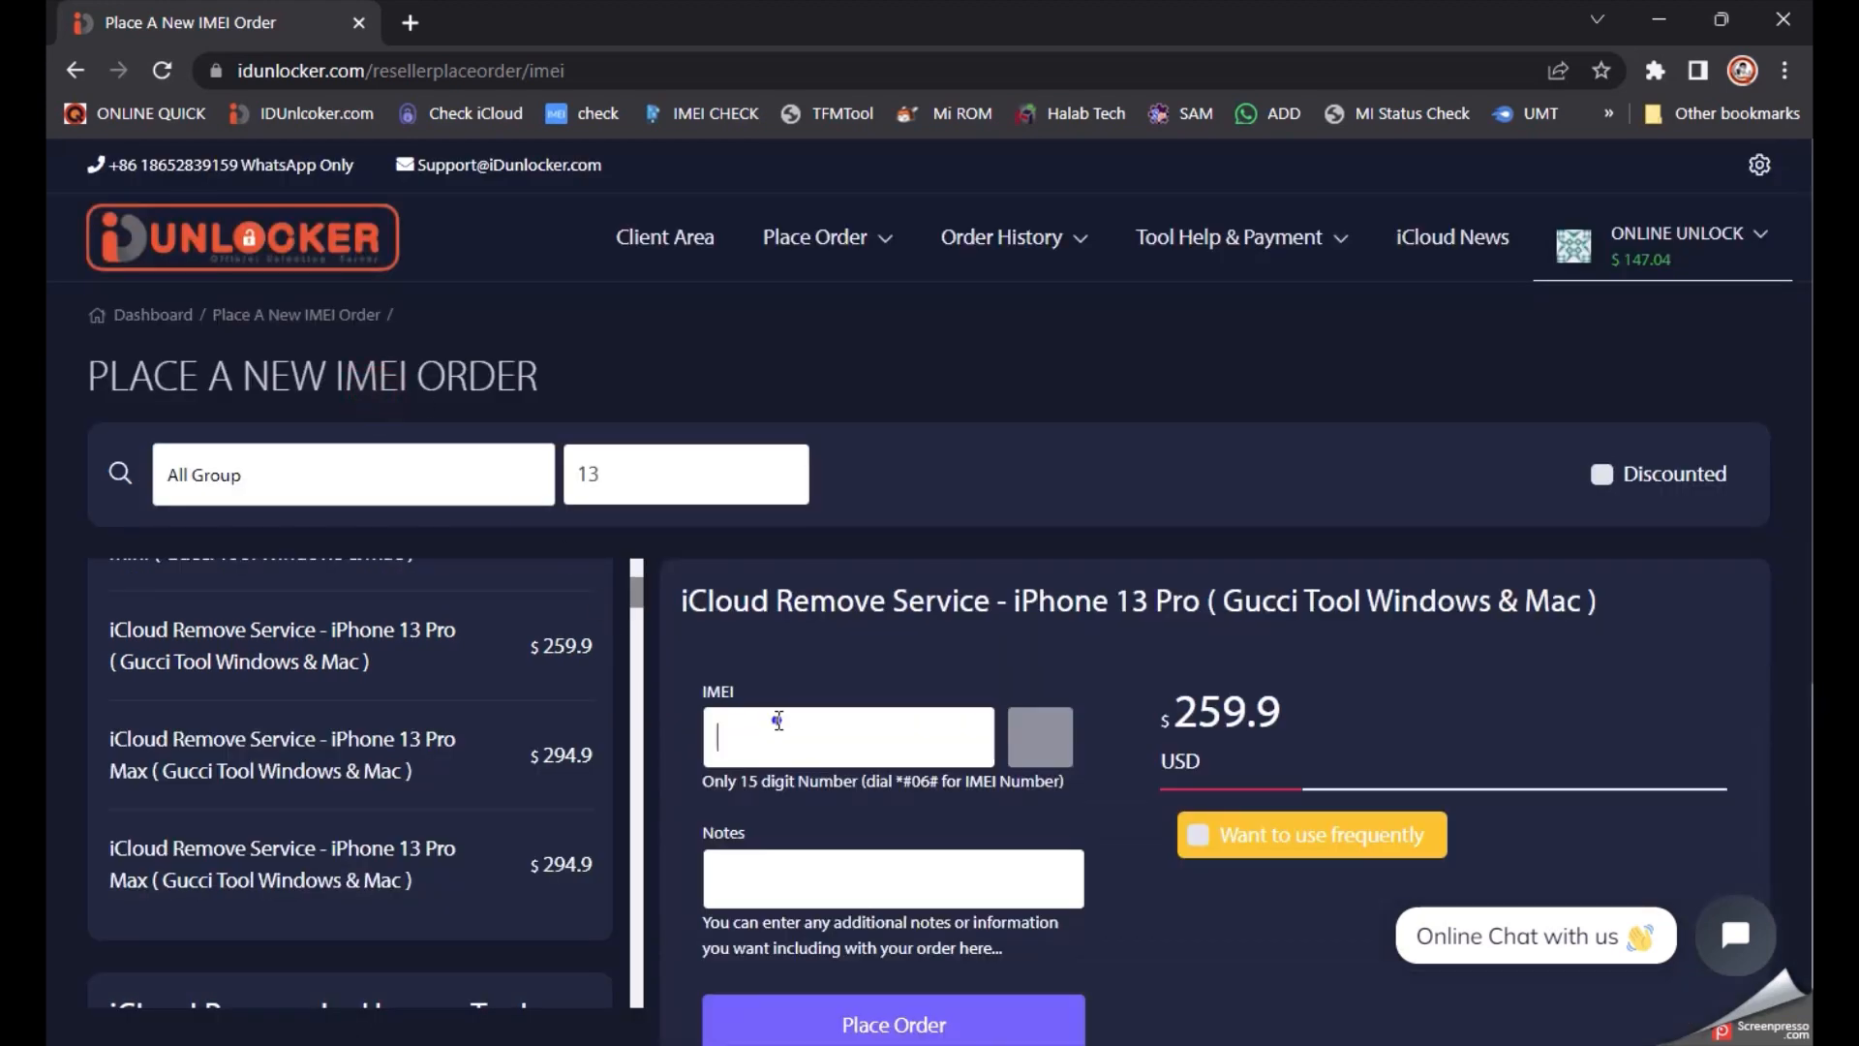
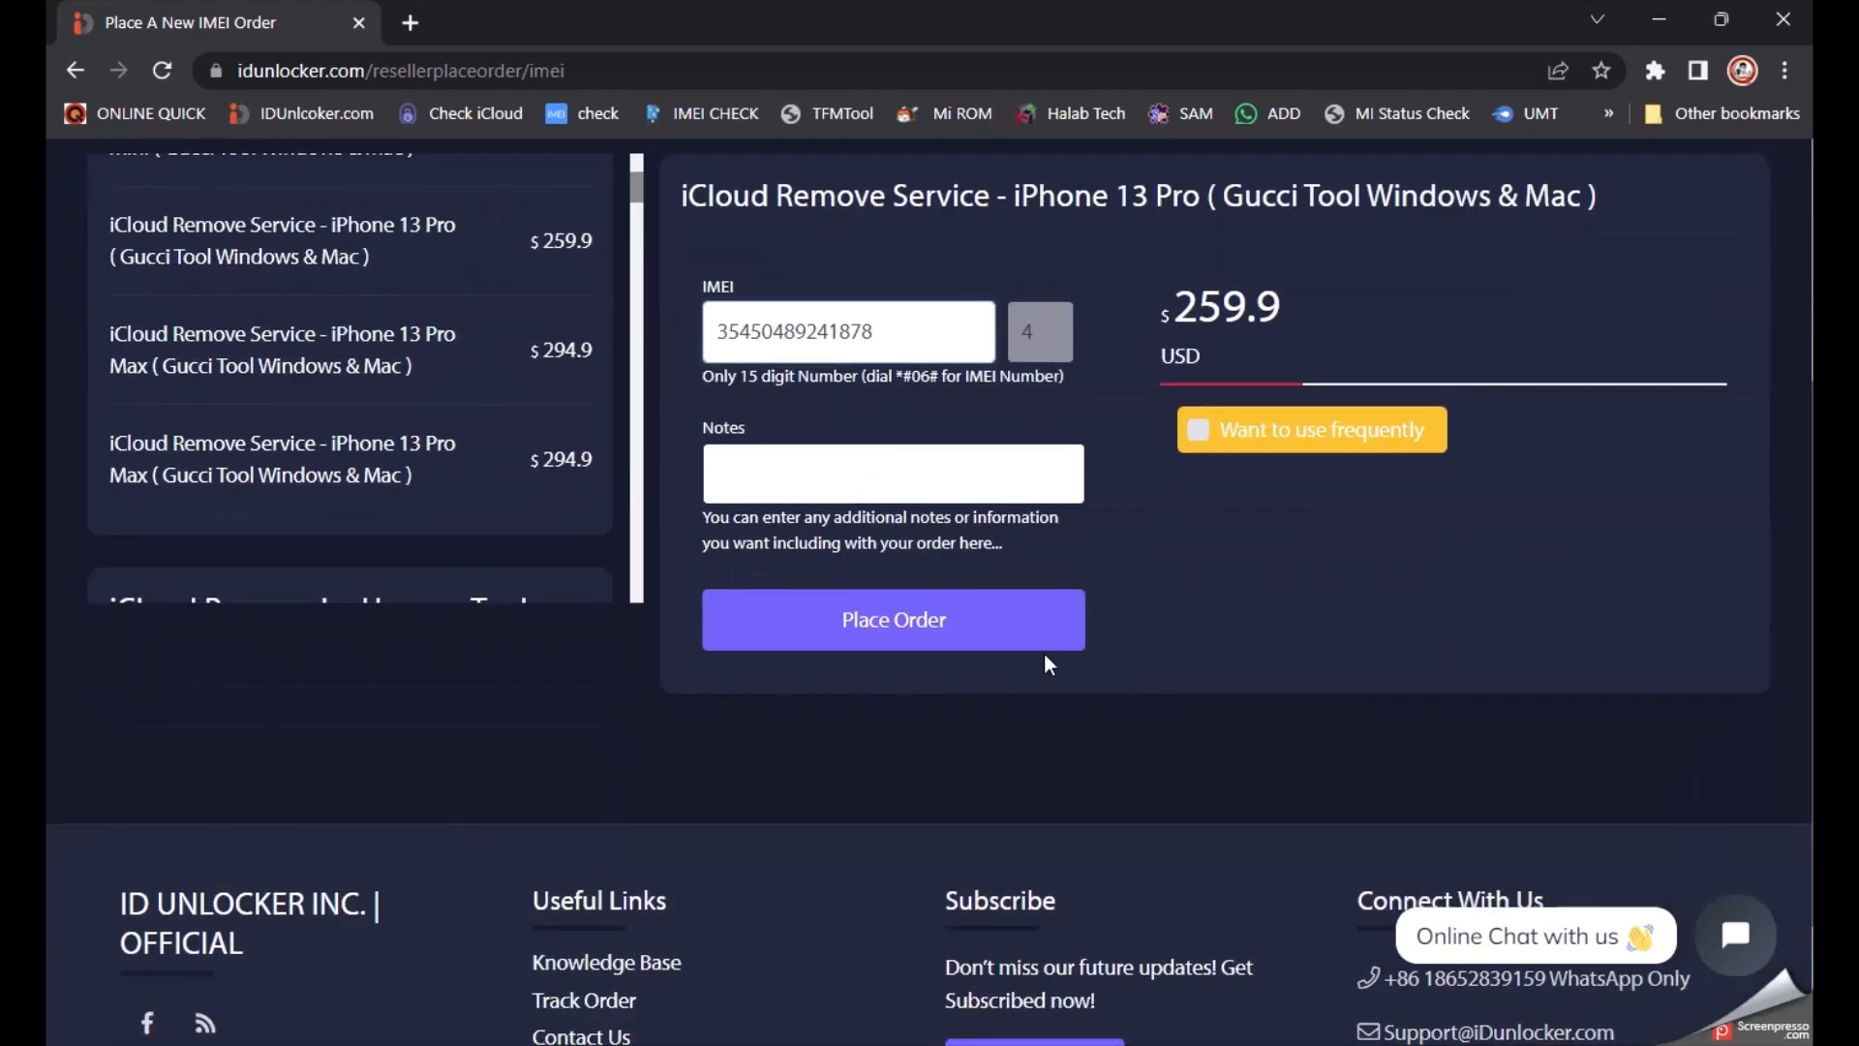
pyautogui.click(891, 620)
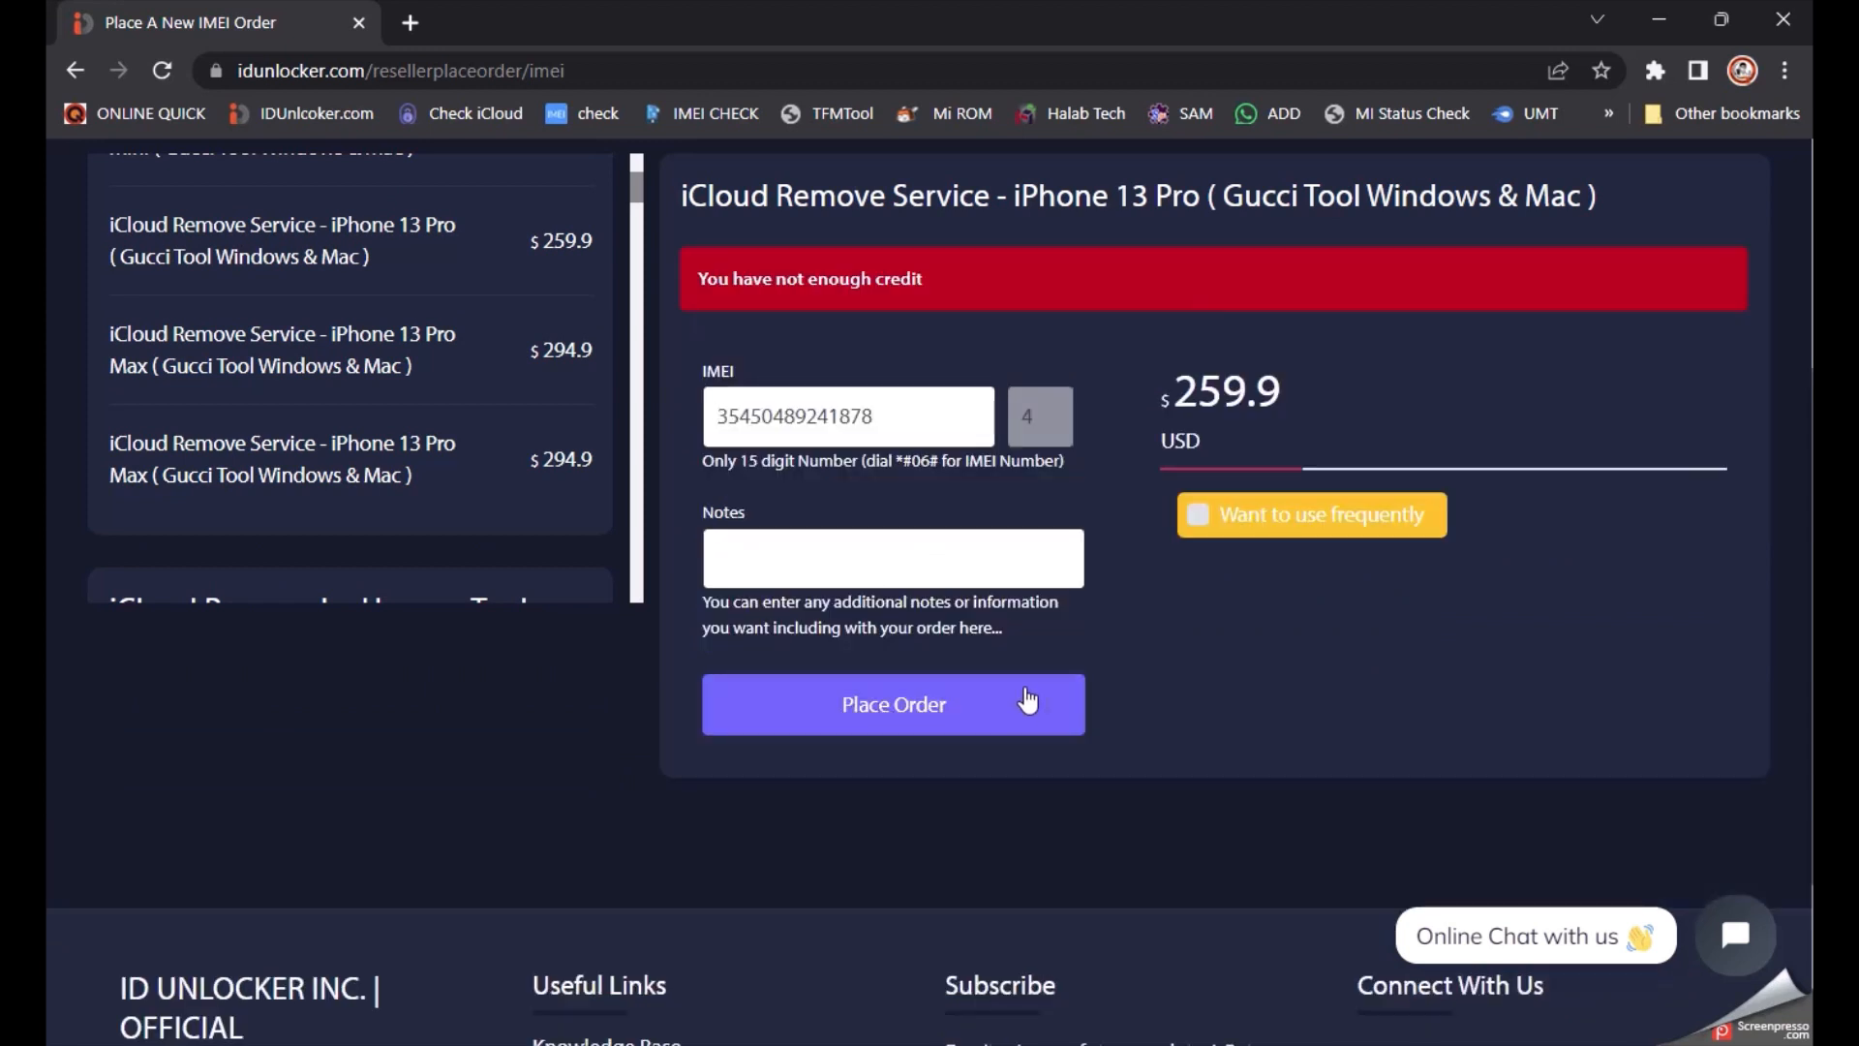
pyautogui.moveTo(1660, 21)
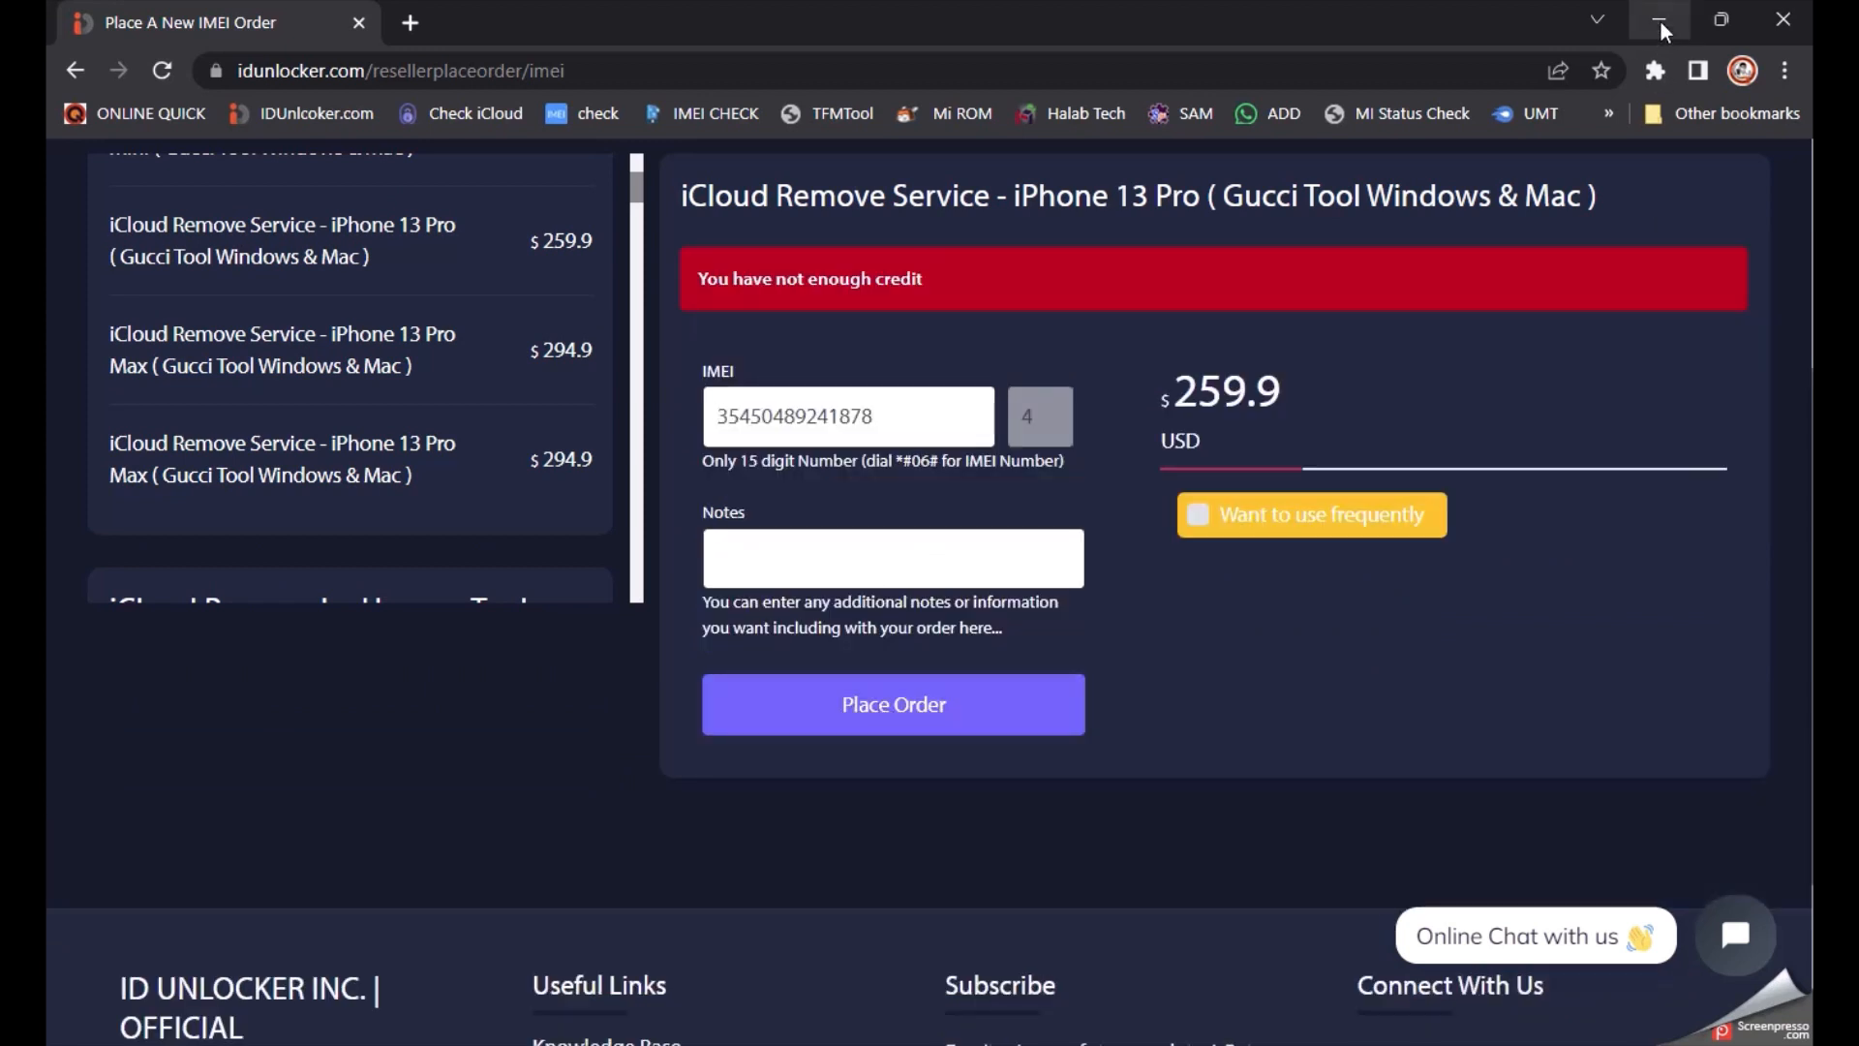
pyautogui.click(1660, 20)
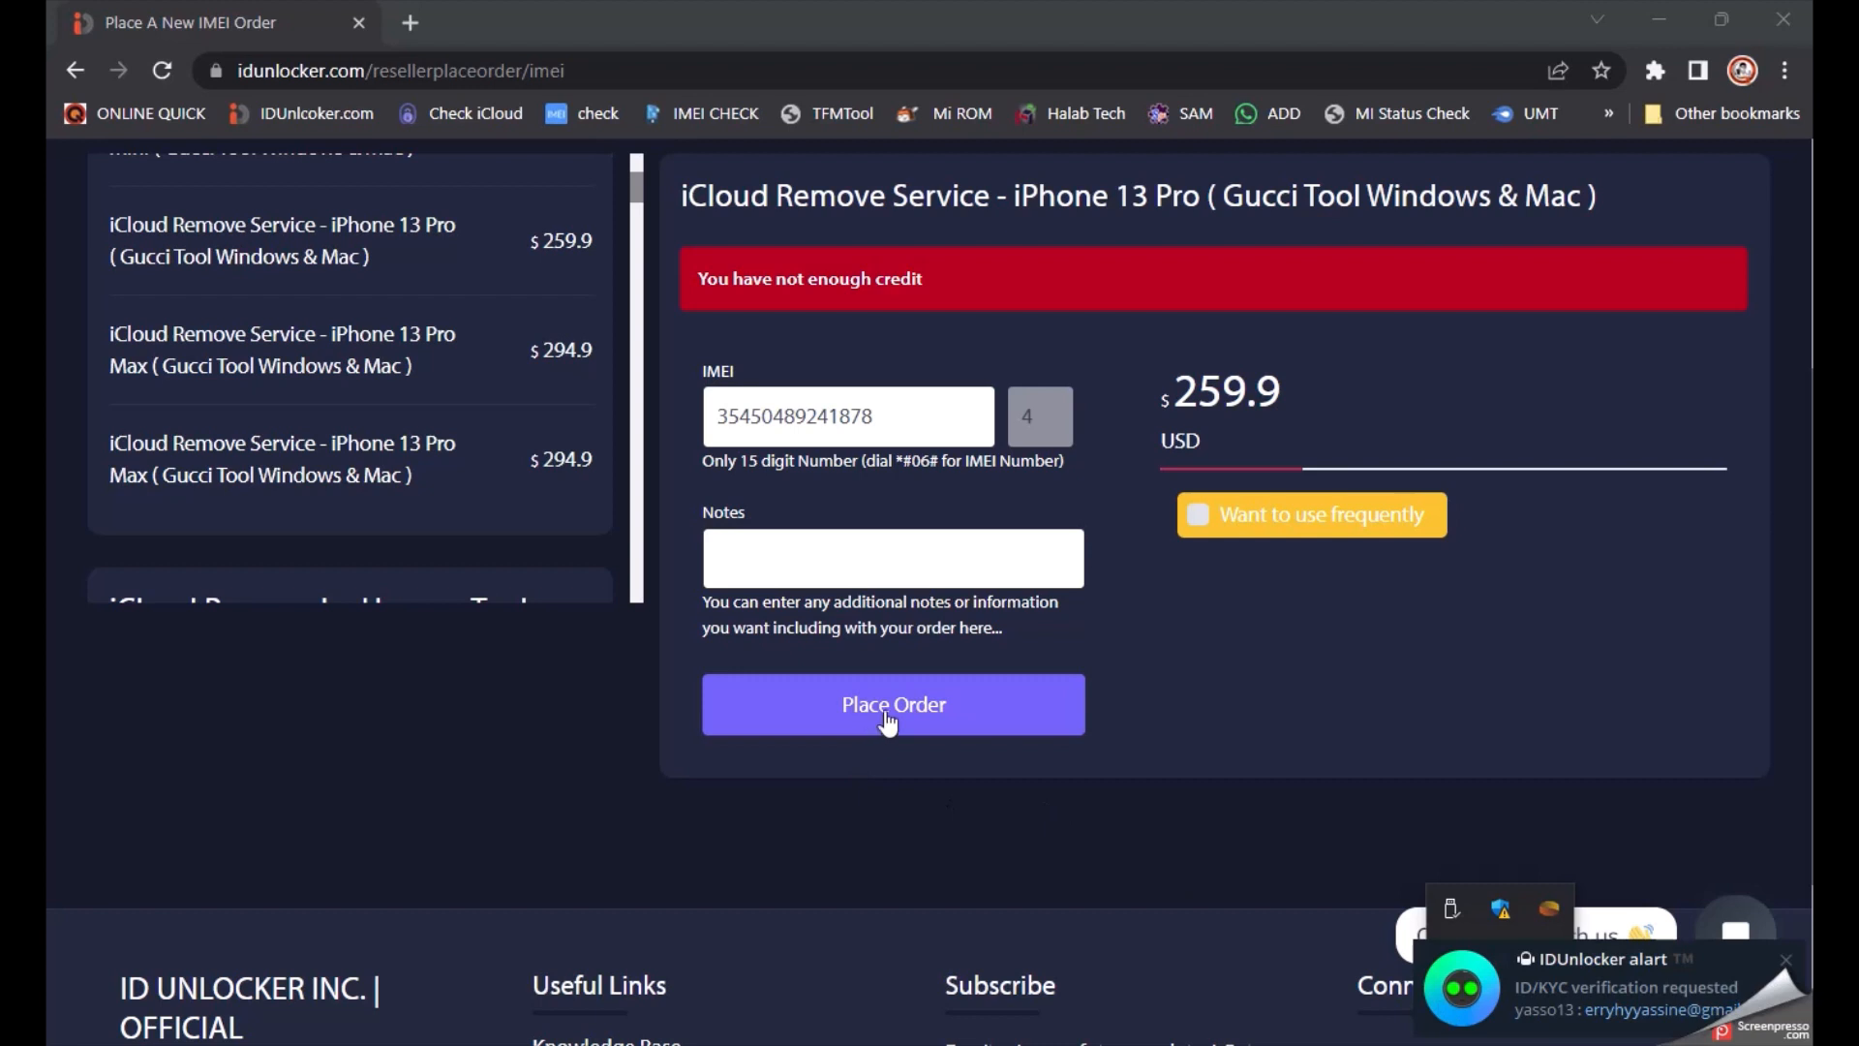
# Step: Place the order again and check IMEI Orders, where it shows as Waiting Action
pyautogui.click(893, 703)
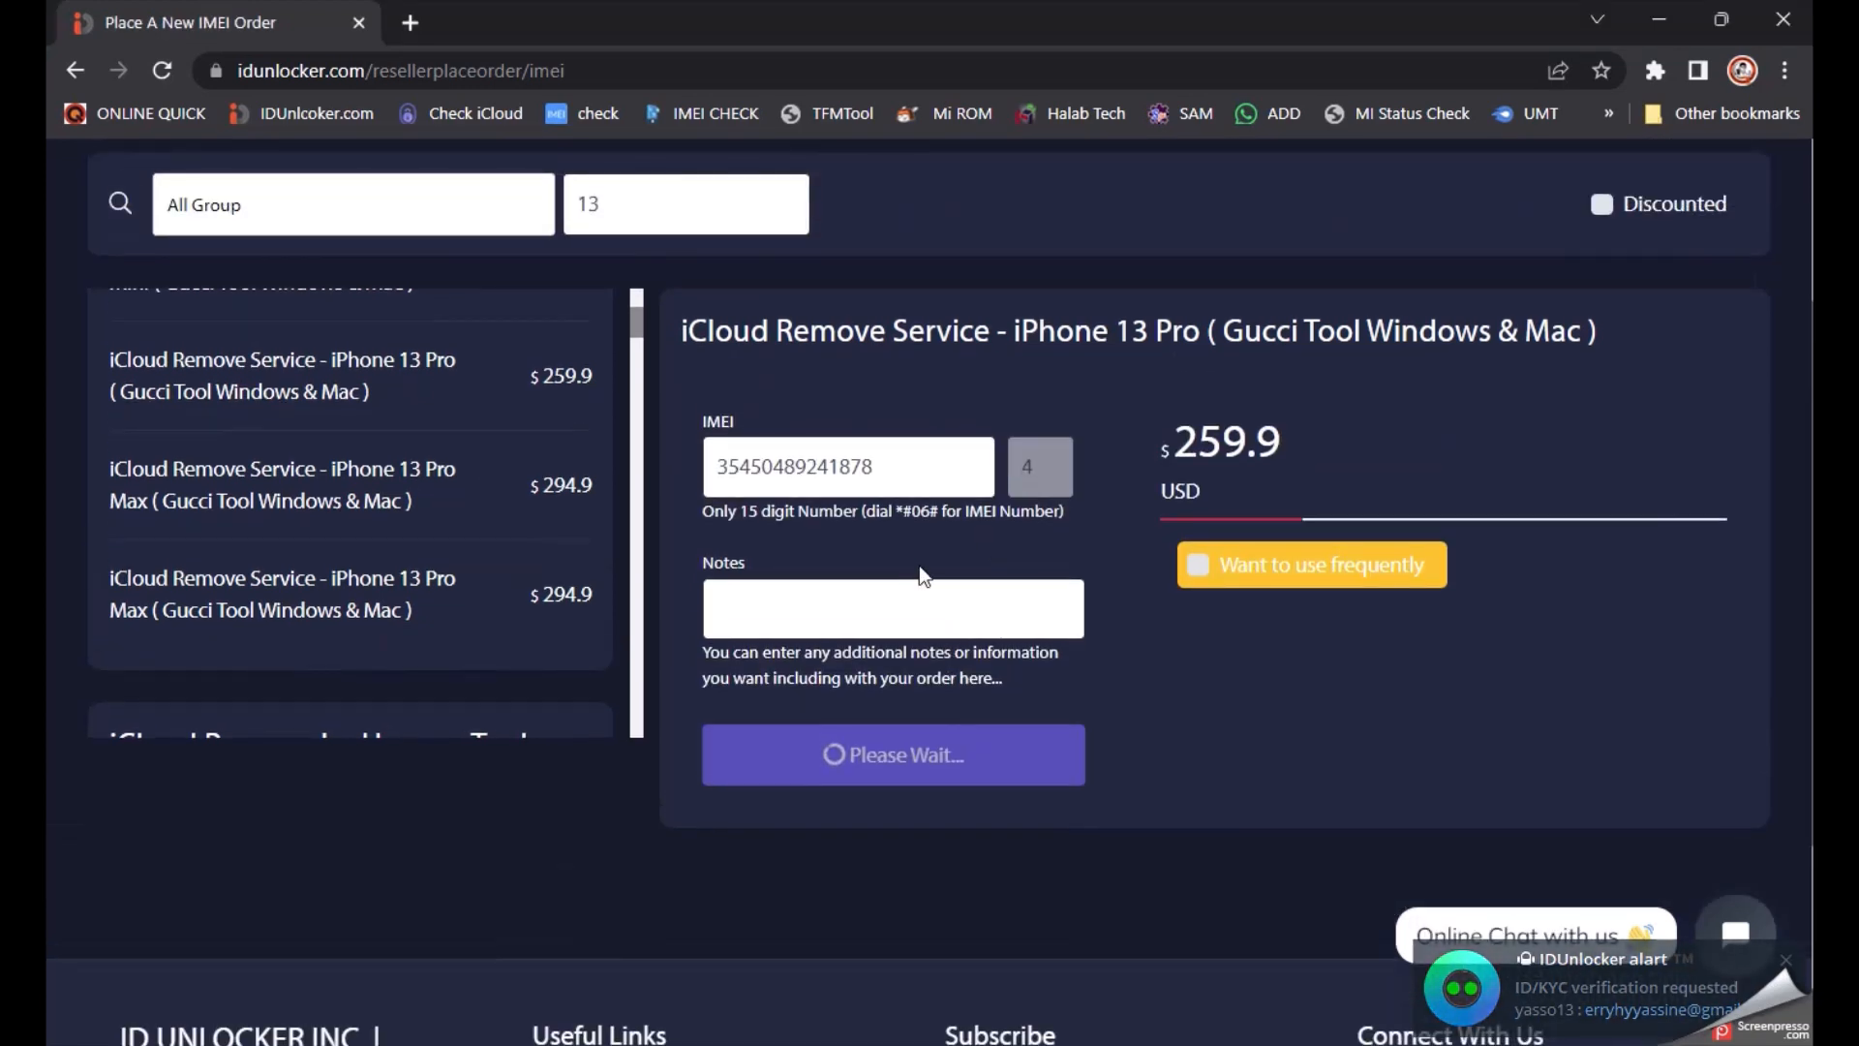
pyautogui.click(891, 754)
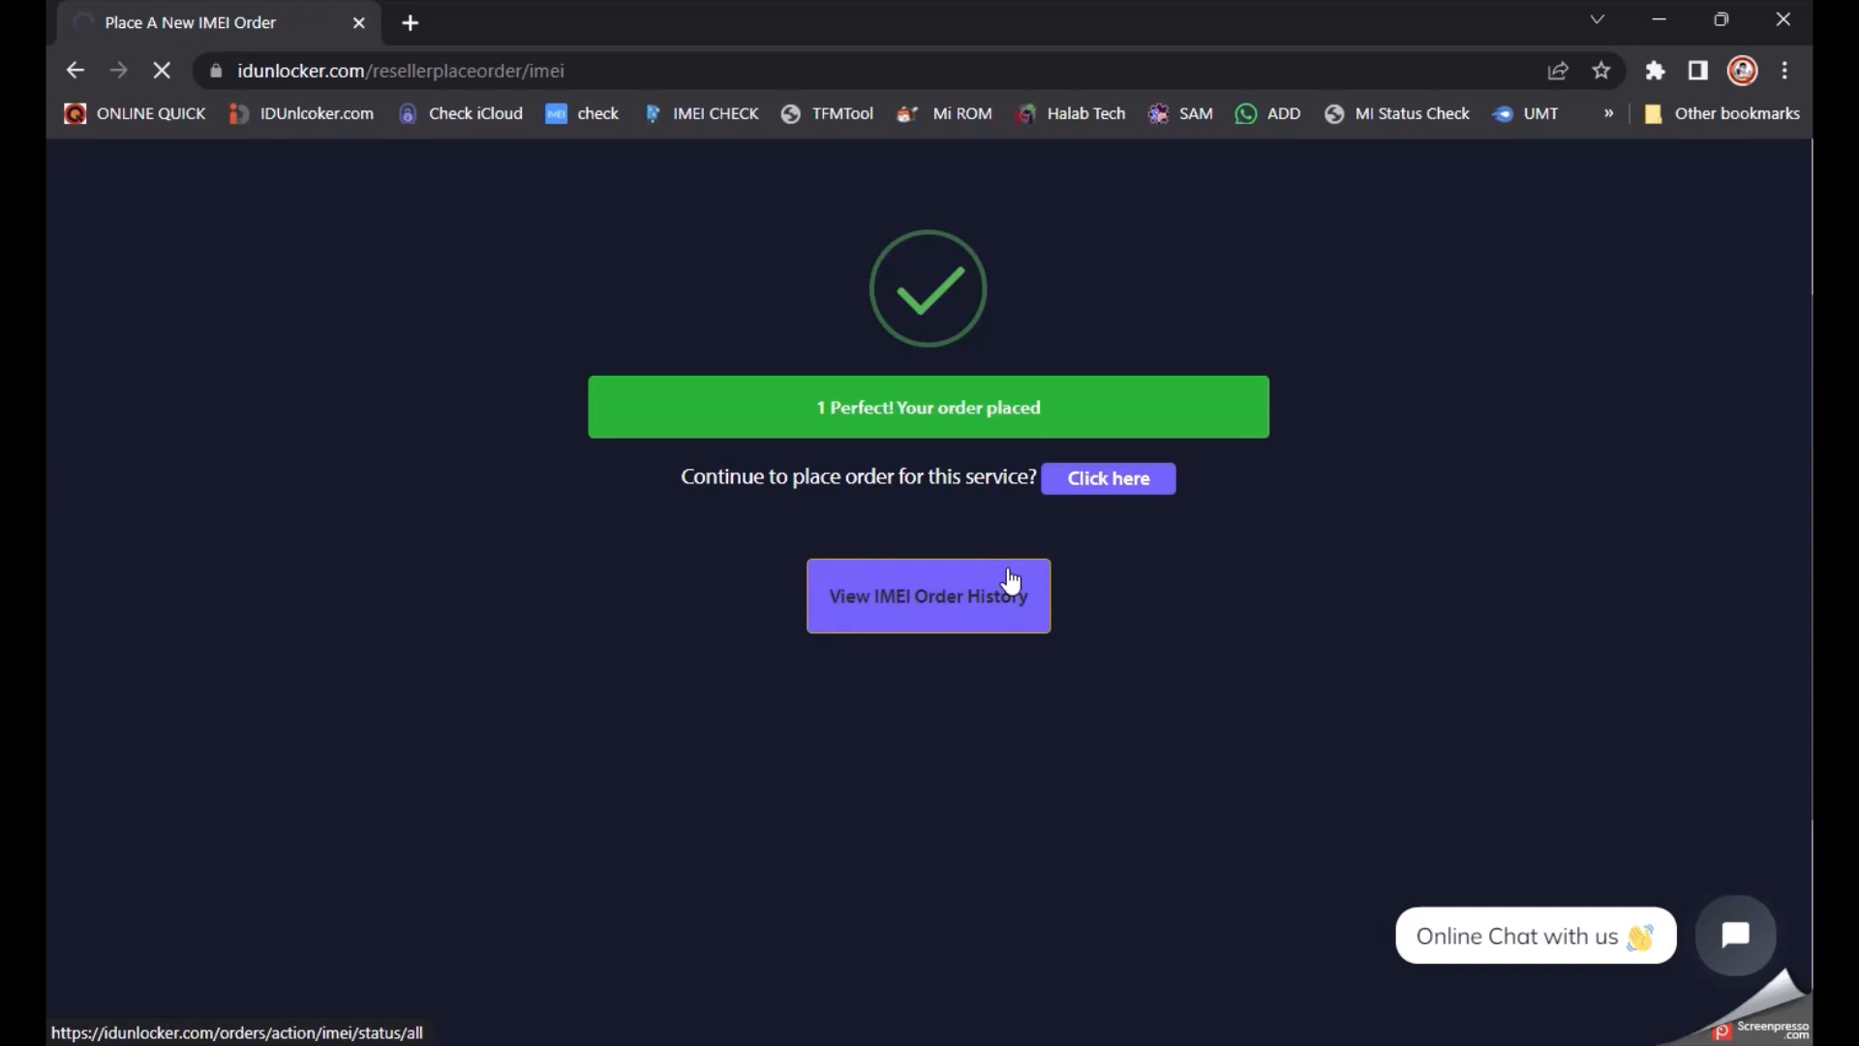
pyautogui.click(928, 595)
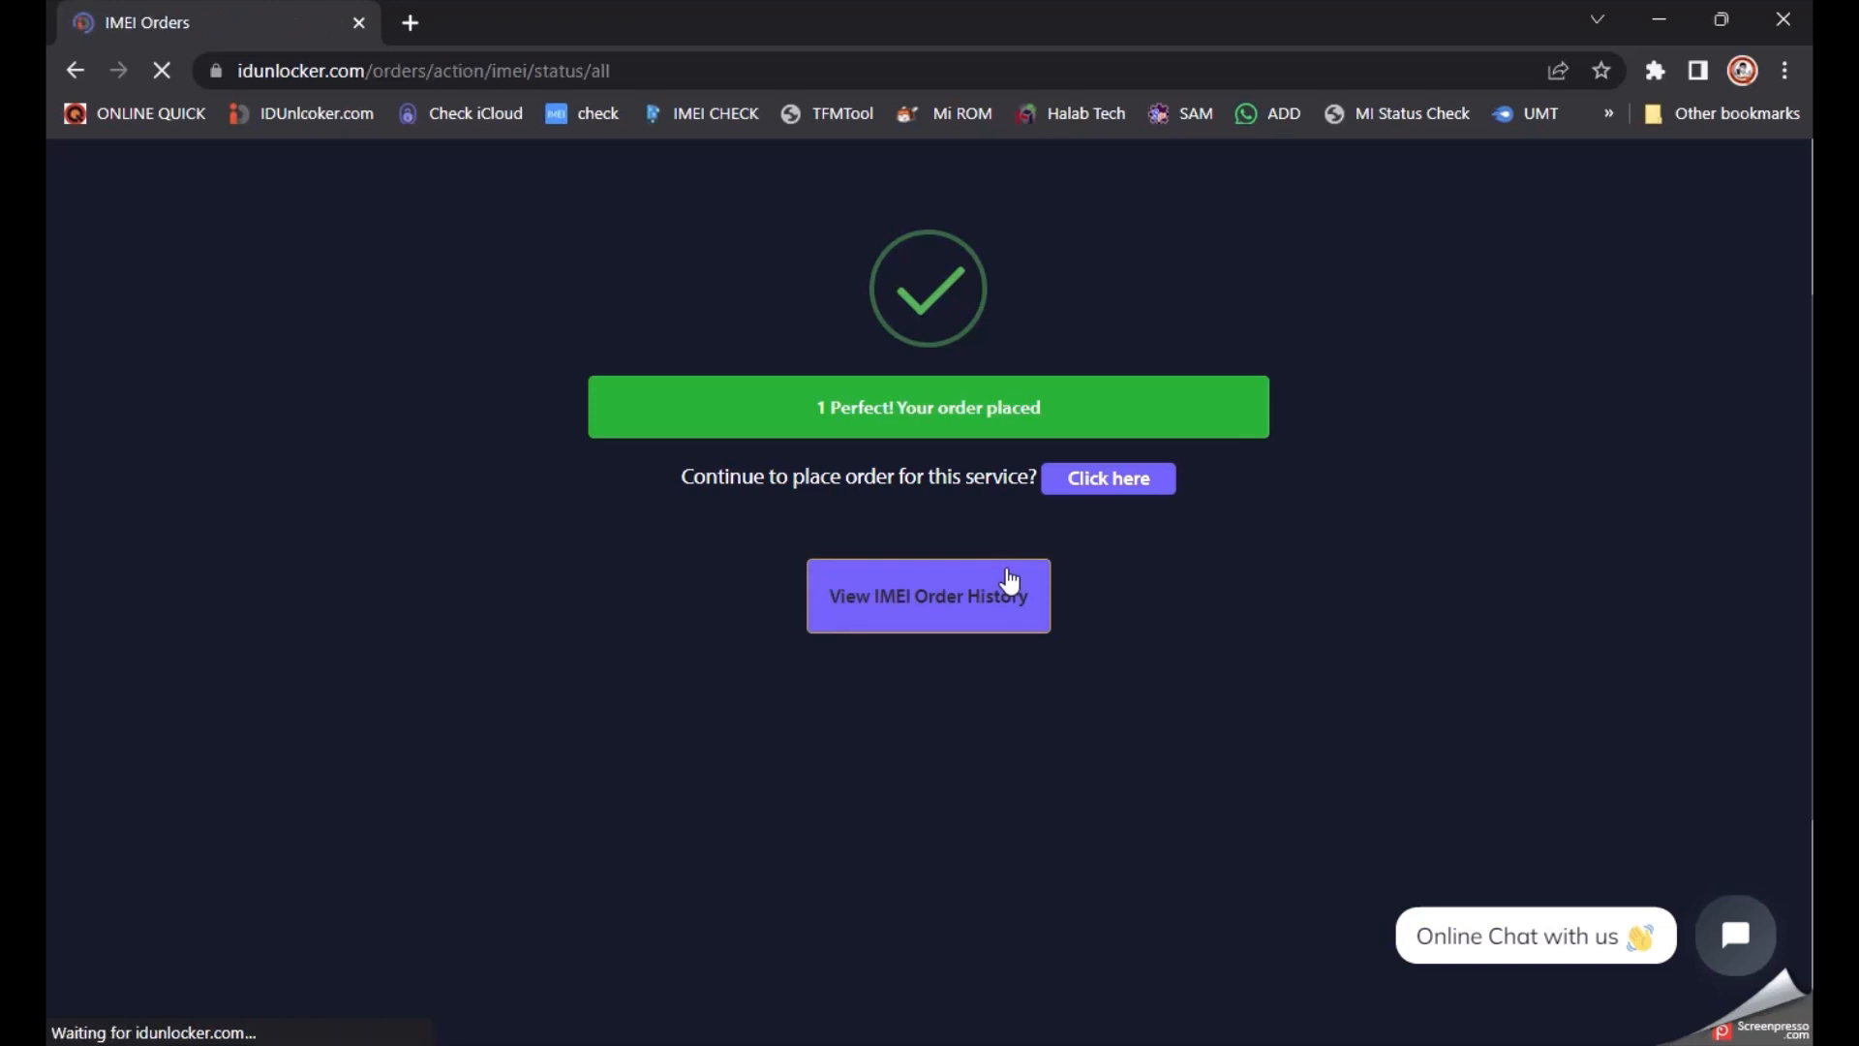
pyautogui.click(927, 594)
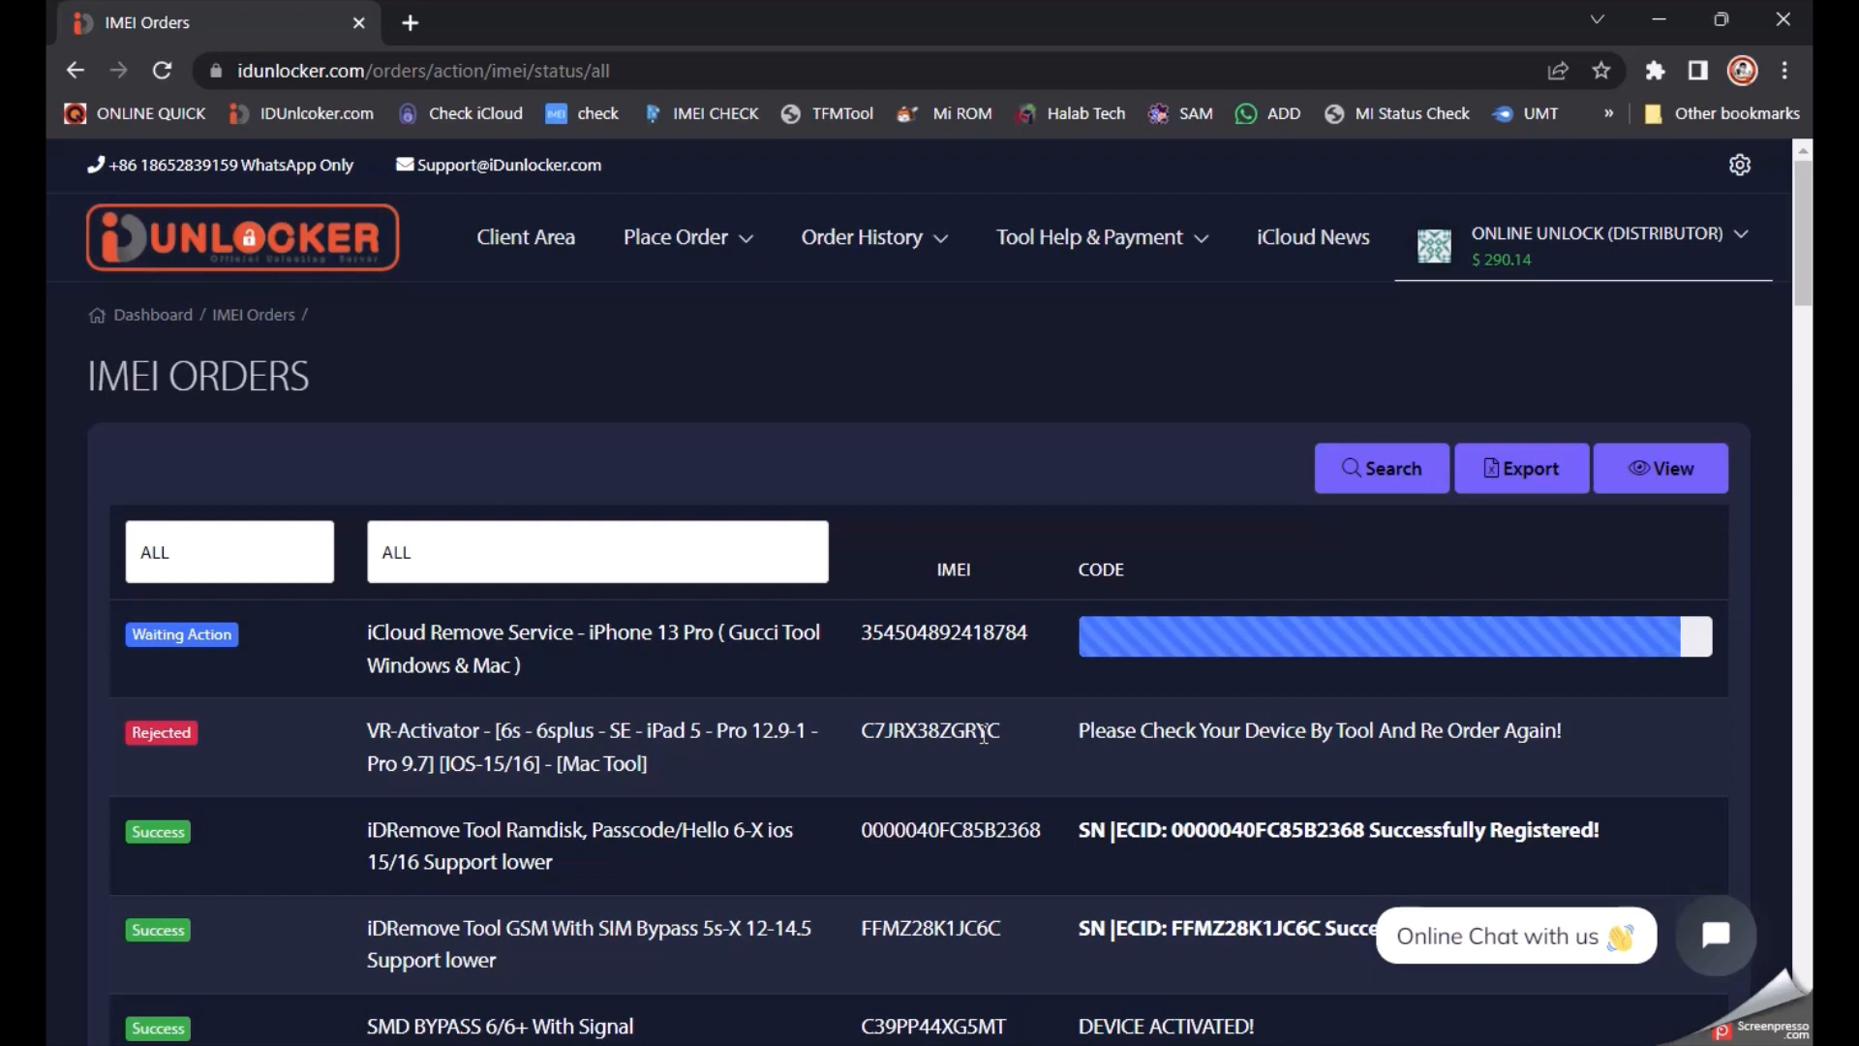
pyautogui.moveTo(860, 701)
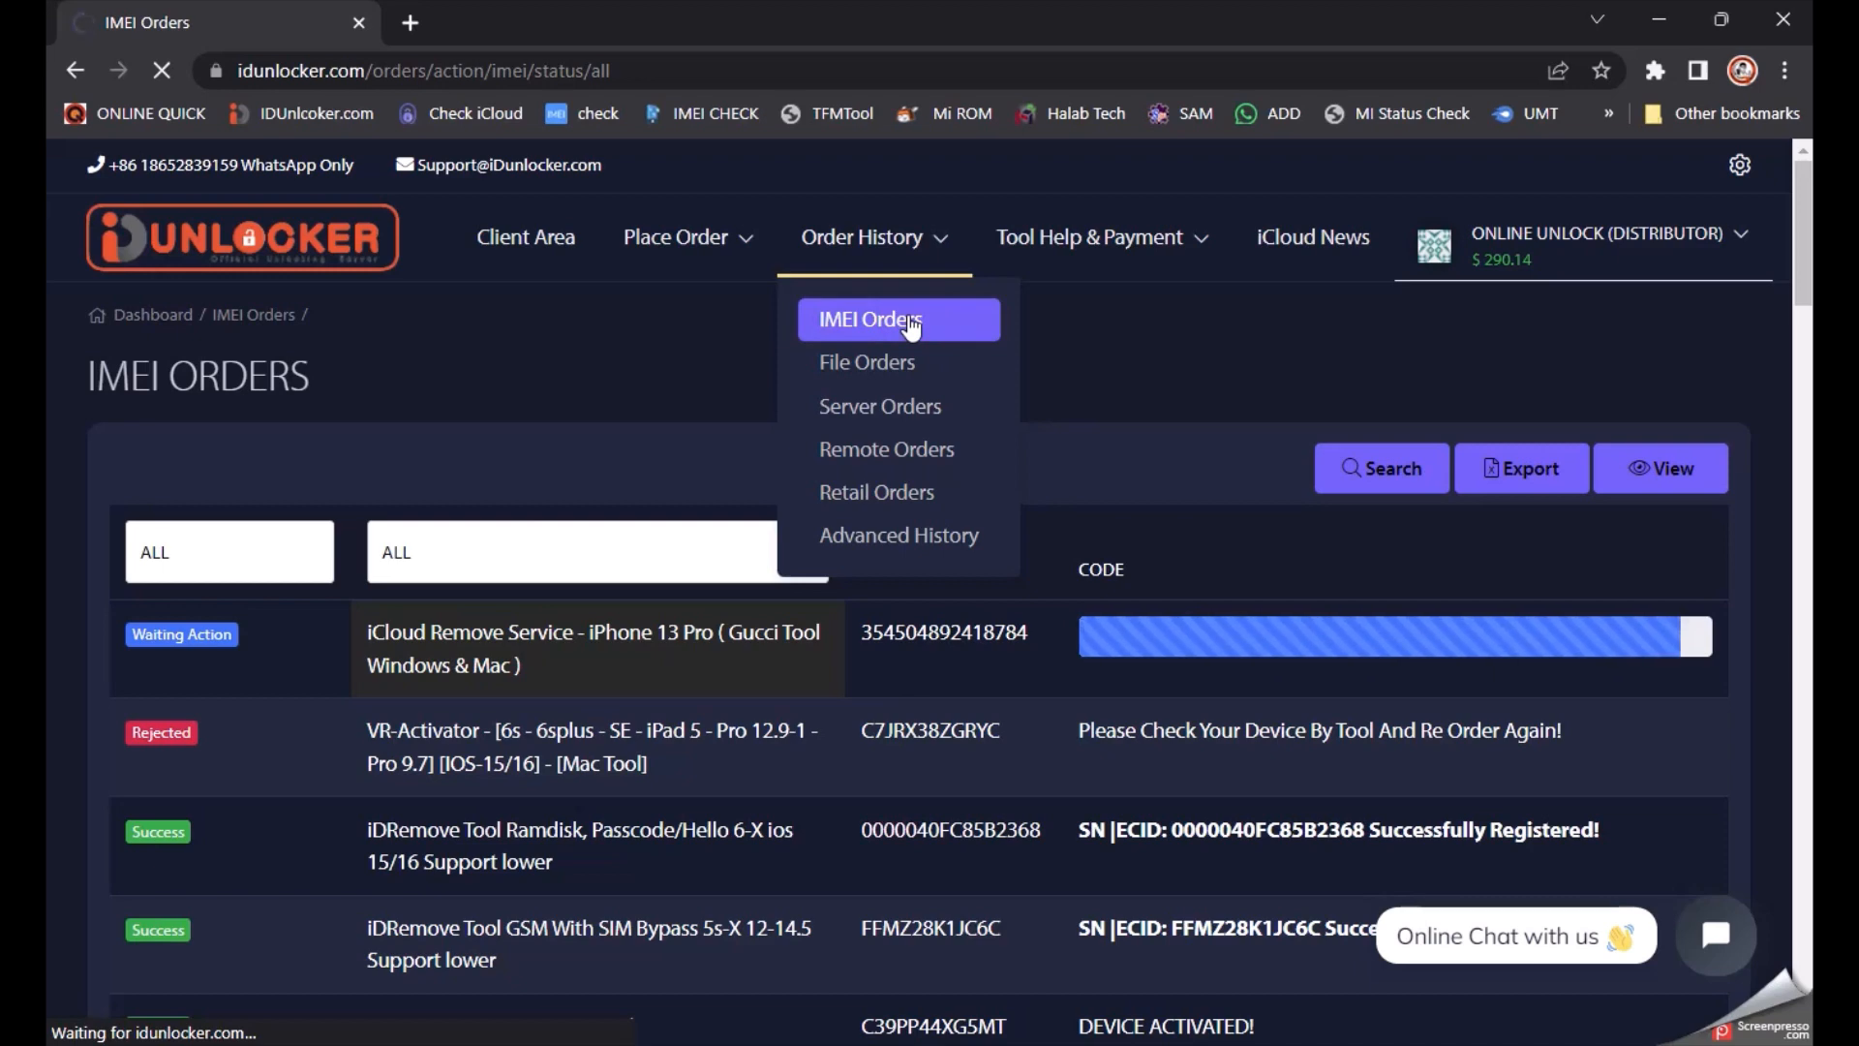
pyautogui.moveTo(901, 318)
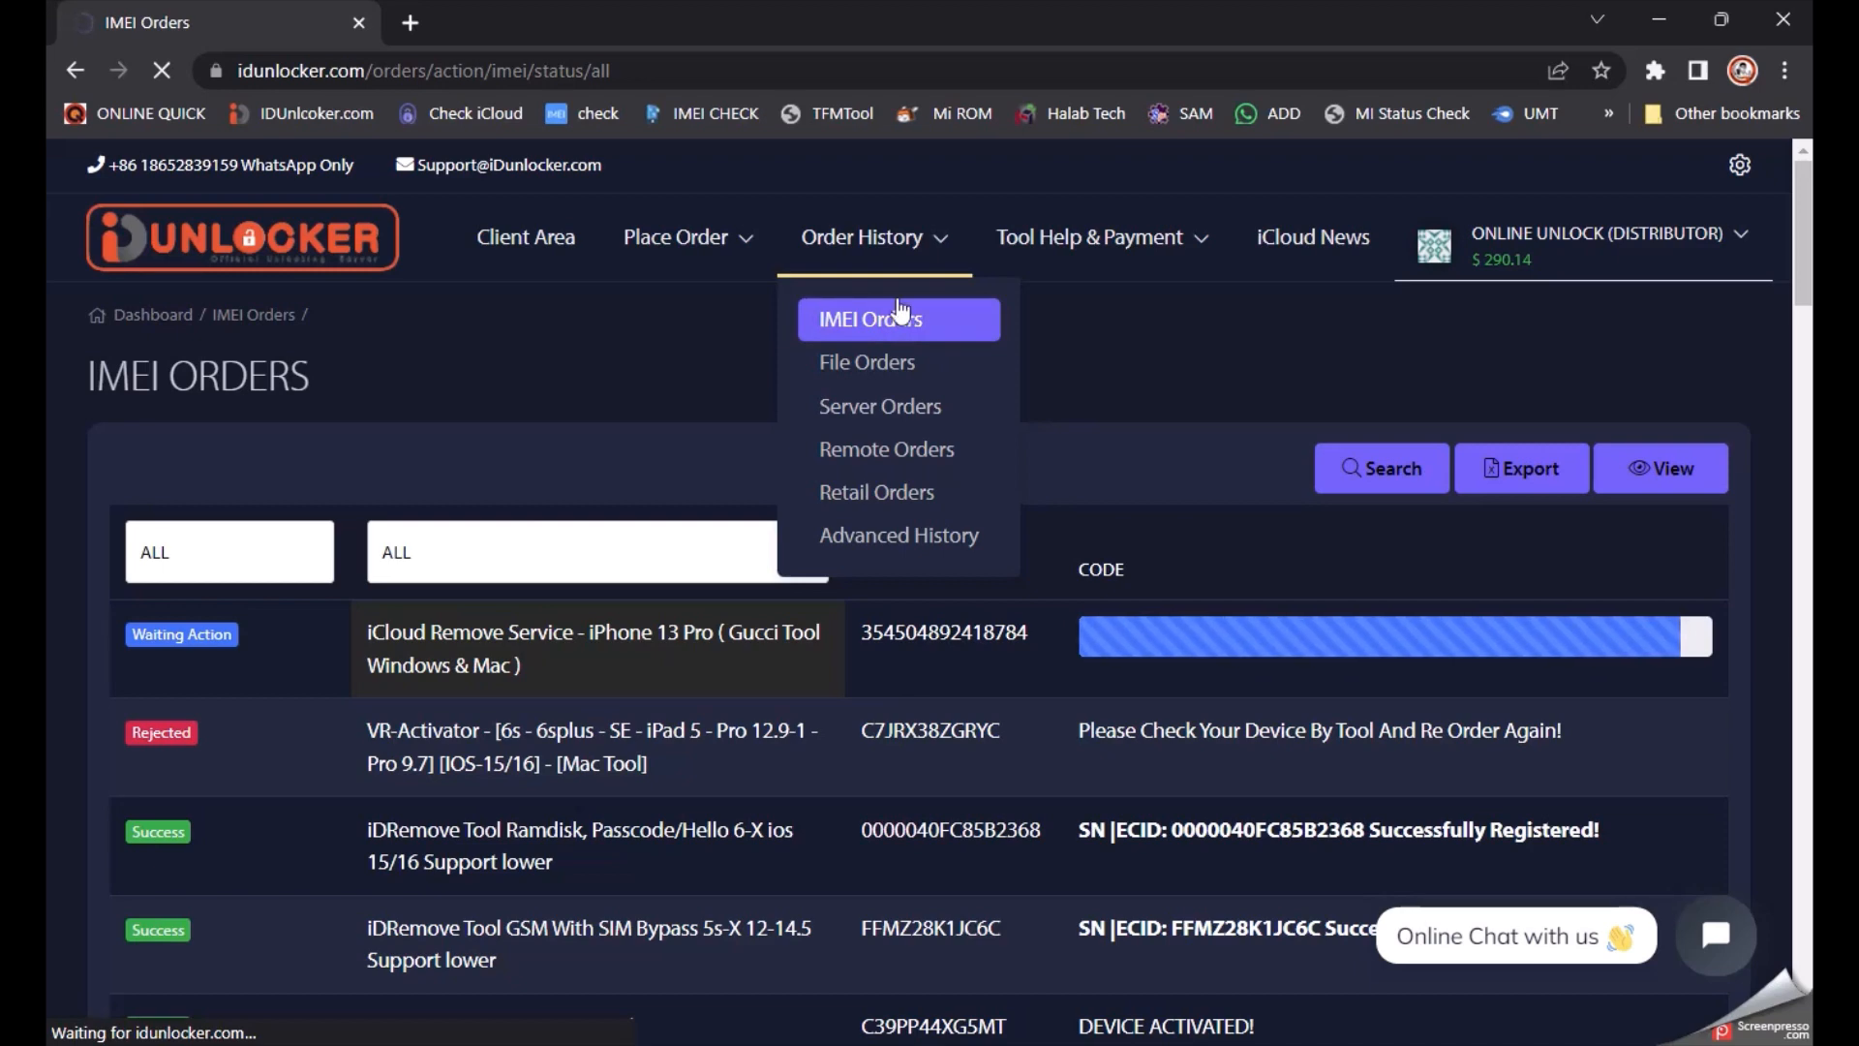
pyautogui.click(867, 320)
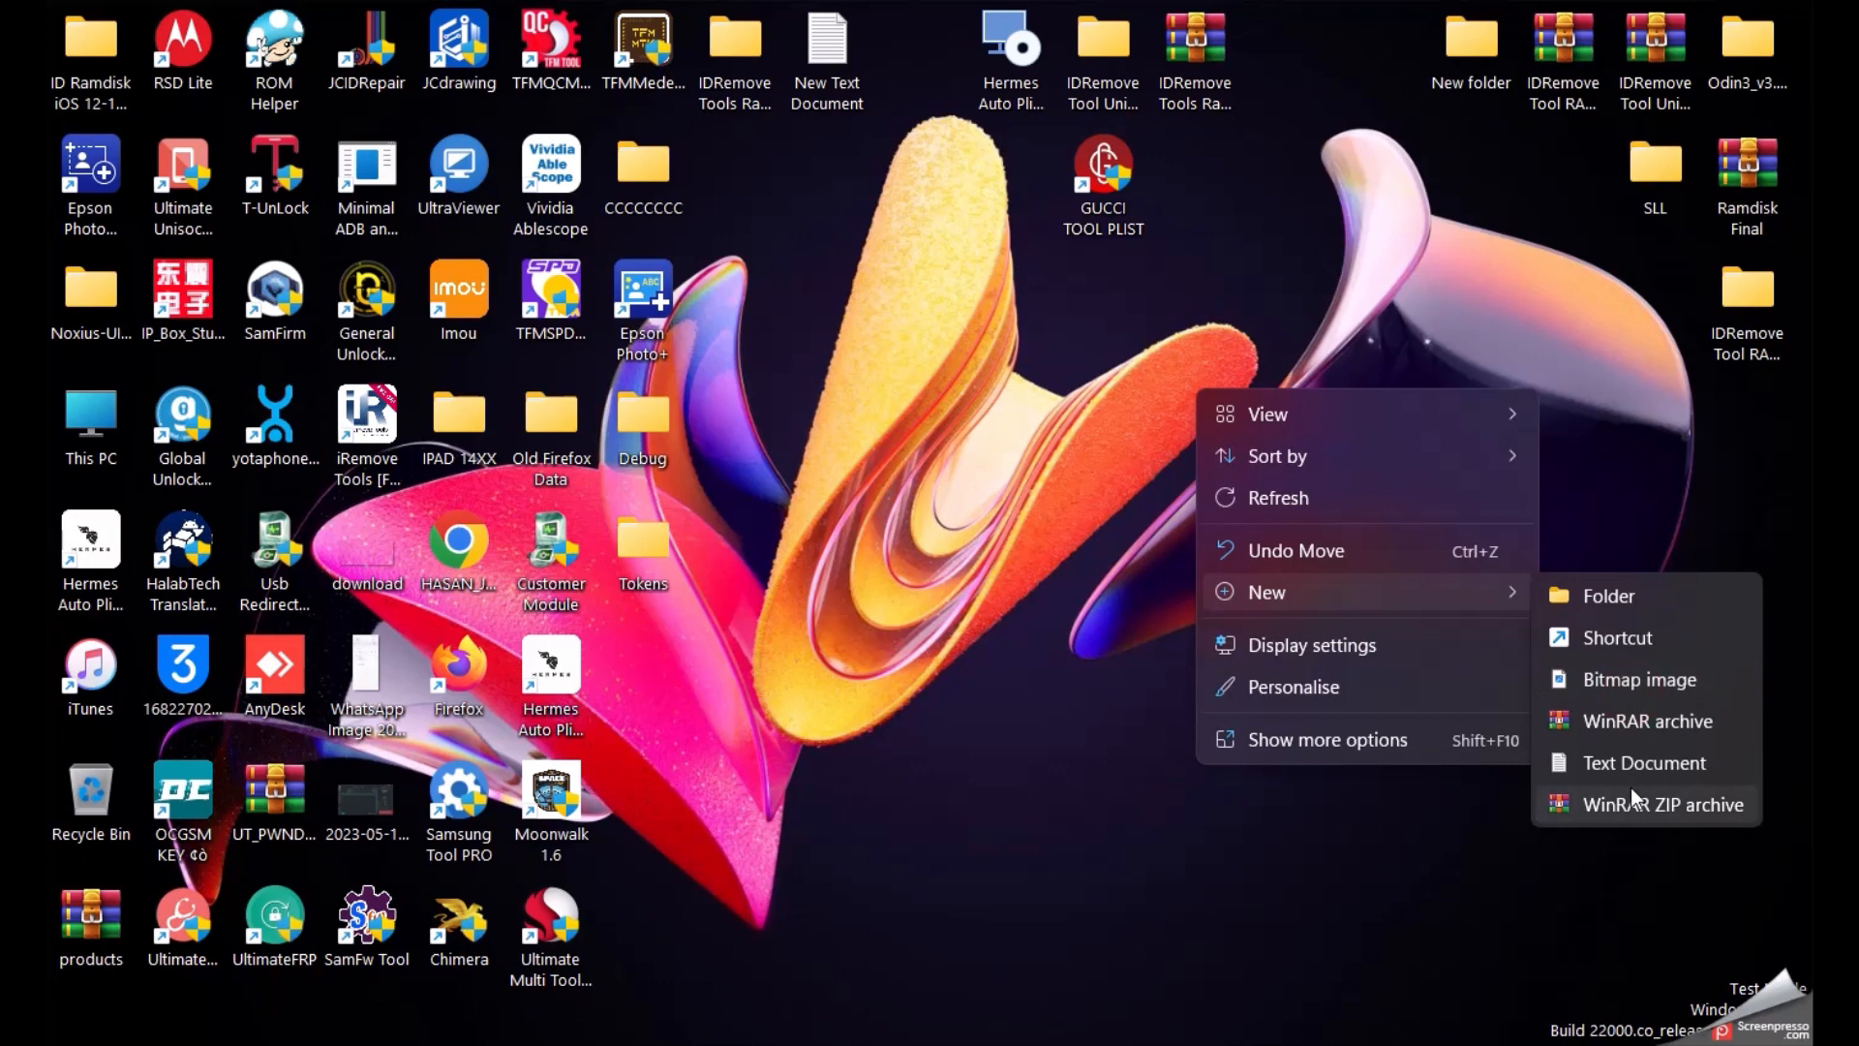
# Step: Create a desktop text document and write 'after 10-15 done' in Notepad
pyautogui.click(1645, 763)
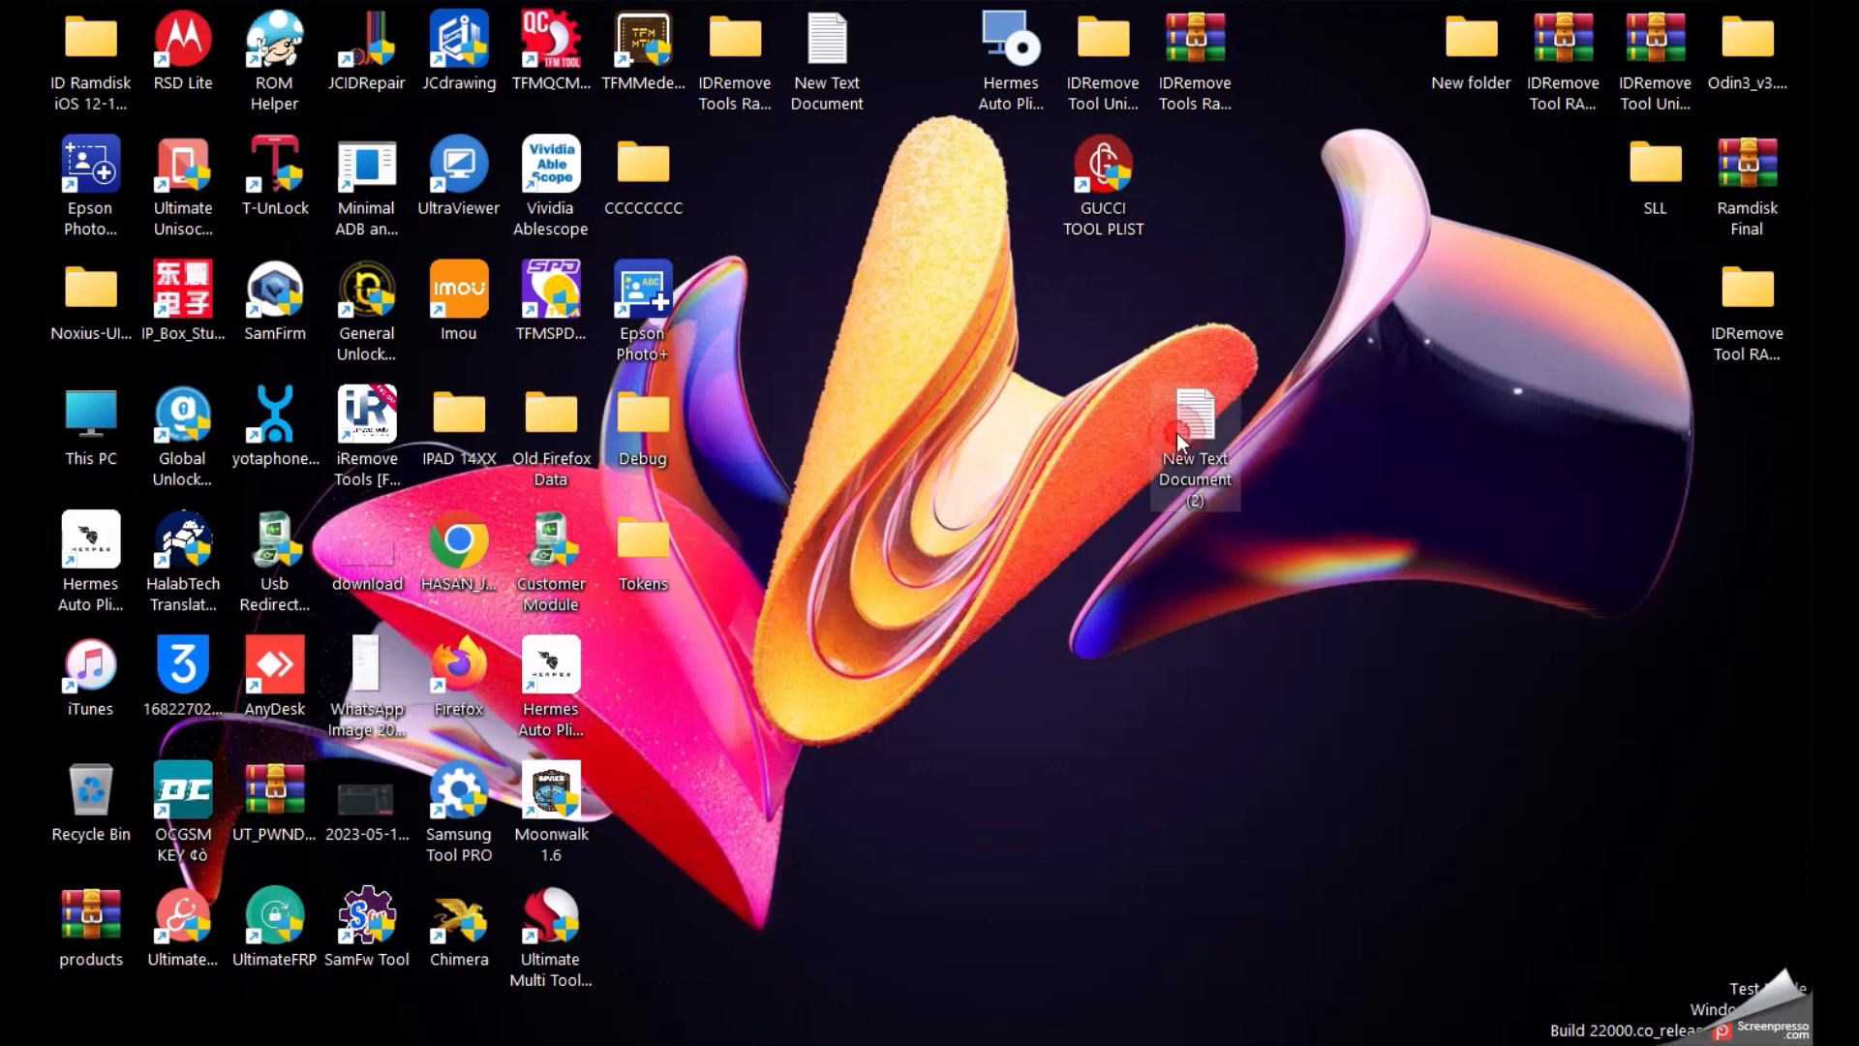
pyautogui.doubleClick(1195, 420)
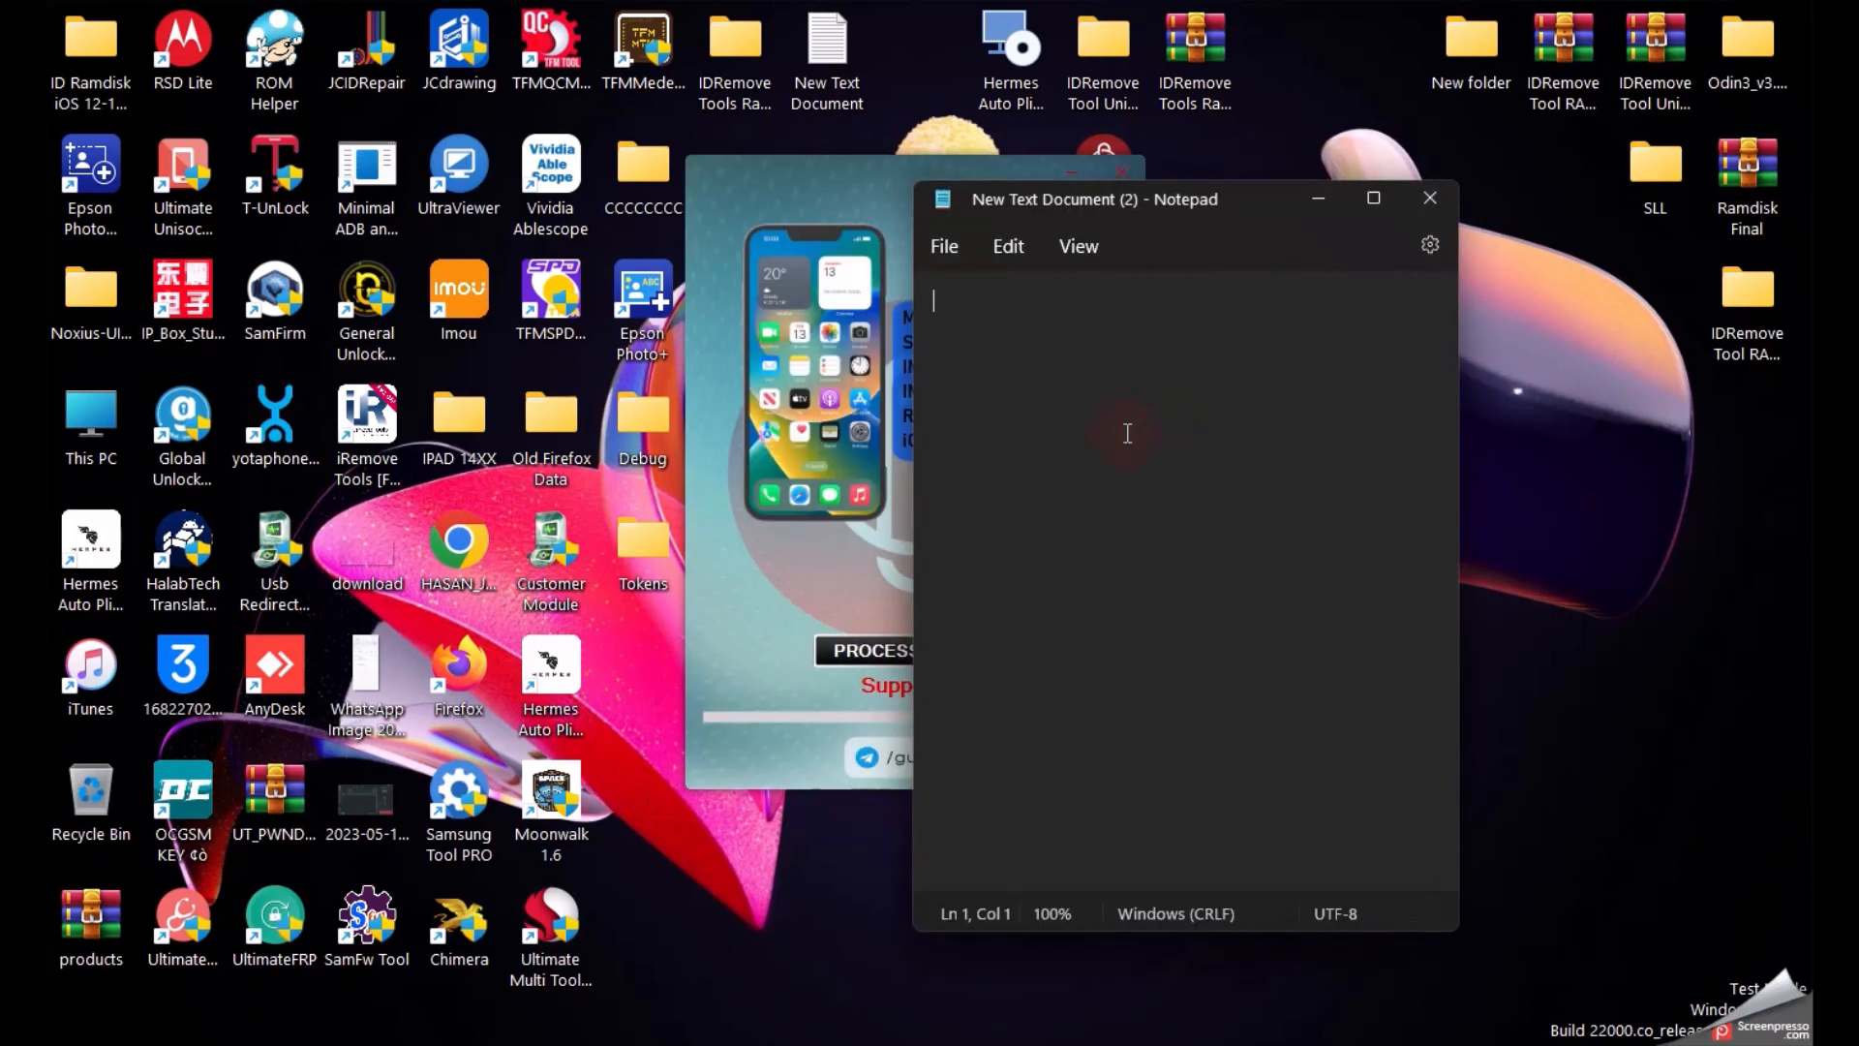
pyautogui.write('after')
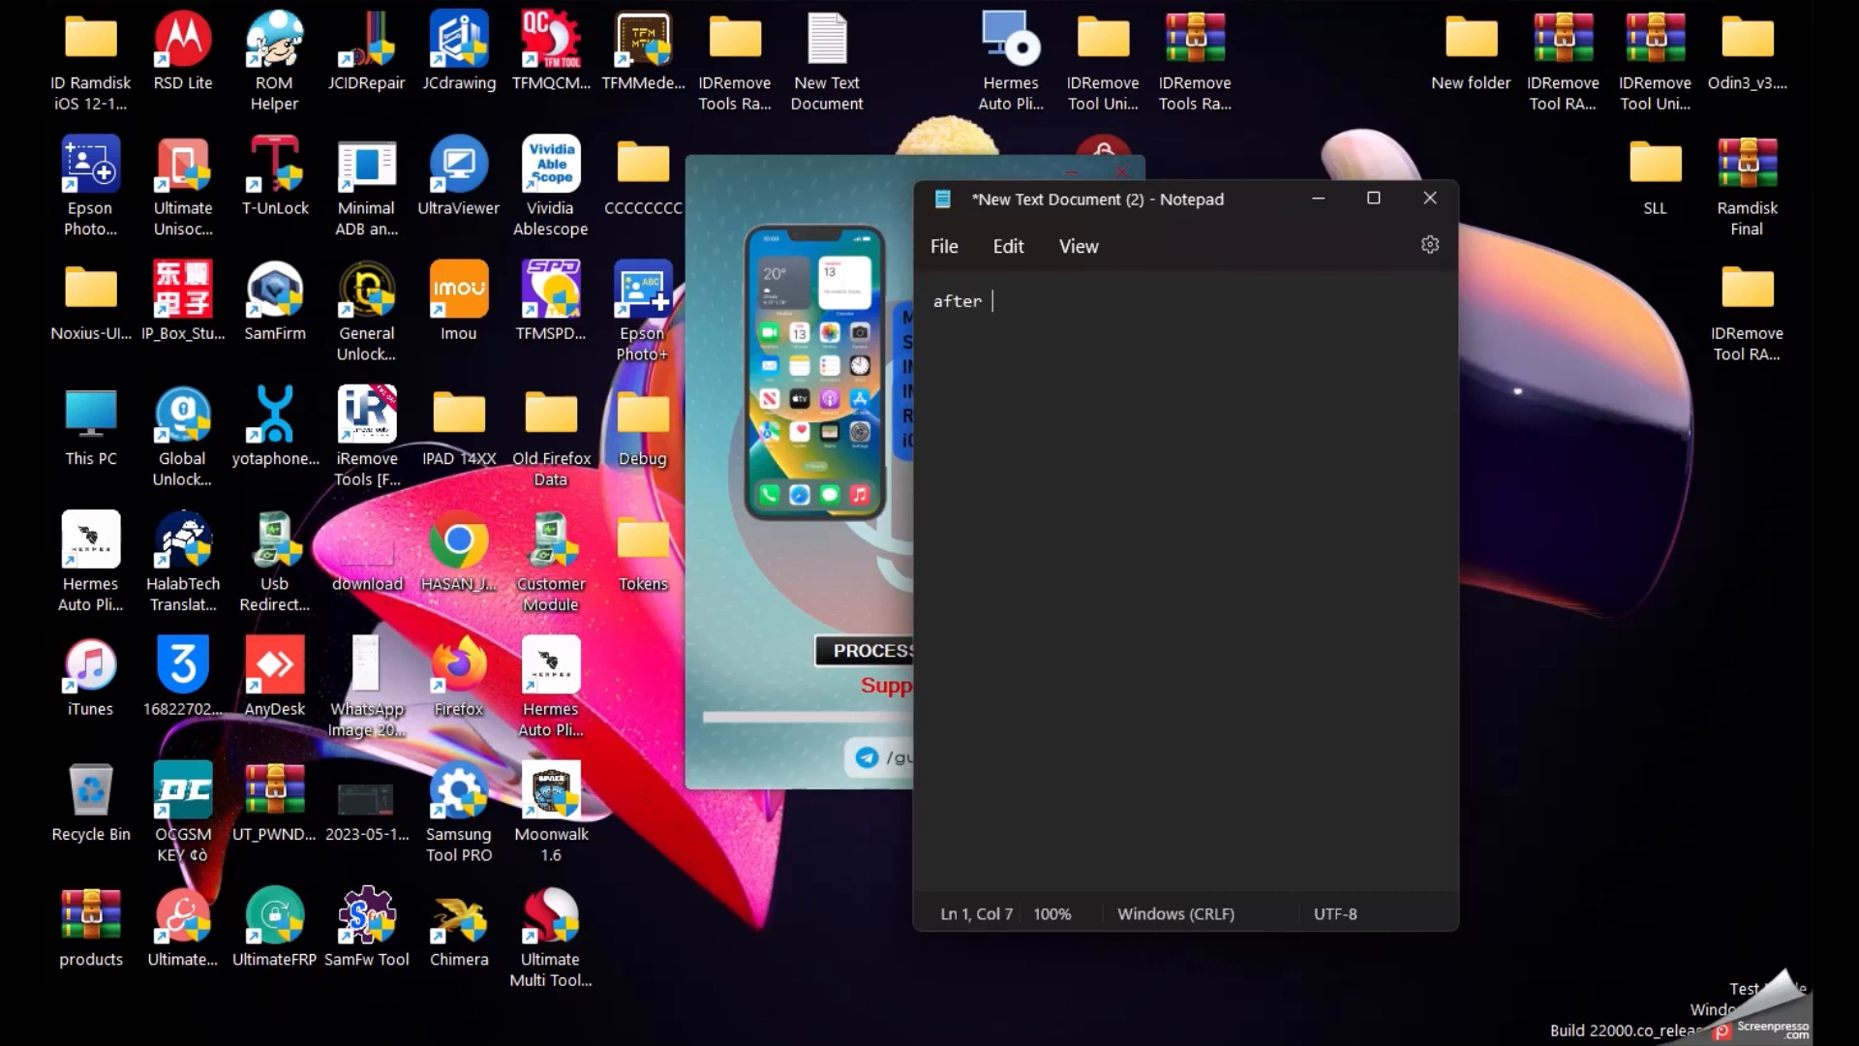
pyautogui.write('10')
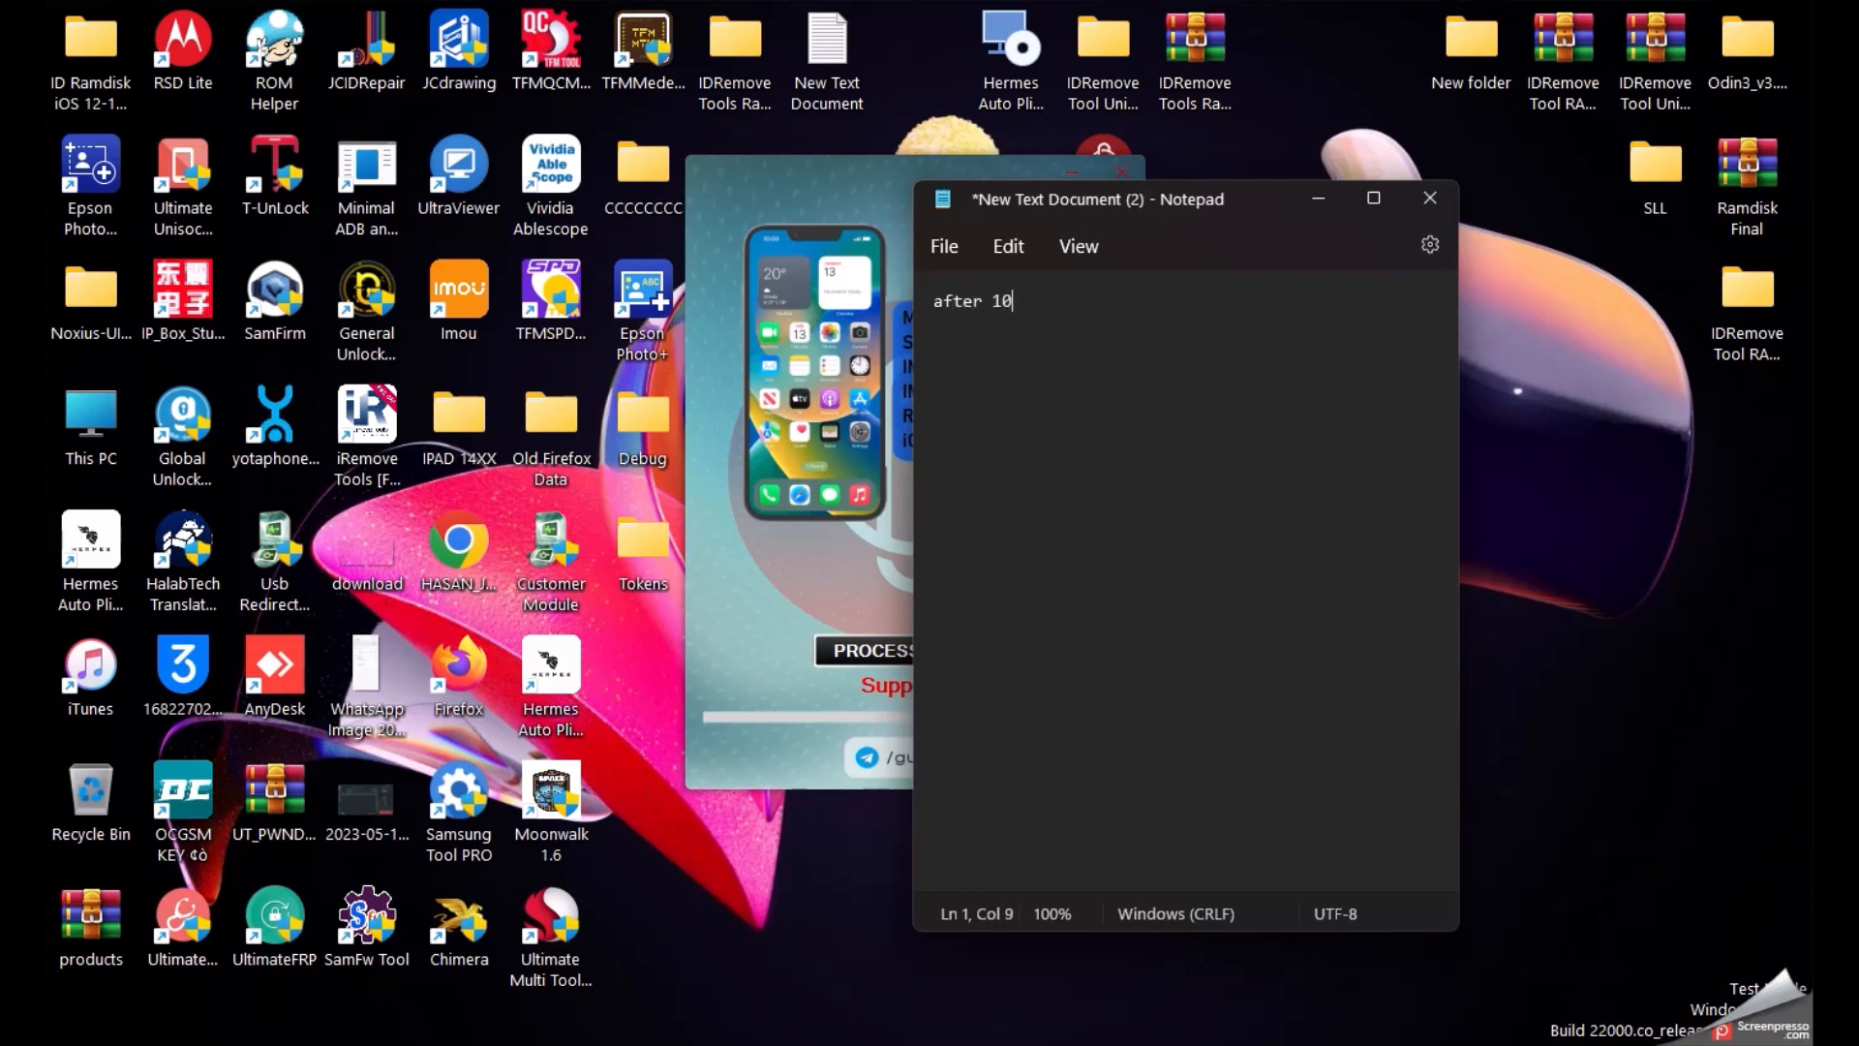
pyautogui.write('-15 do')
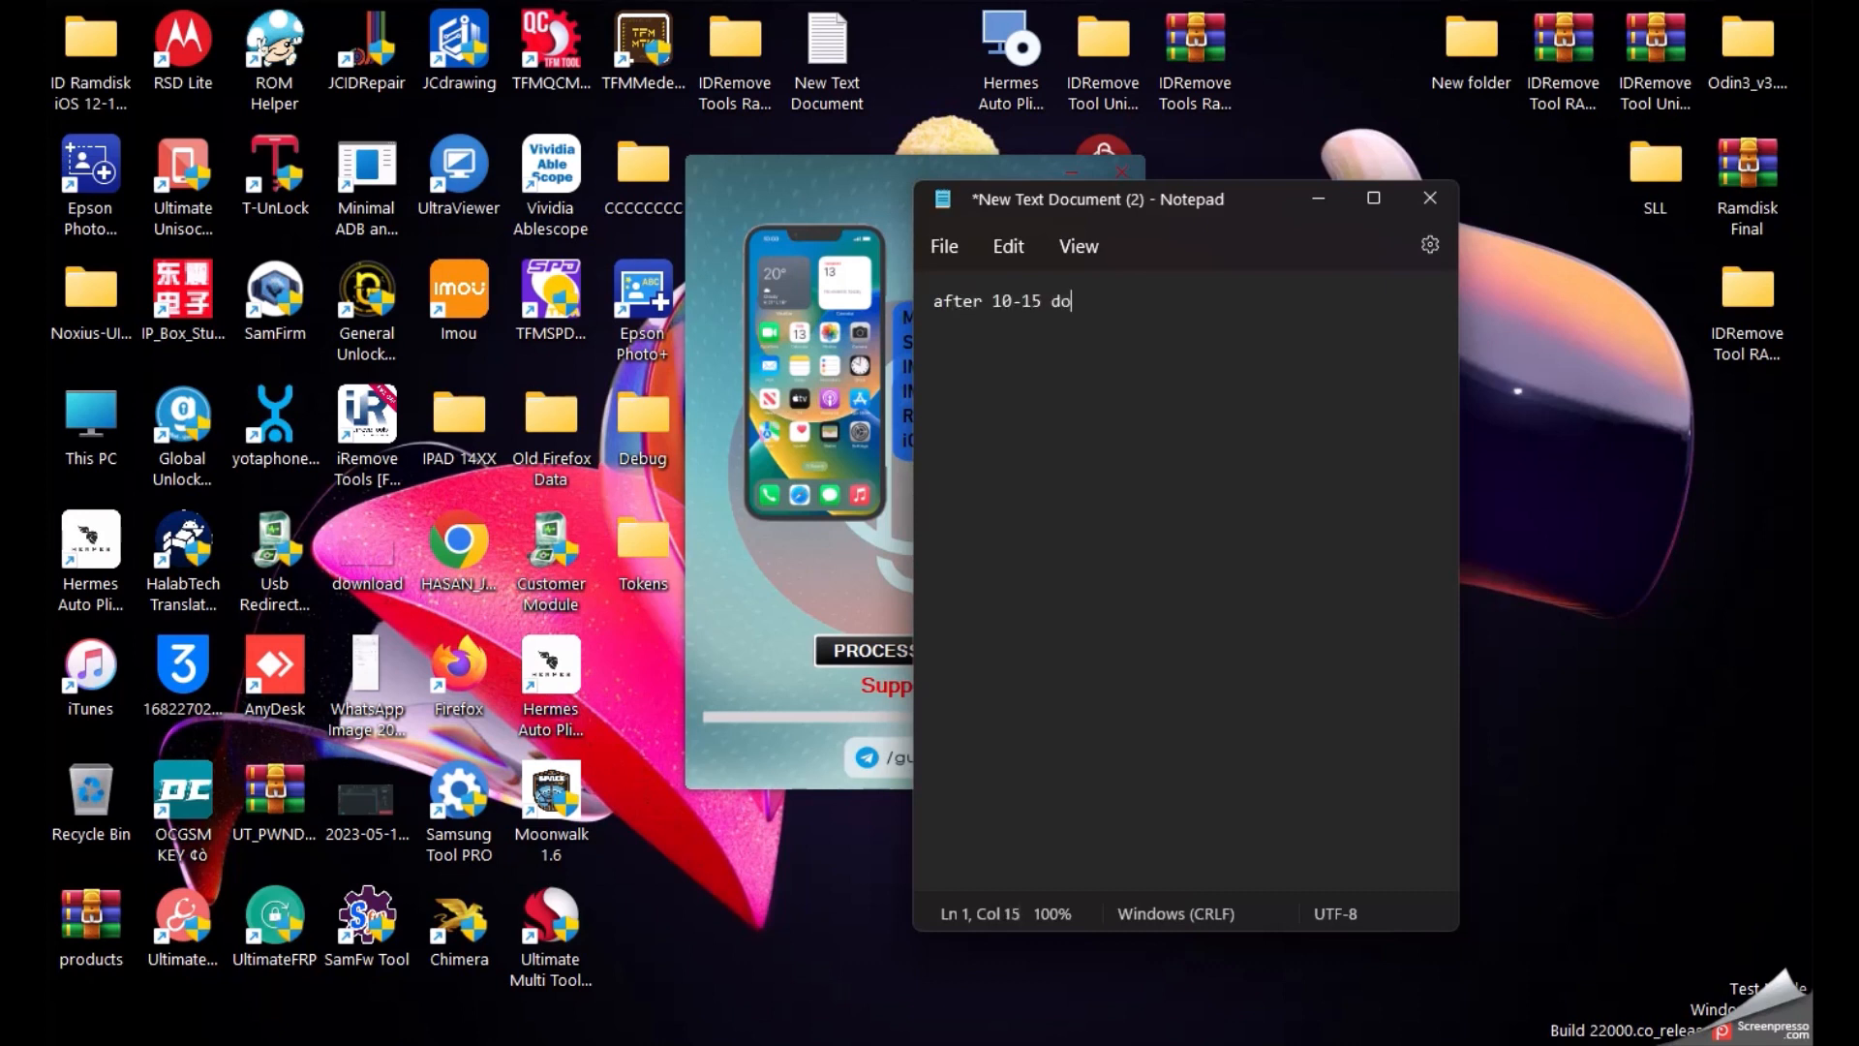
pyautogui.write('ne')
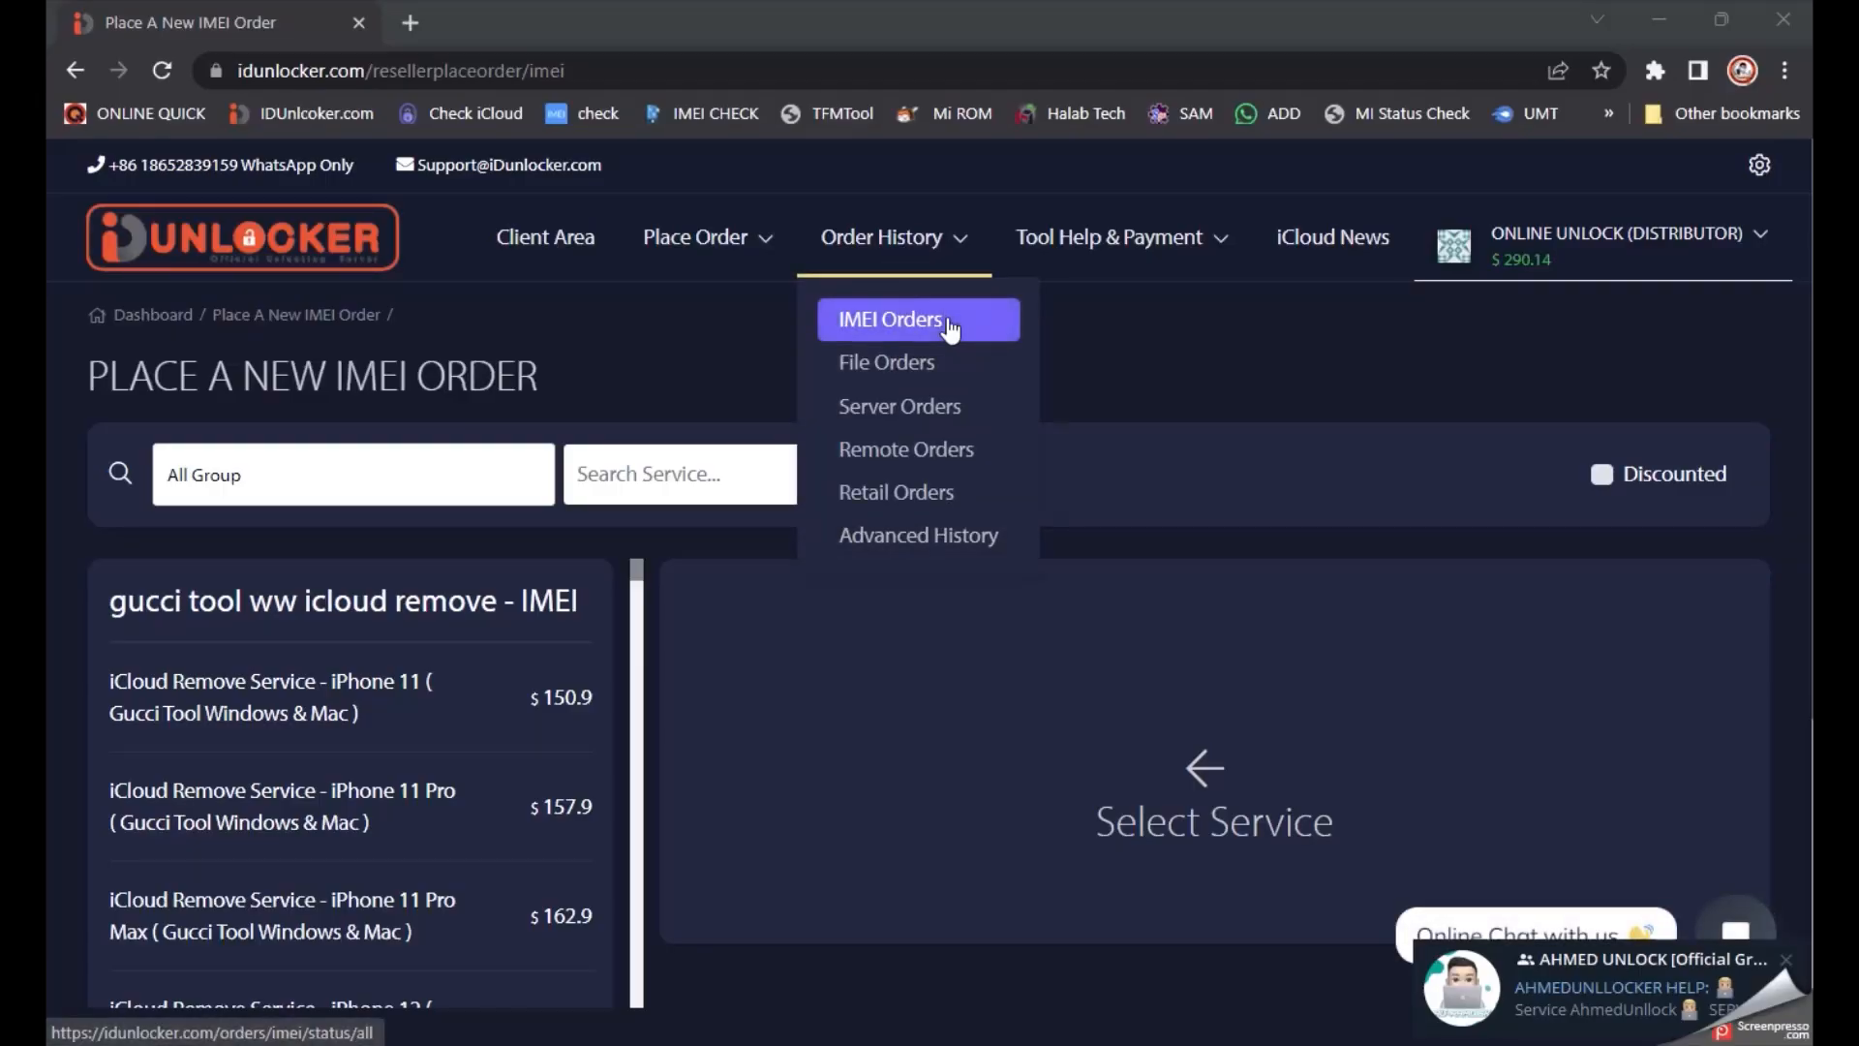
# Step: Open Order History > IMEI Orders to list the IMEI orders
pyautogui.click(888, 320)
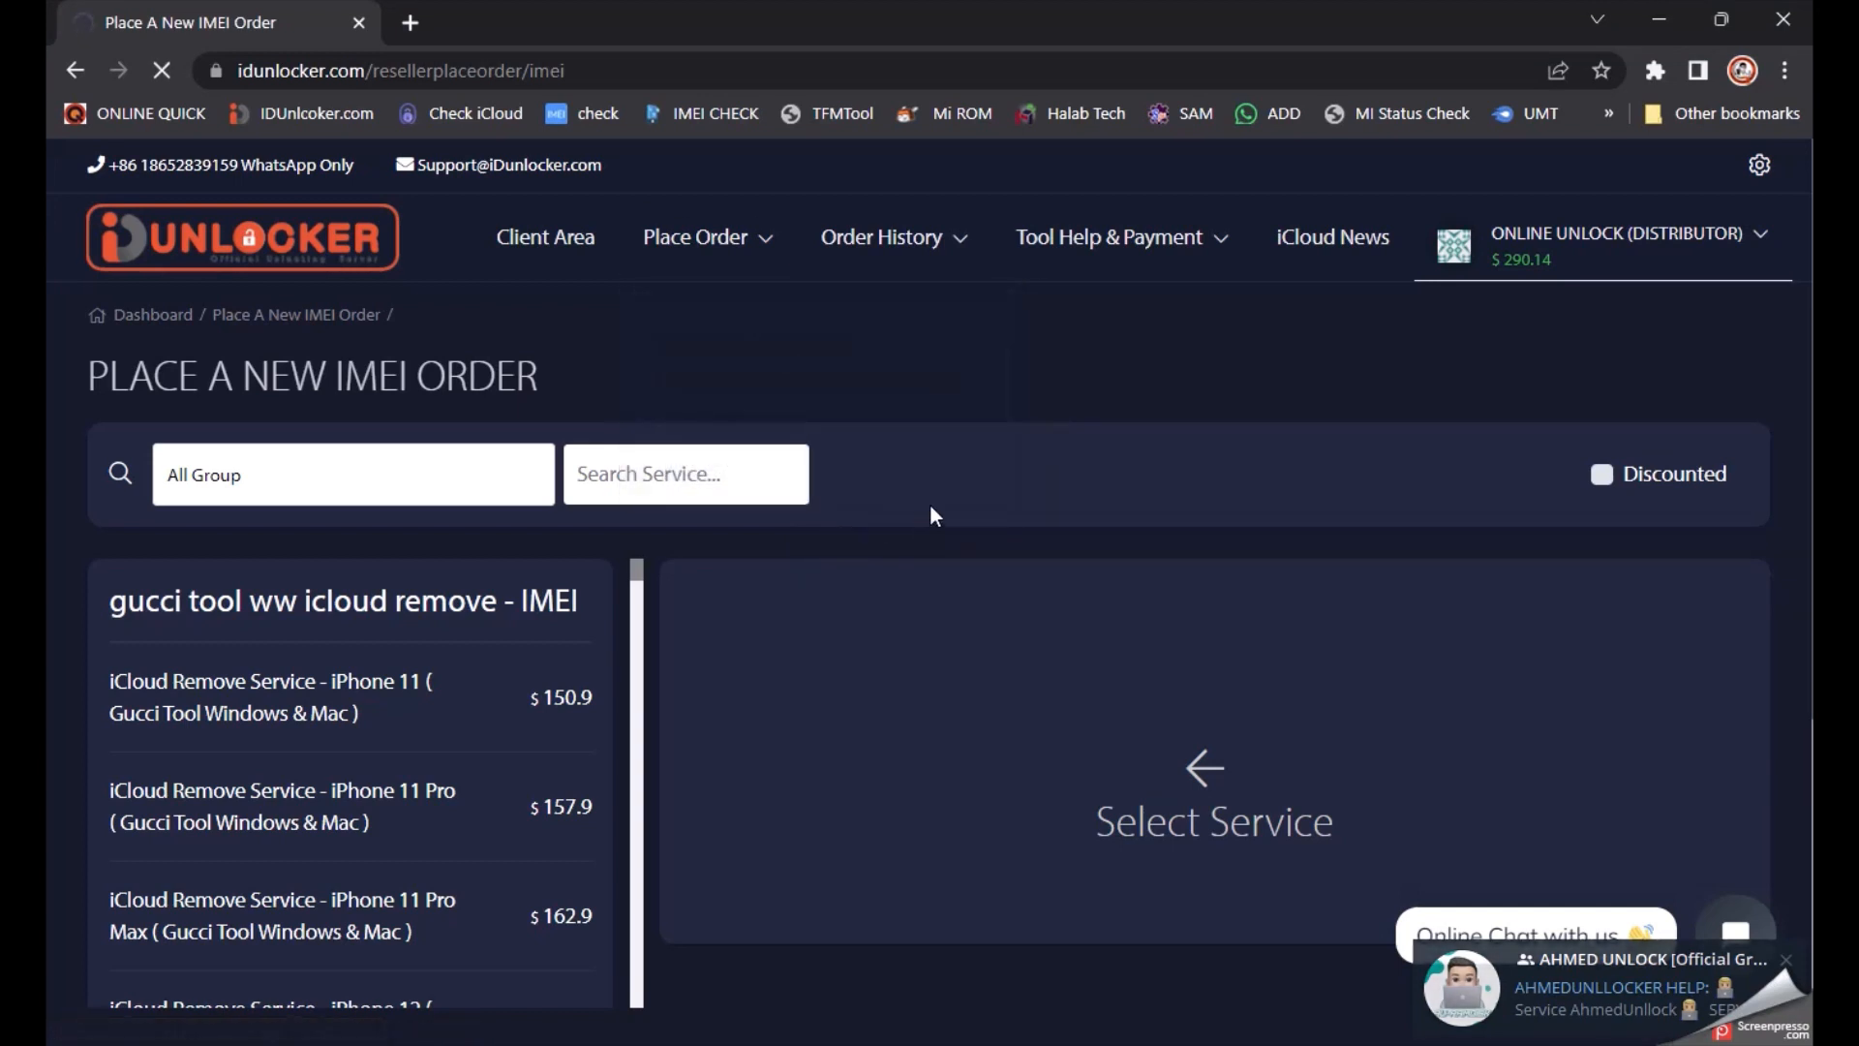